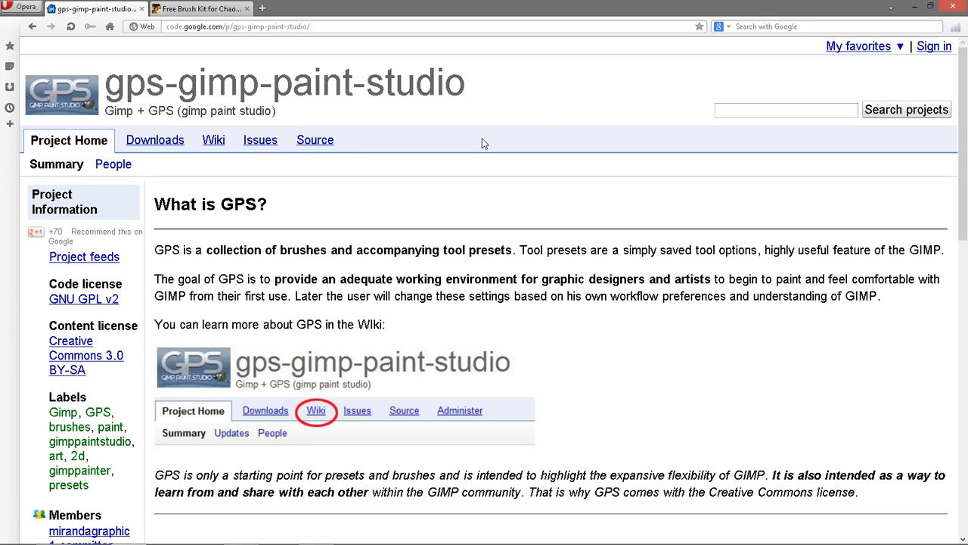
mouse_move(514, 152)
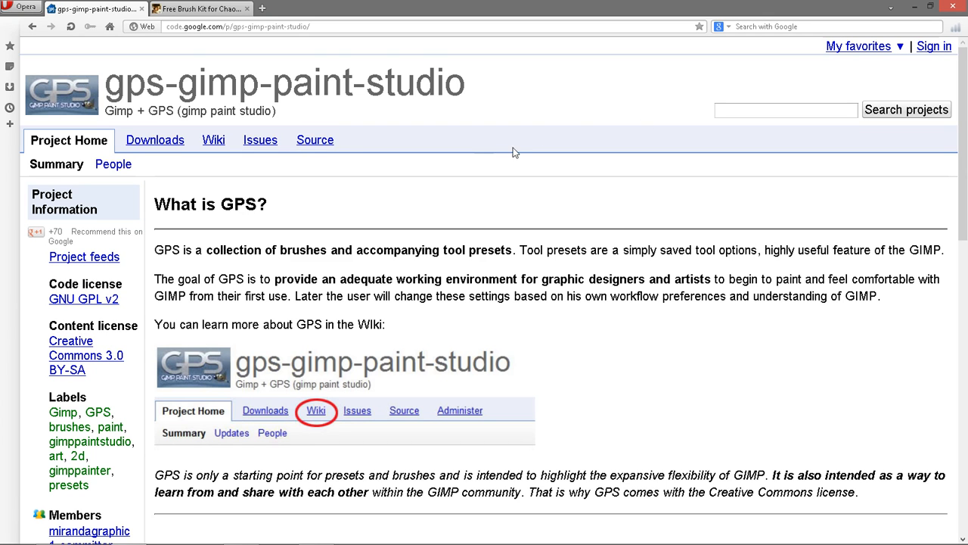
mouse_move(448, 177)
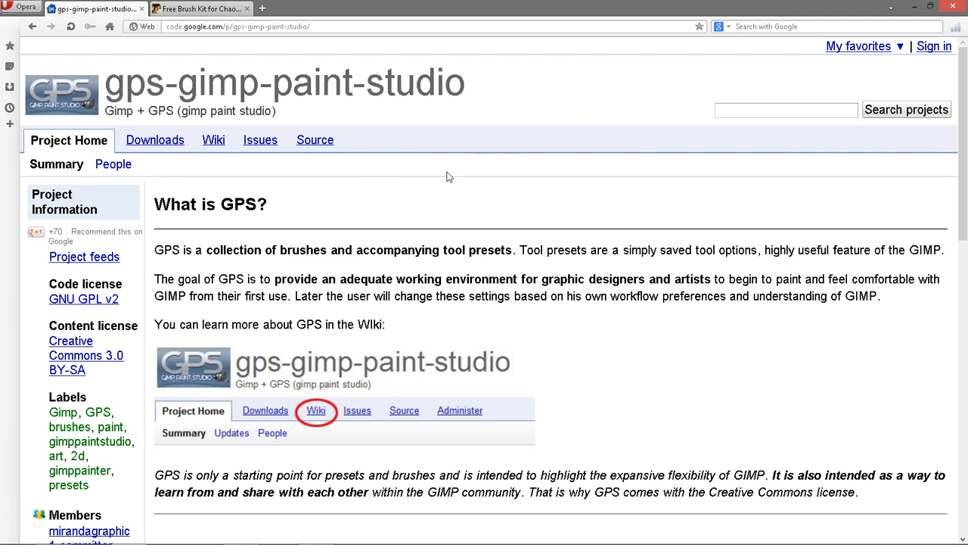
mouse_move(385, 174)
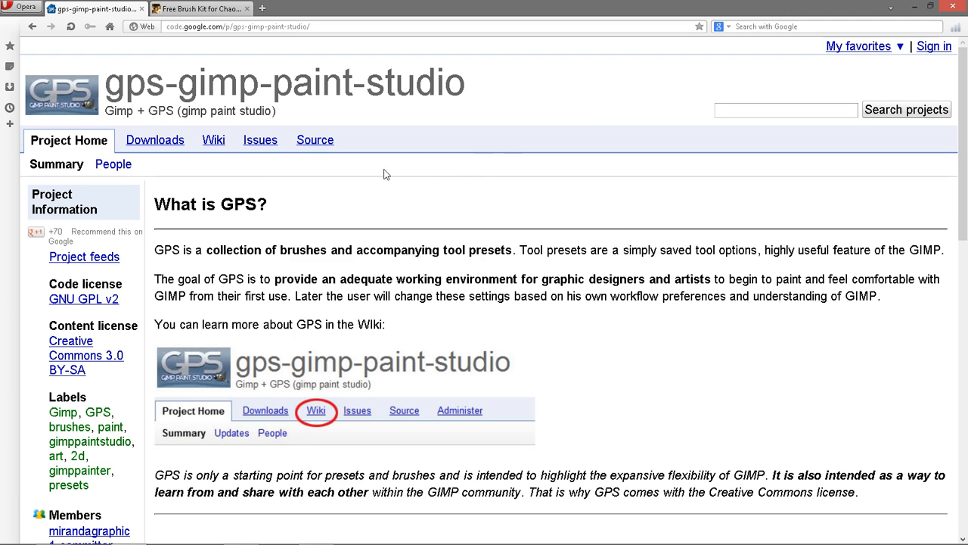
mouse_move(467, 169)
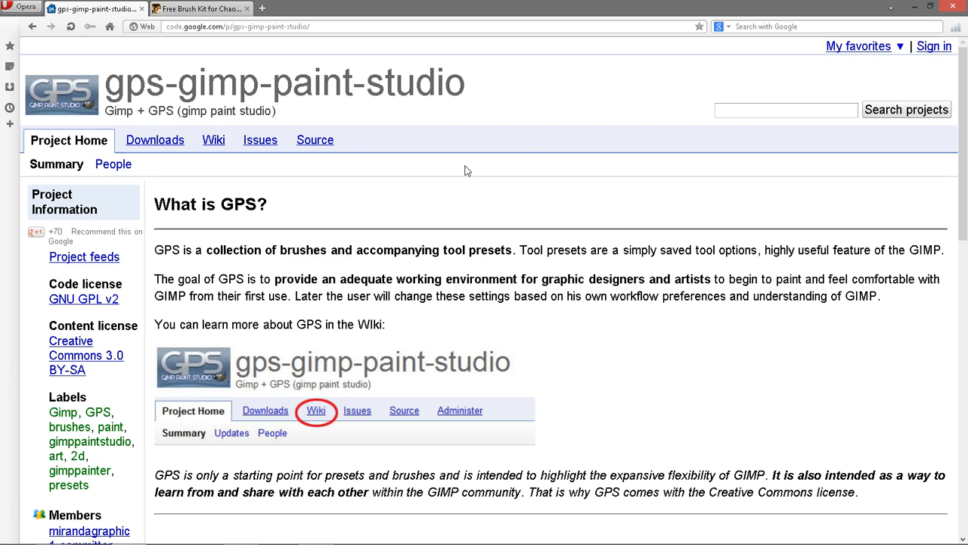
mouse_move(462, 155)
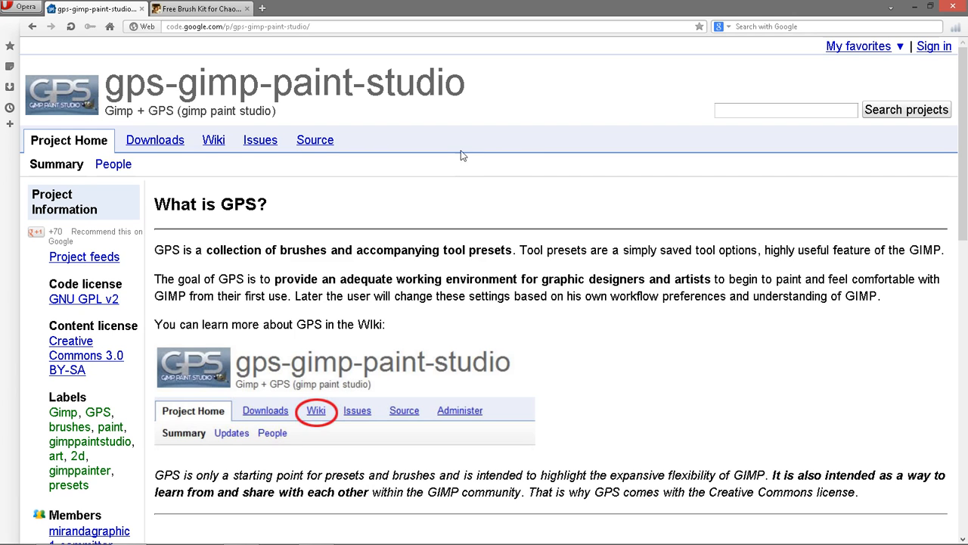
mouse_move(438, 176)
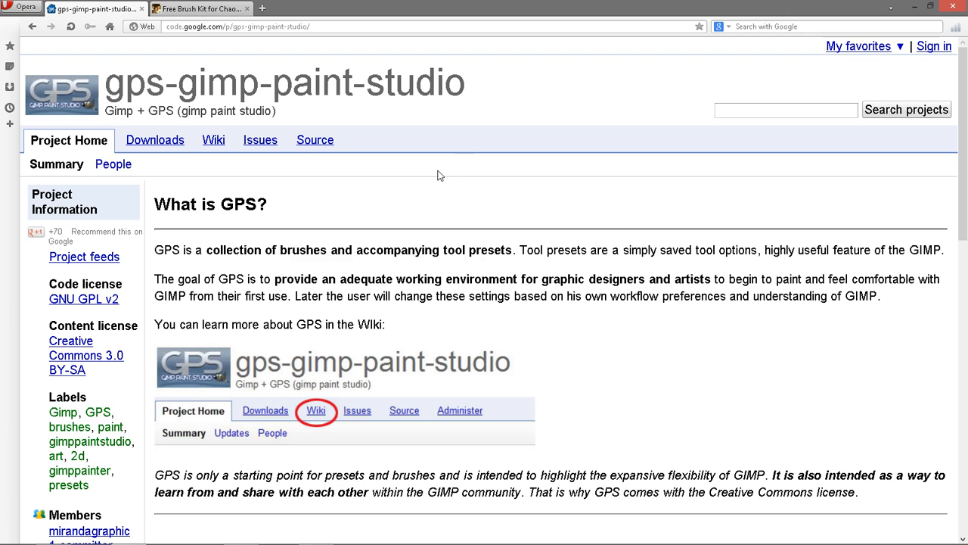
mouse_move(374, 252)
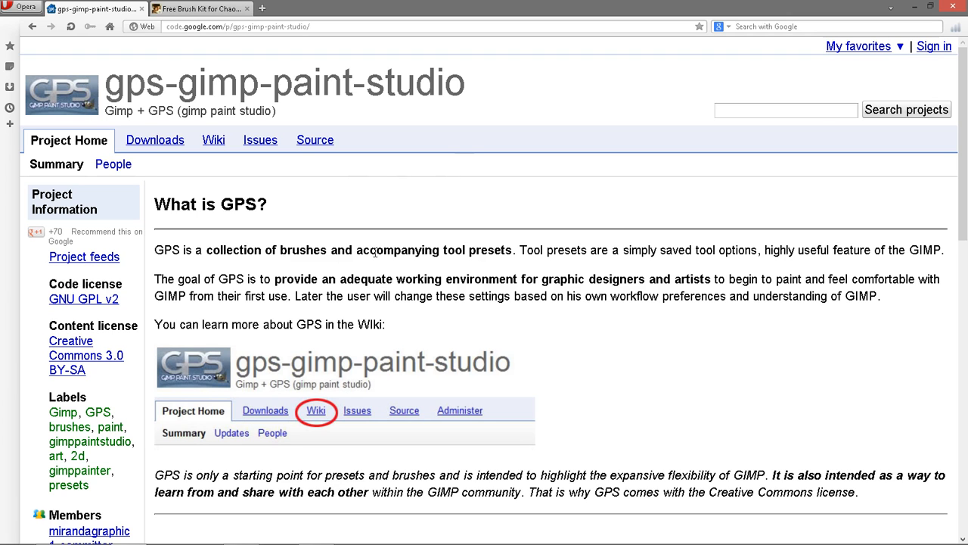
mouse_move(161, 247)
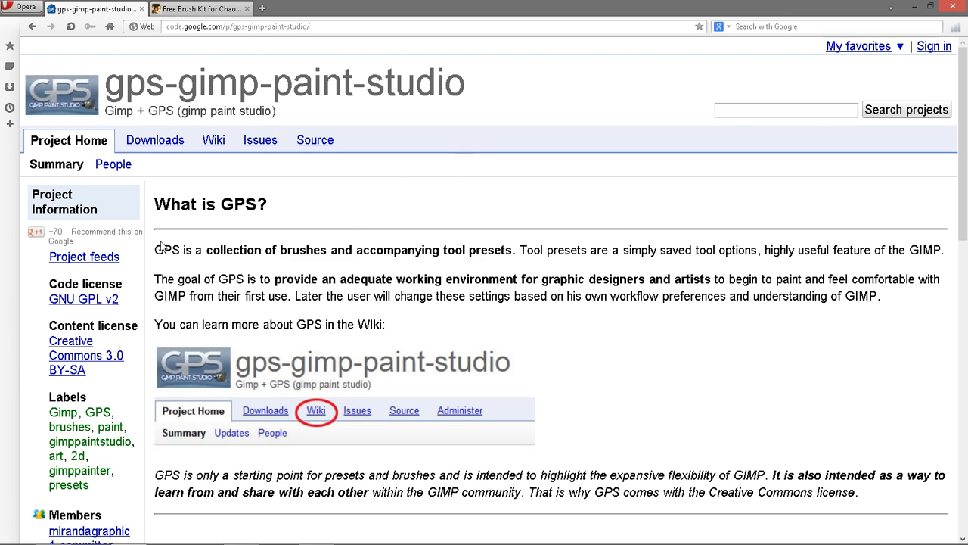
mouse_move(215, 92)
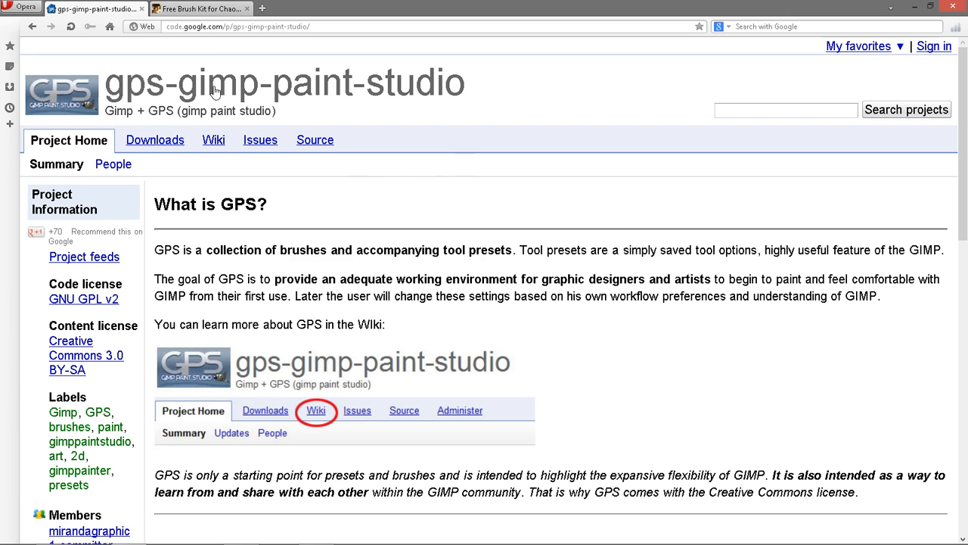
mouse_move(361, 138)
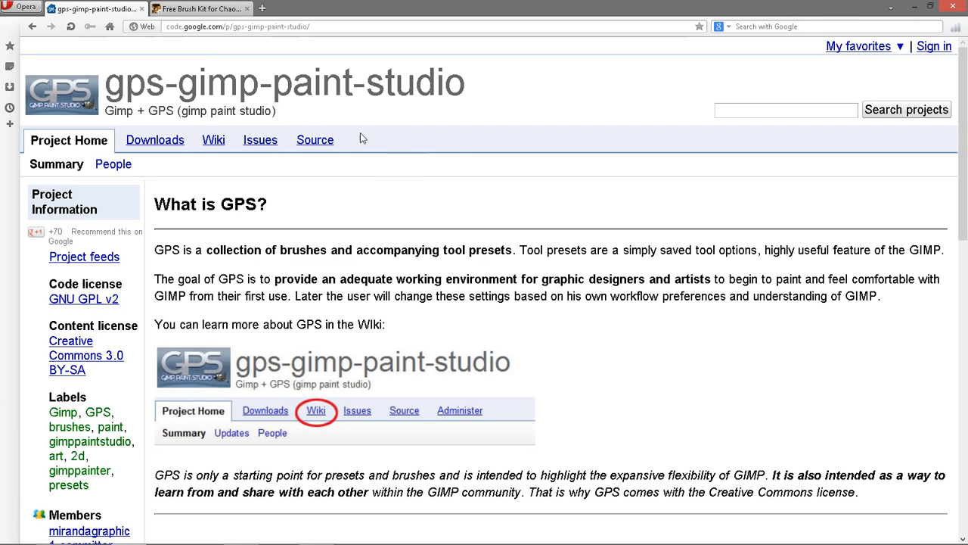
mouse_move(497, 181)
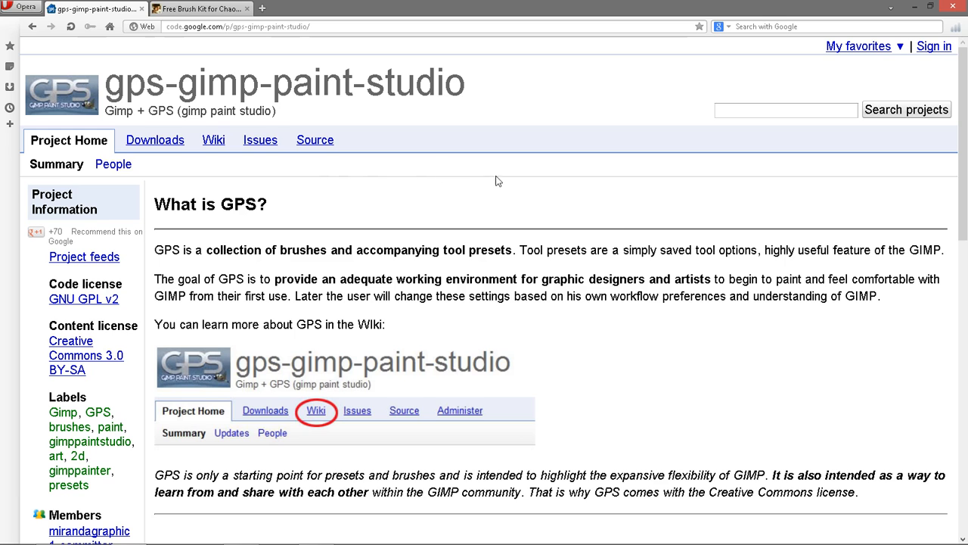
mouse_move(374, 186)
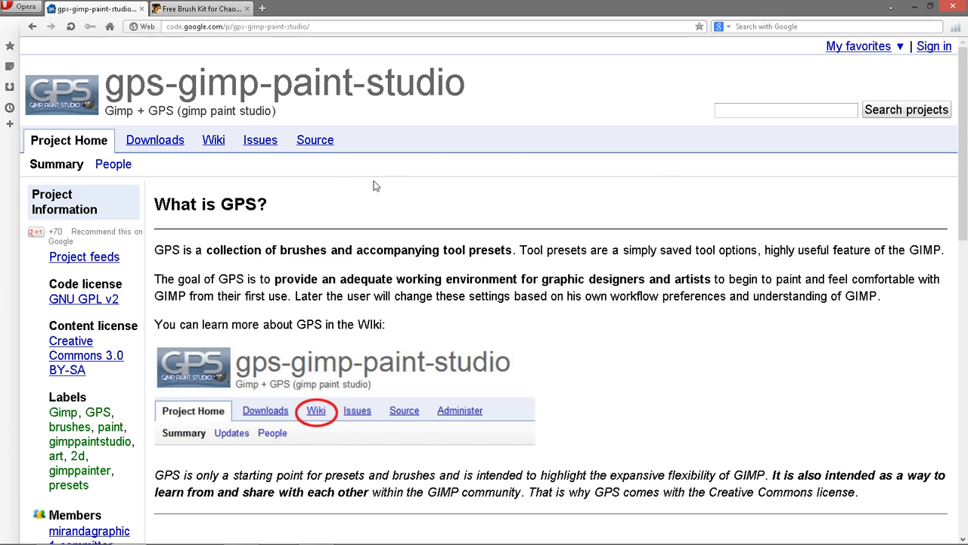
mouse_move(379, 186)
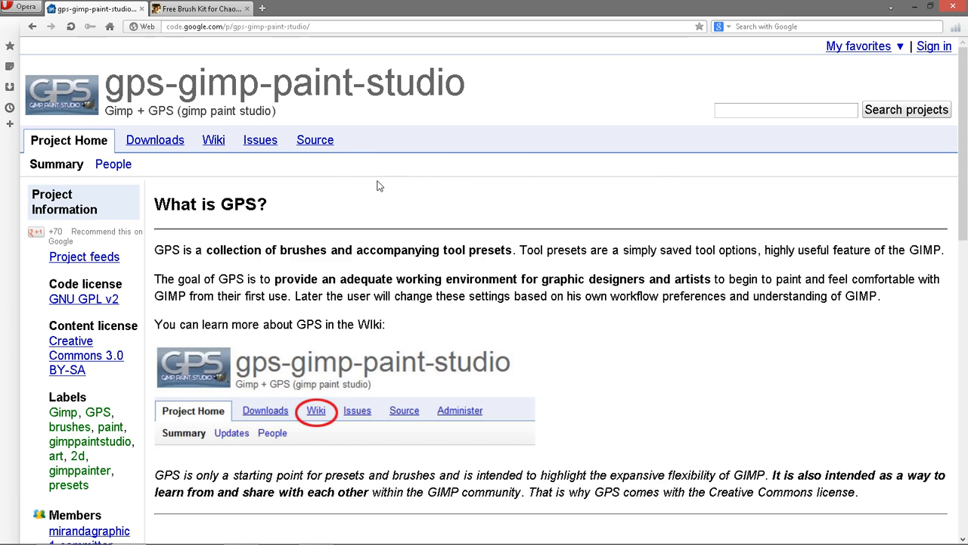
mouse_move(668, 187)
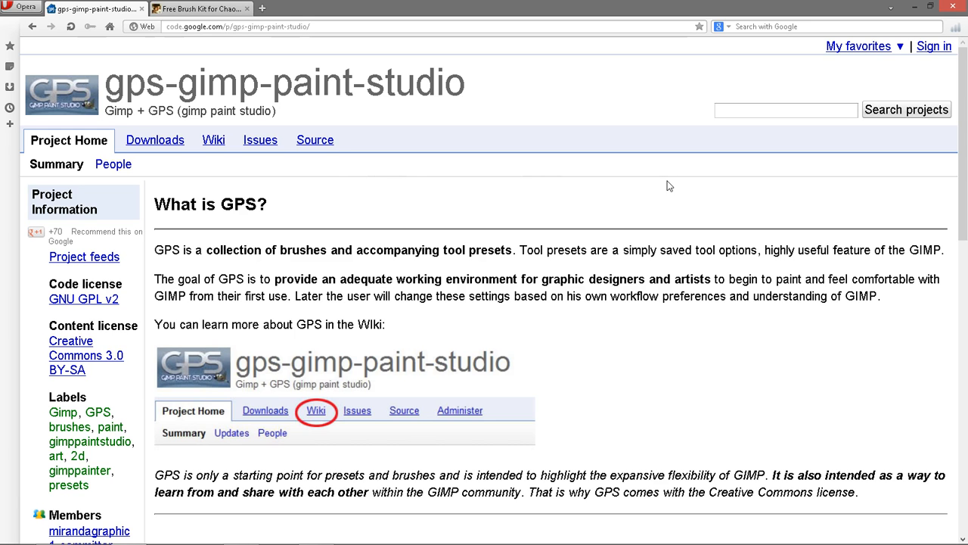
mouse_move(414, 193)
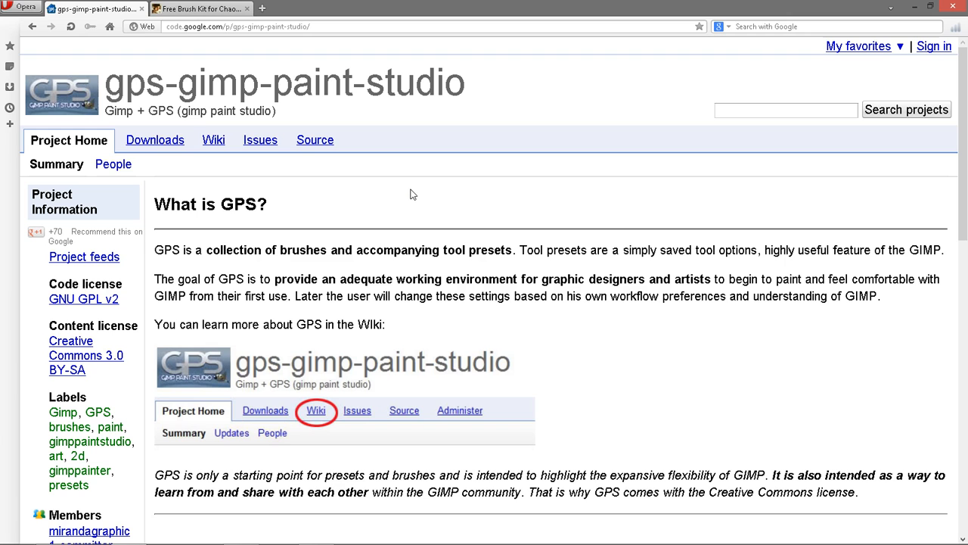
mouse_move(424, 186)
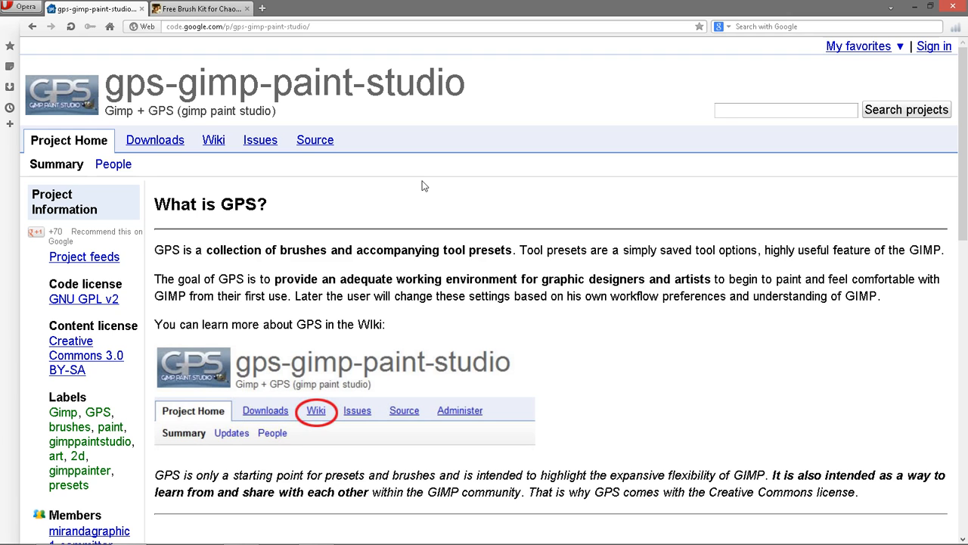
mouse_move(579, 198)
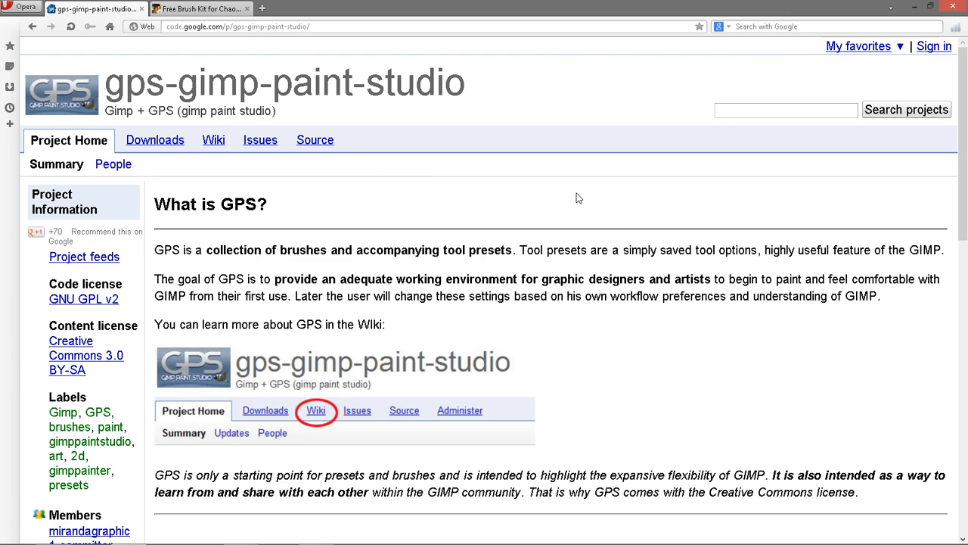
mouse_move(382, 177)
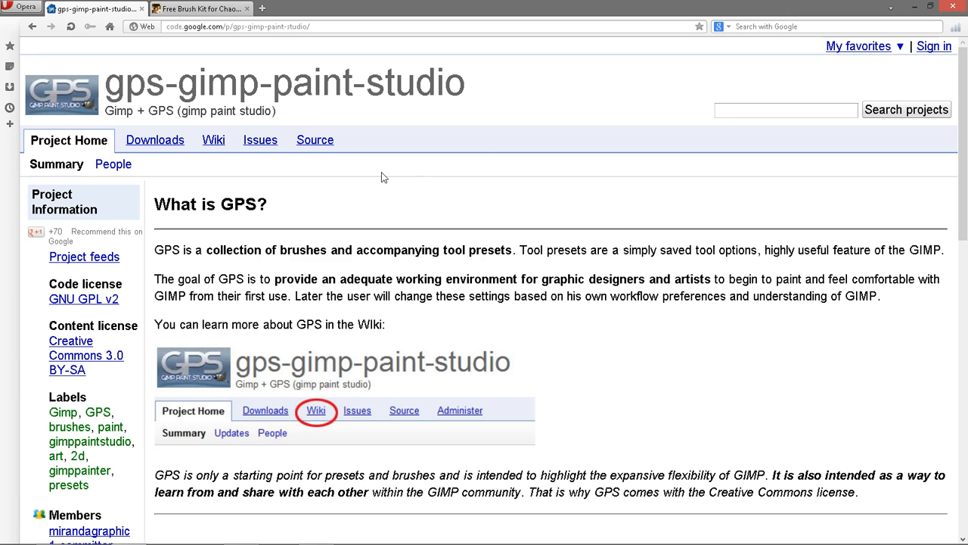
mouse_move(404, 178)
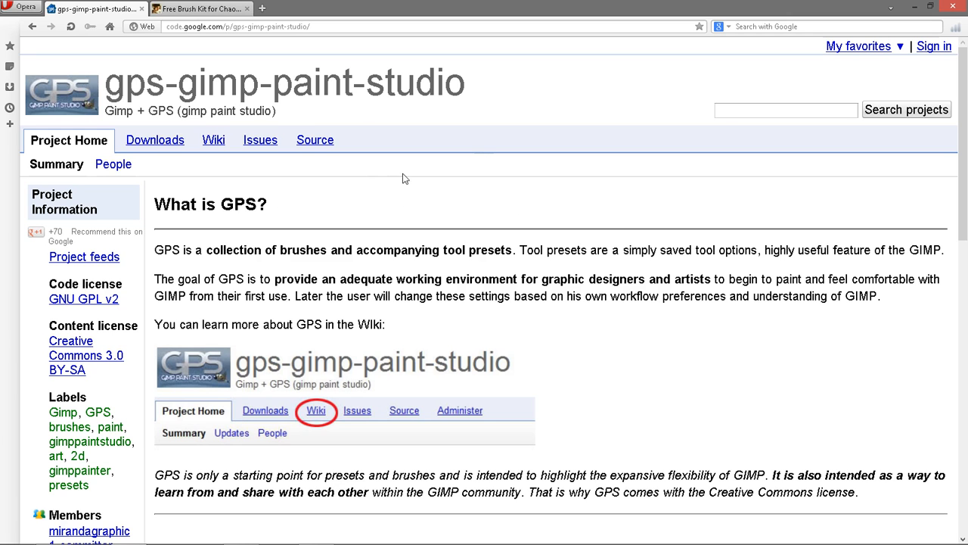
mouse_move(155, 140)
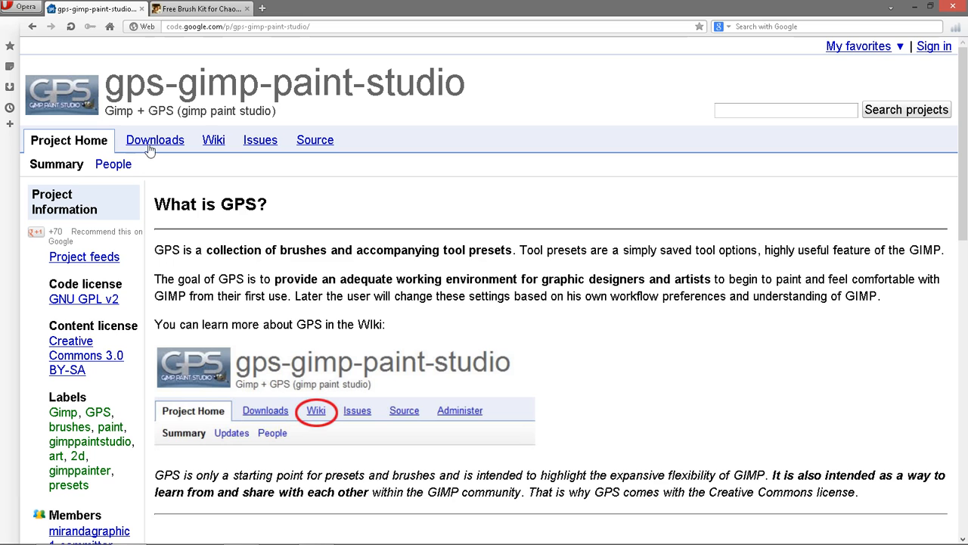
Step: Download GPS 2_0 final.zip from the gps-gimp-paint-studio Google Code downloads list
click(154, 139)
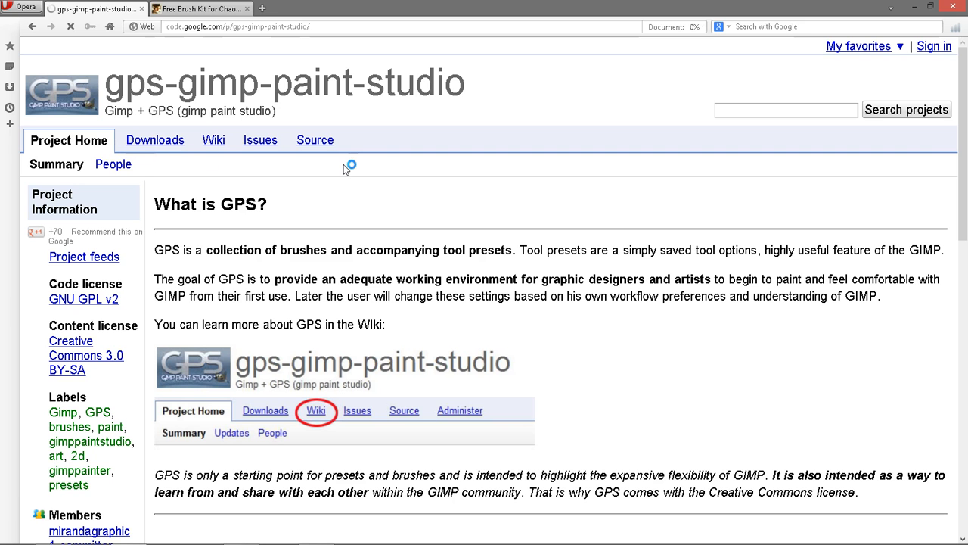
scroll(down, 3)
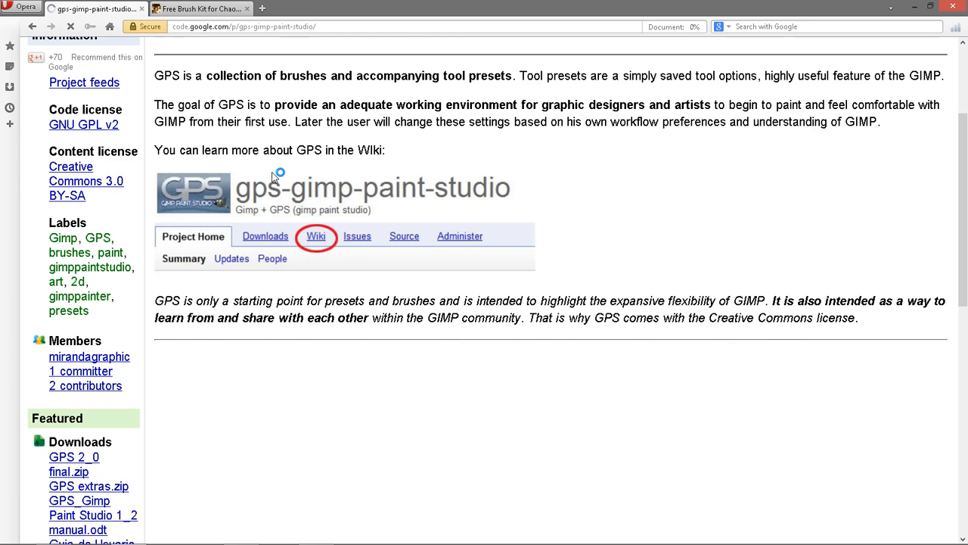
scroll(up, 3)
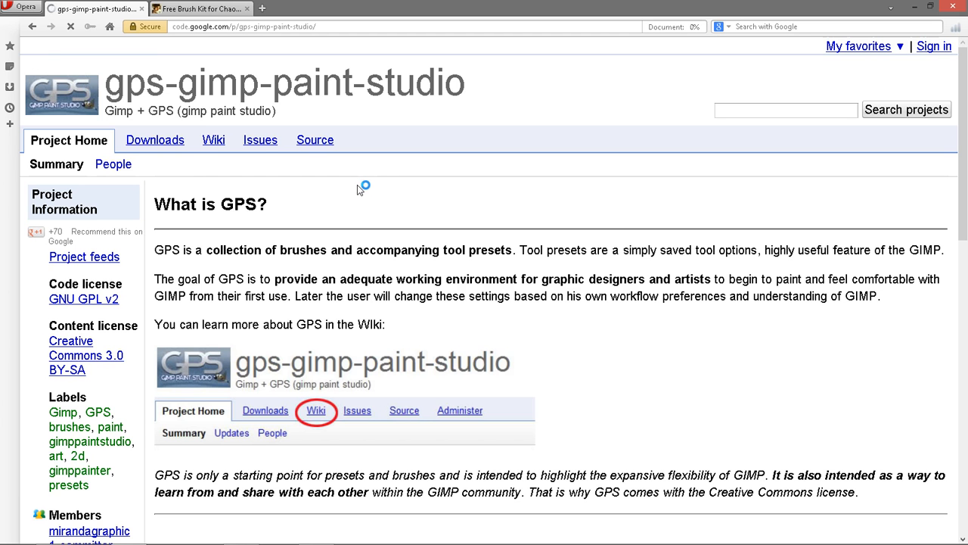
scroll(down, 3)
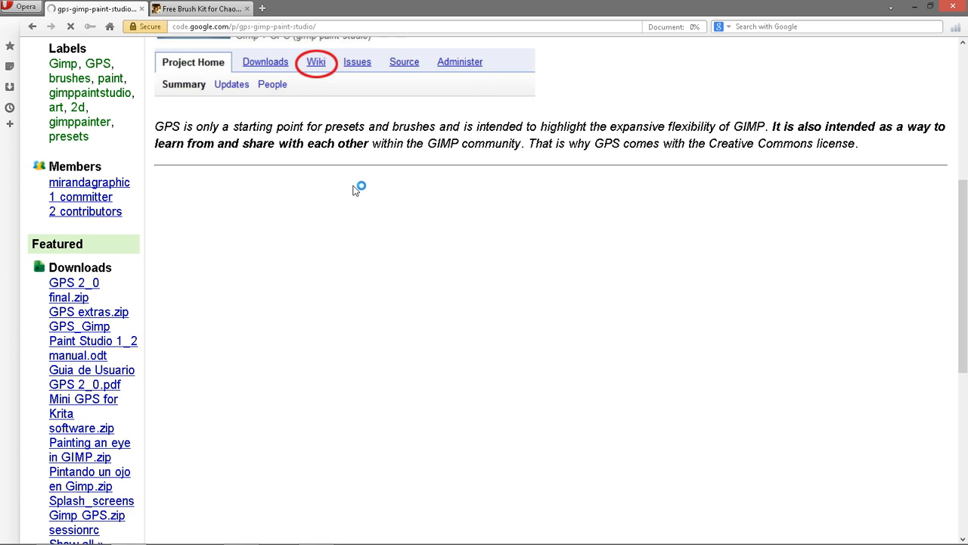
click(265, 62)
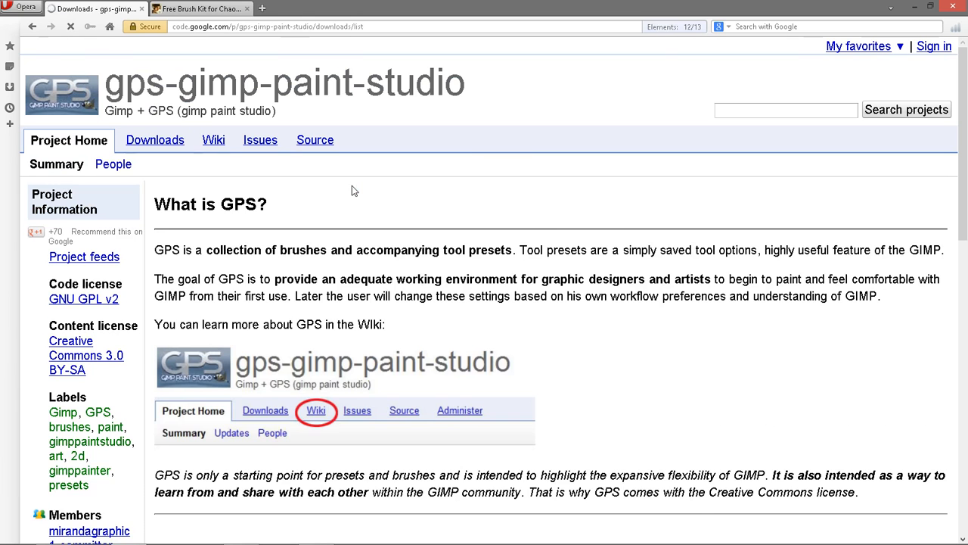
click(154, 140)
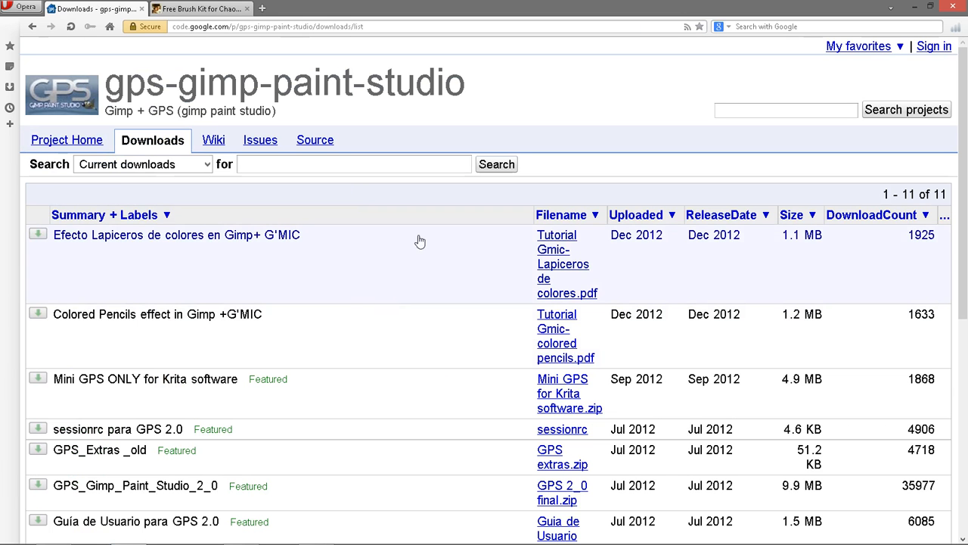
scroll(down, 3)
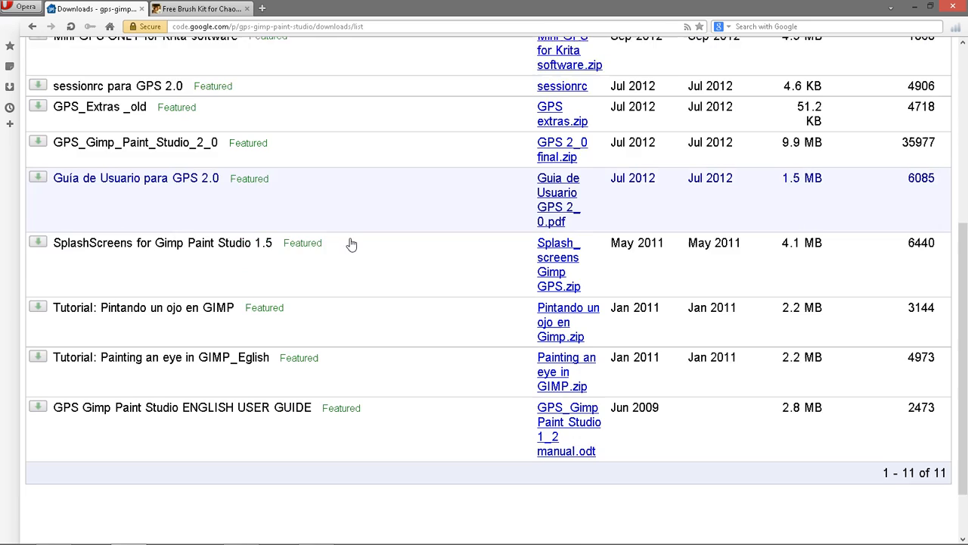
scroll(up, 3)
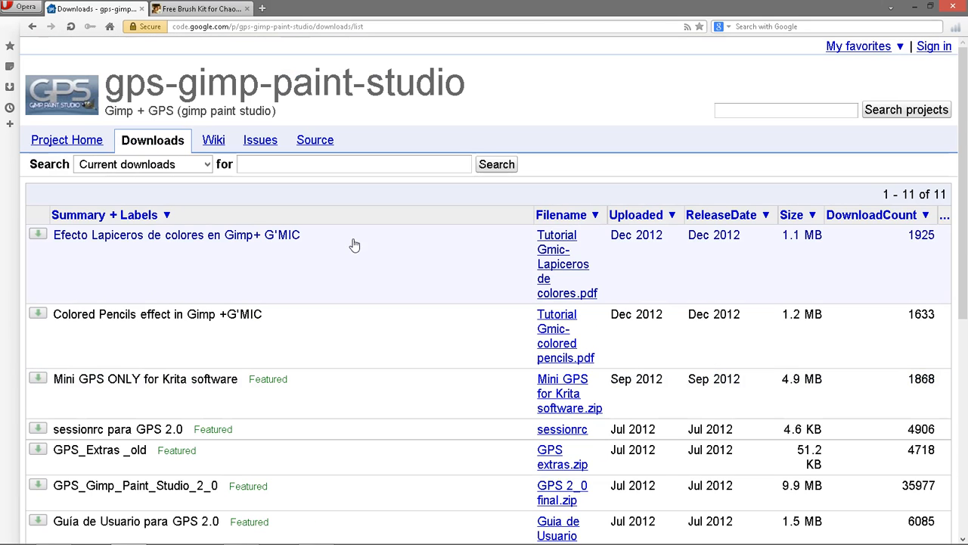
scroll(down, 3)
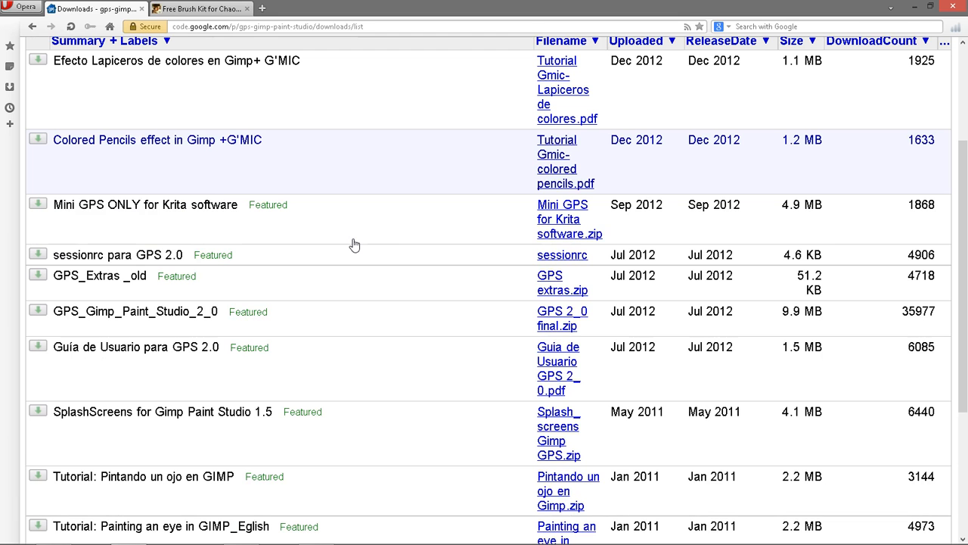
mouse_move(360, 224)
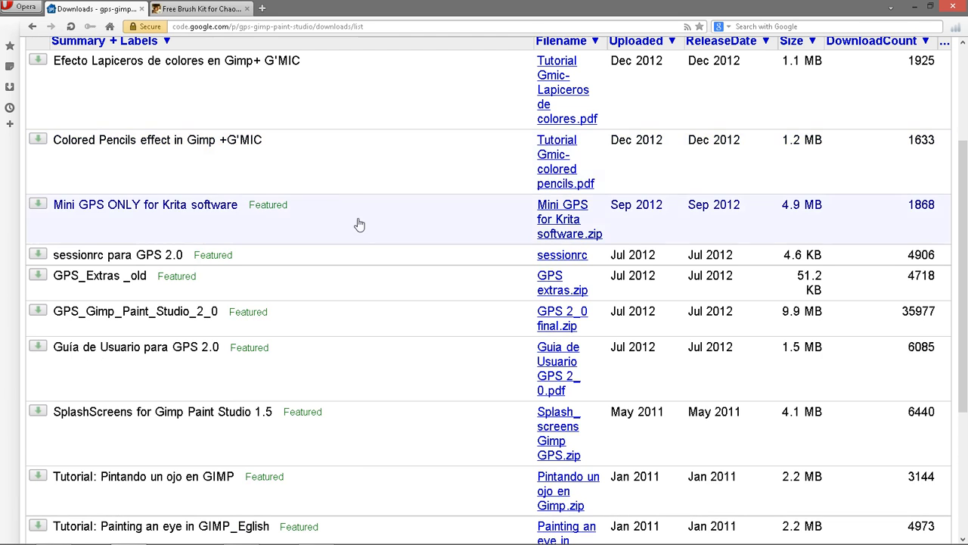
scroll(down, 3)
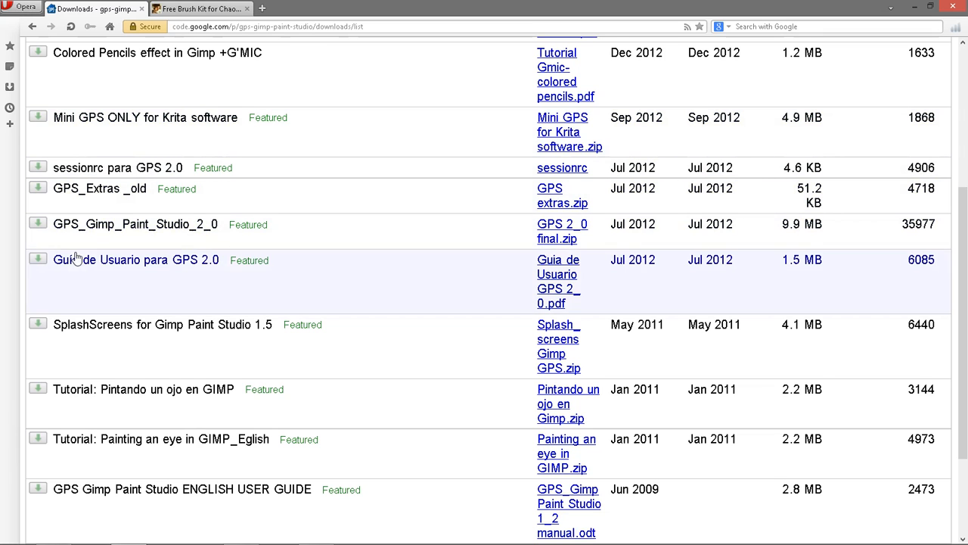
mouse_move(102, 229)
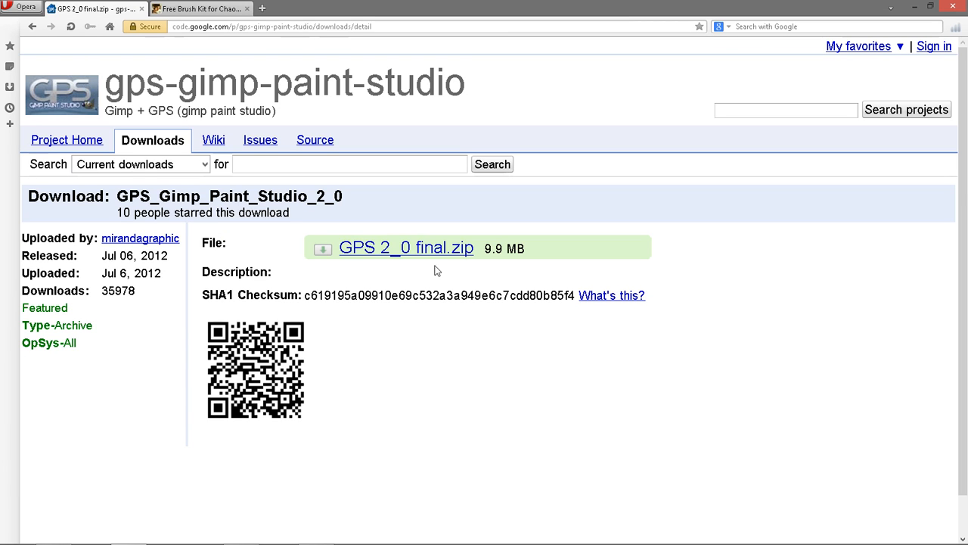
mouse_move(322, 273)
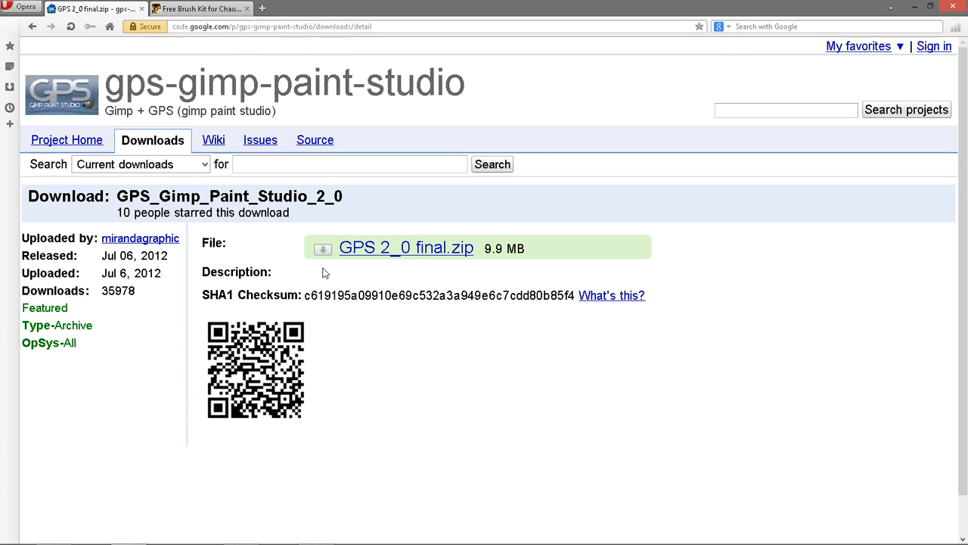
mouse_move(293, 261)
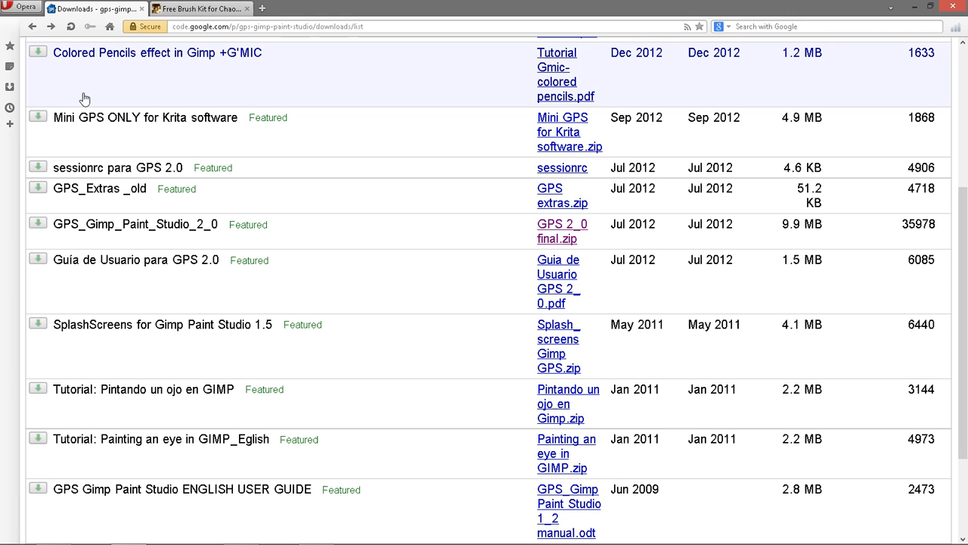
mouse_move(339, 92)
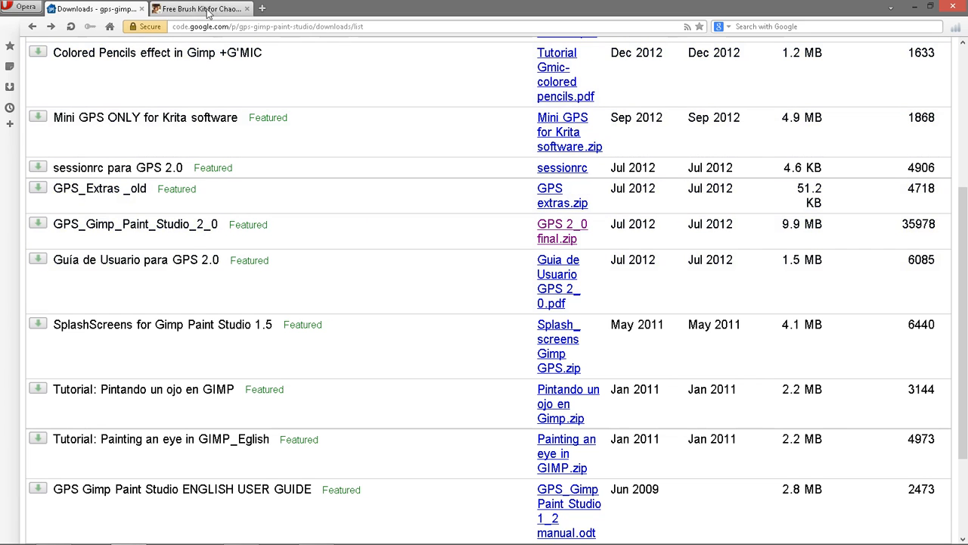
Step: Switch to David Revoy's 'Free Brush Kit for Chaos&Evolutions' post and scroll through it
click(198, 8)
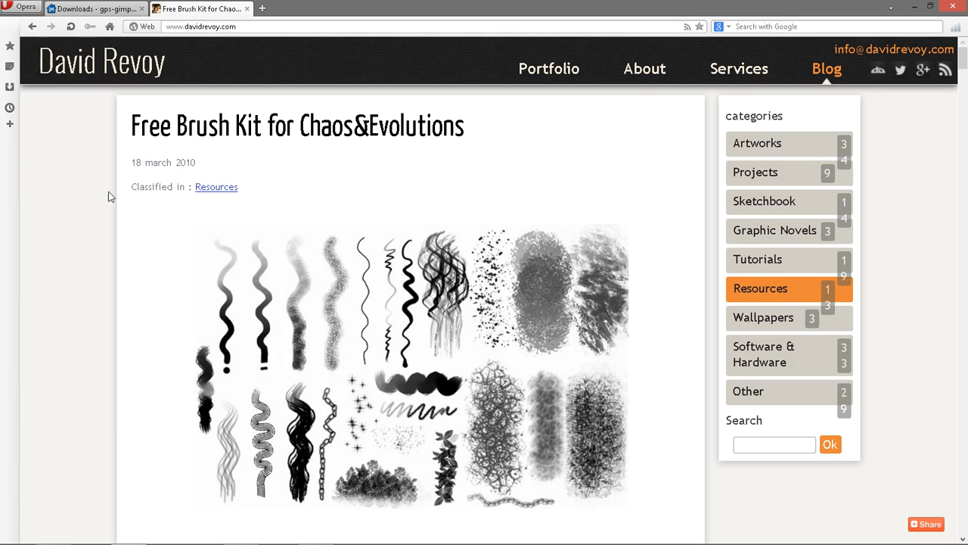
mouse_move(393, 218)
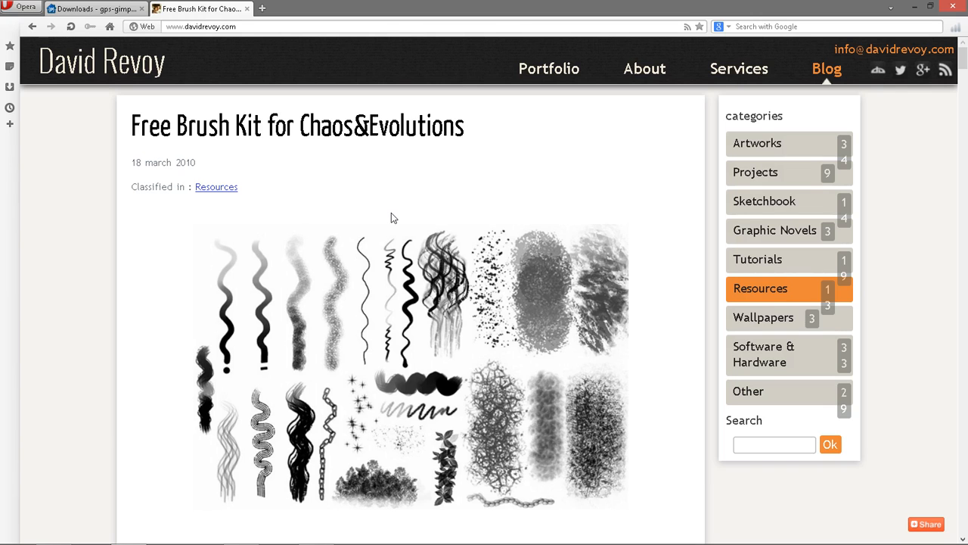
mouse_move(143, 286)
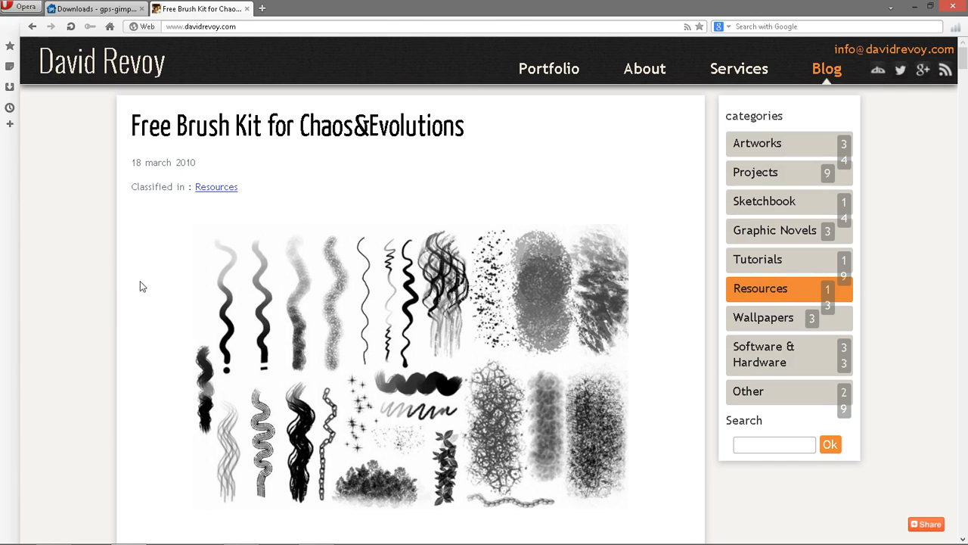
mouse_move(349, 150)
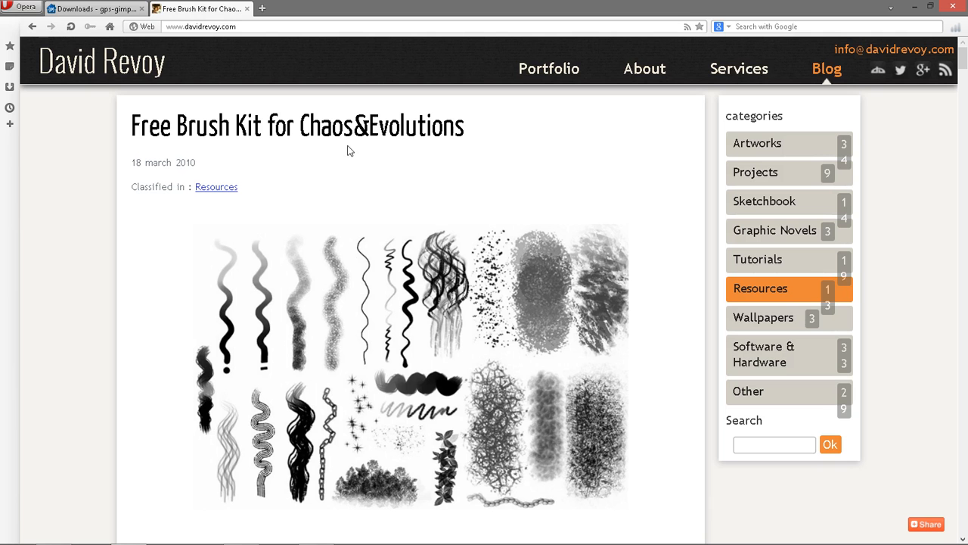
mouse_move(300, 289)
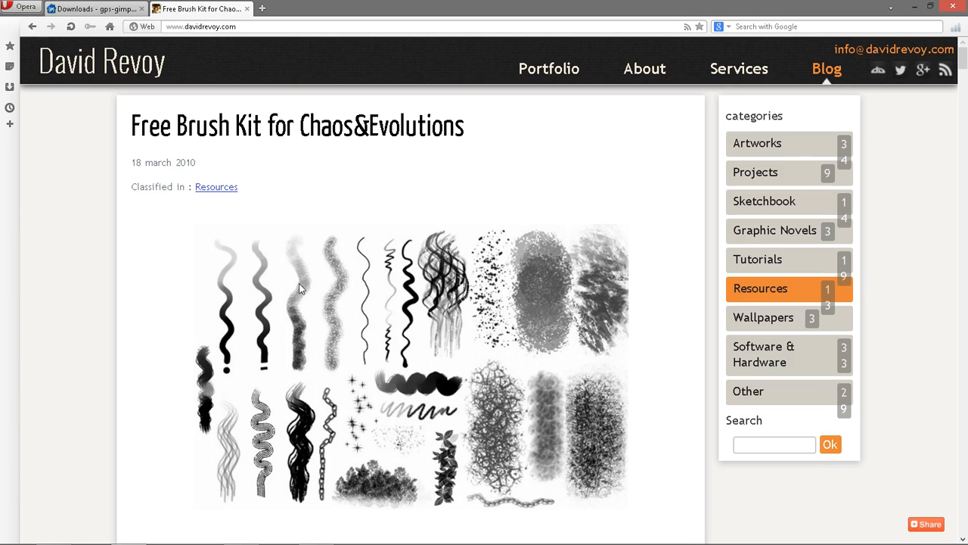
scroll(down, 3)
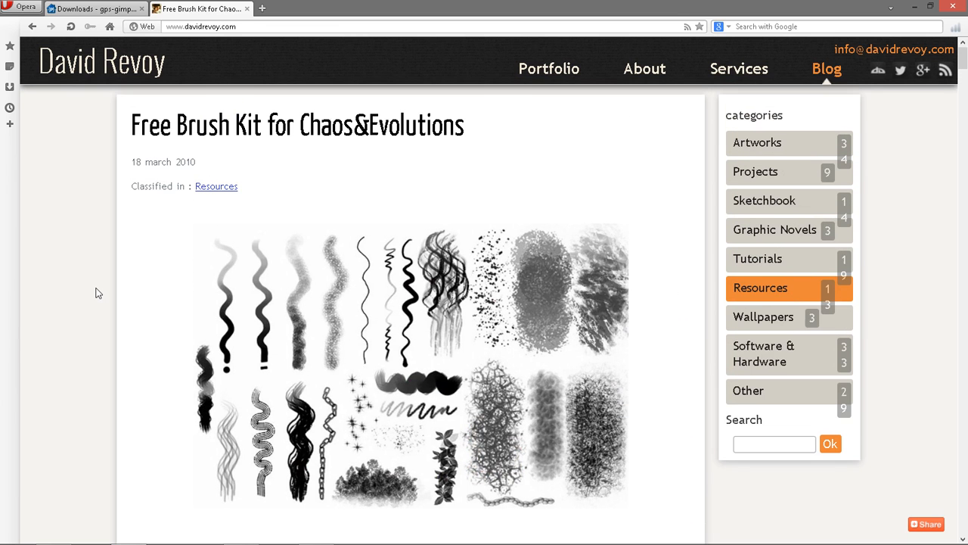
mouse_move(47, 168)
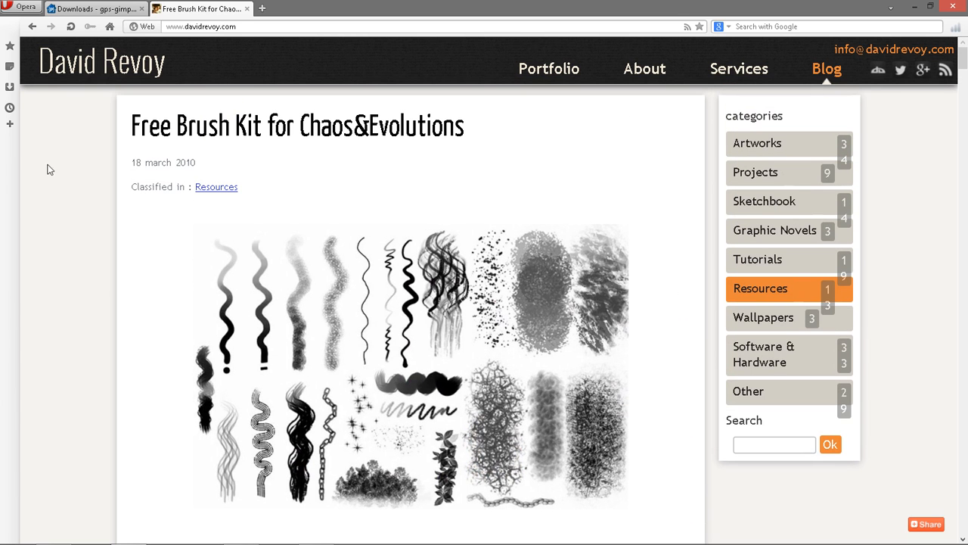
mouse_move(318, 159)
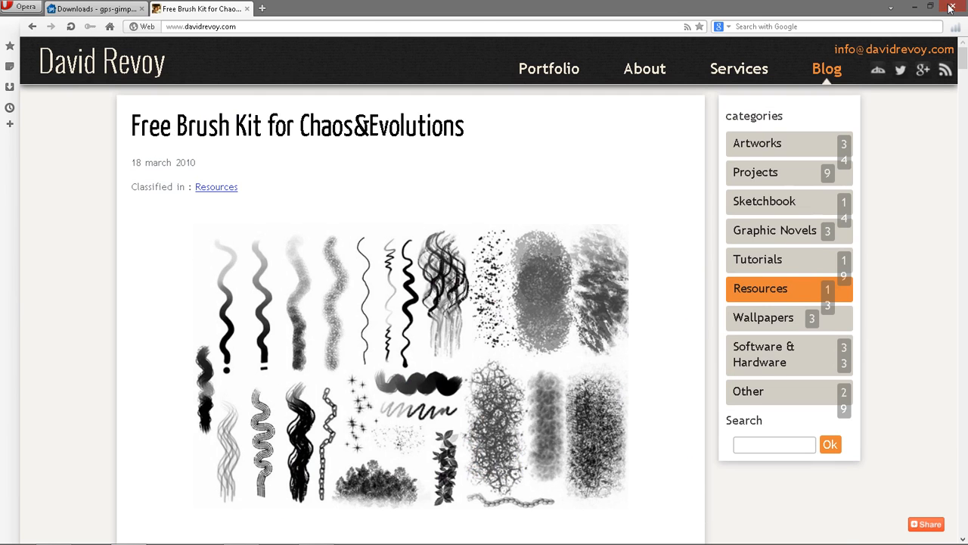
Step: Close the browser and move the GPS 2_0 final zip icon lower on the desktop
click(953, 7)
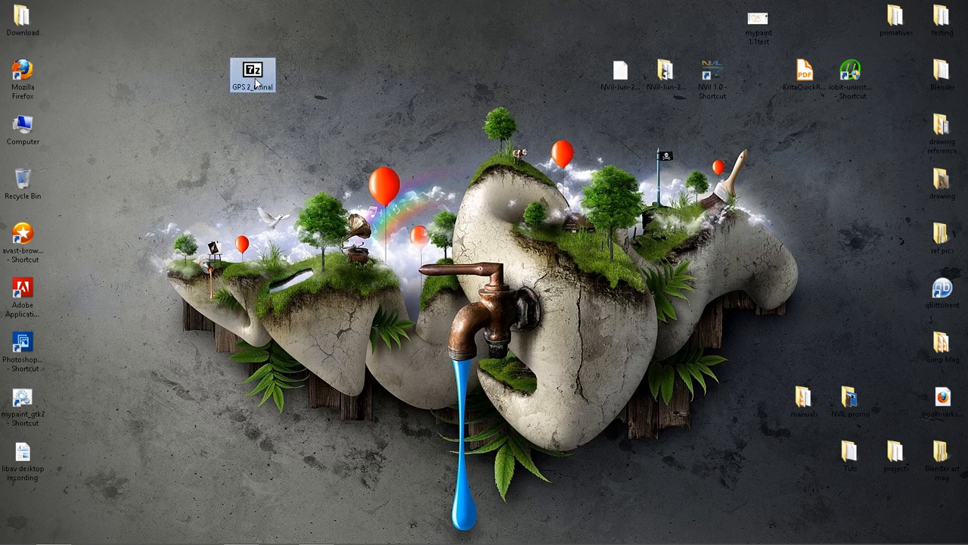
drag(253, 68, 253, 125)
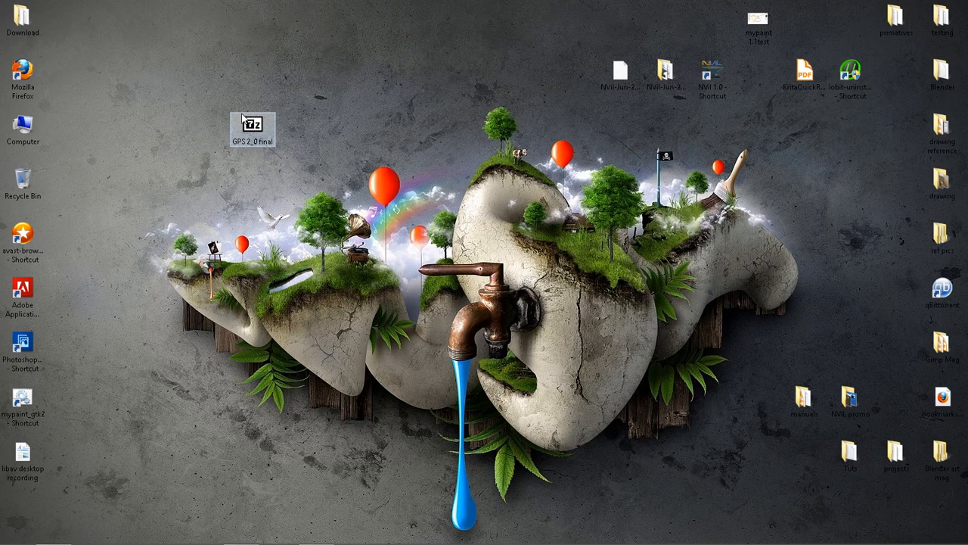
mouse_move(253, 125)
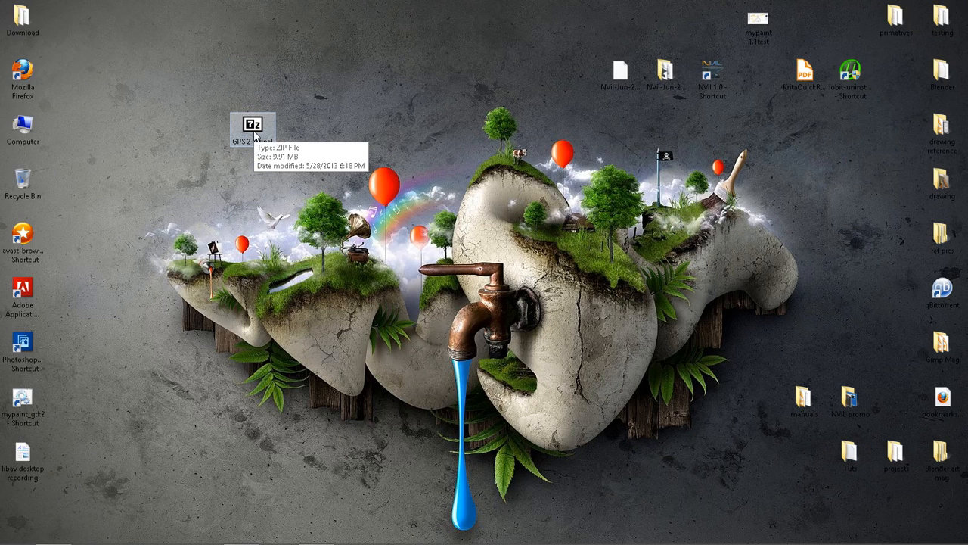
mouse_move(211, 229)
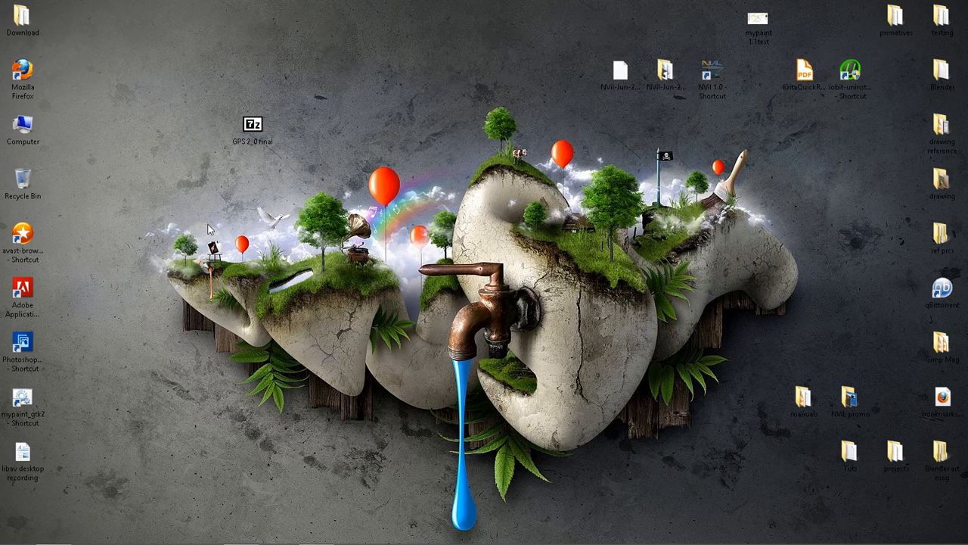
mouse_move(159, 173)
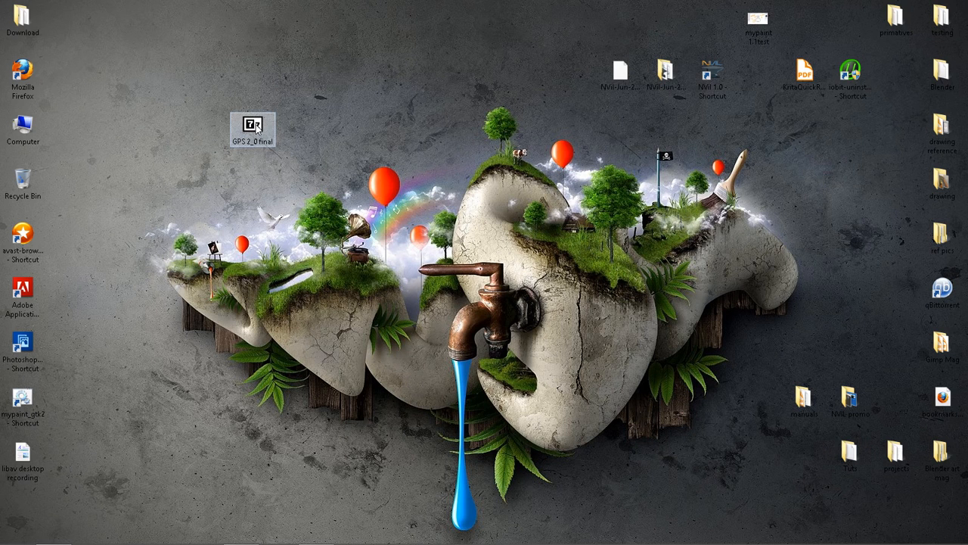
mouse_move(261, 127)
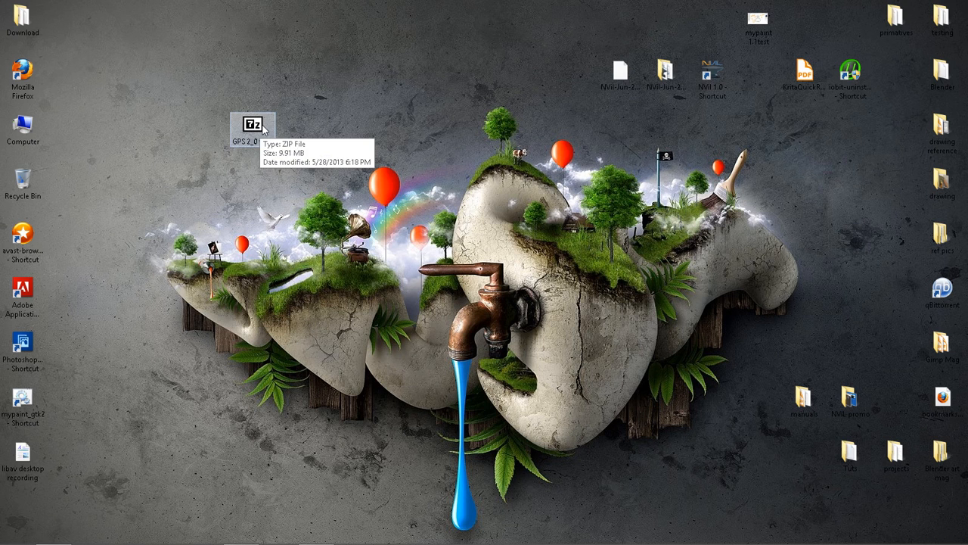
Step: Open GPS 2_0 final.zip in 7-Zip from its context menu to view its resource folders
right_click(253, 123)
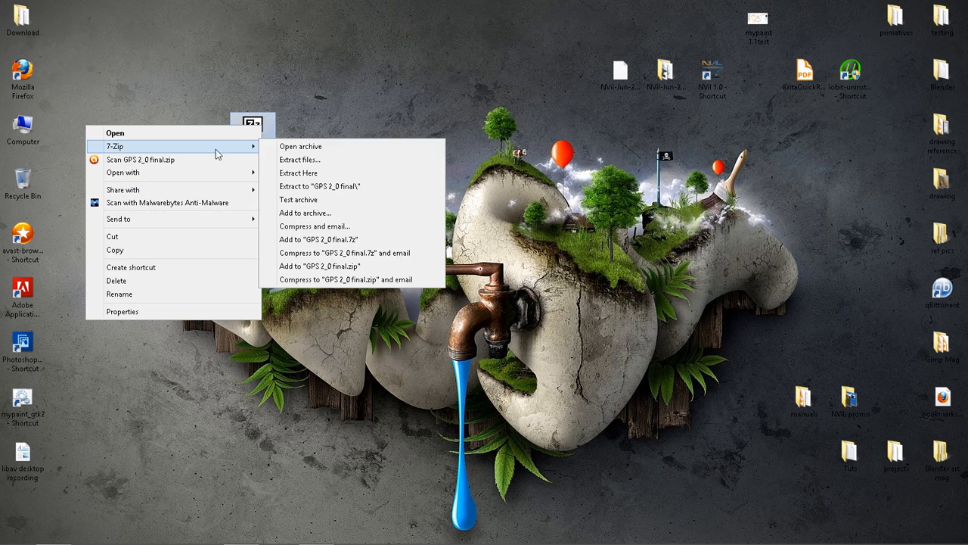
mouse_move(301, 146)
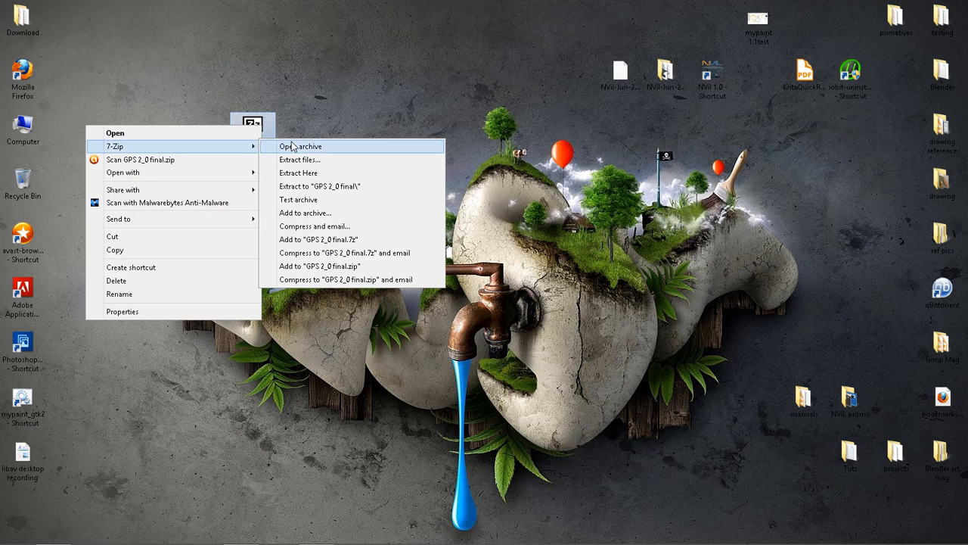
click(300, 146)
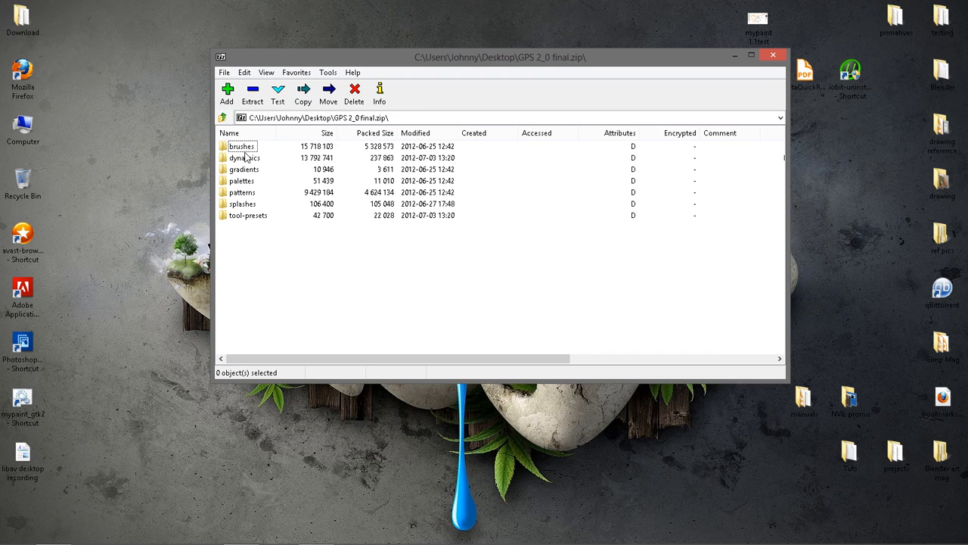
mouse_move(255, 191)
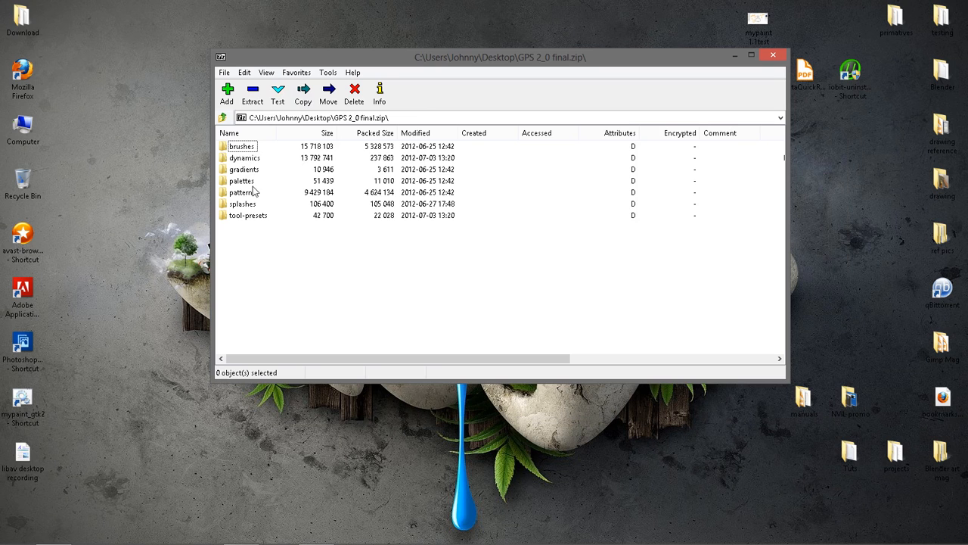
mouse_move(262, 208)
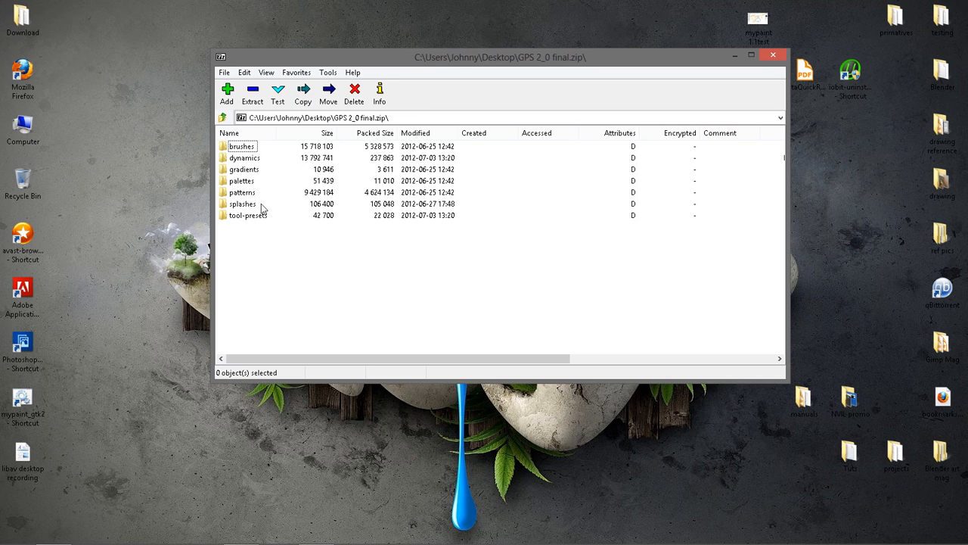
mouse_move(659, 96)
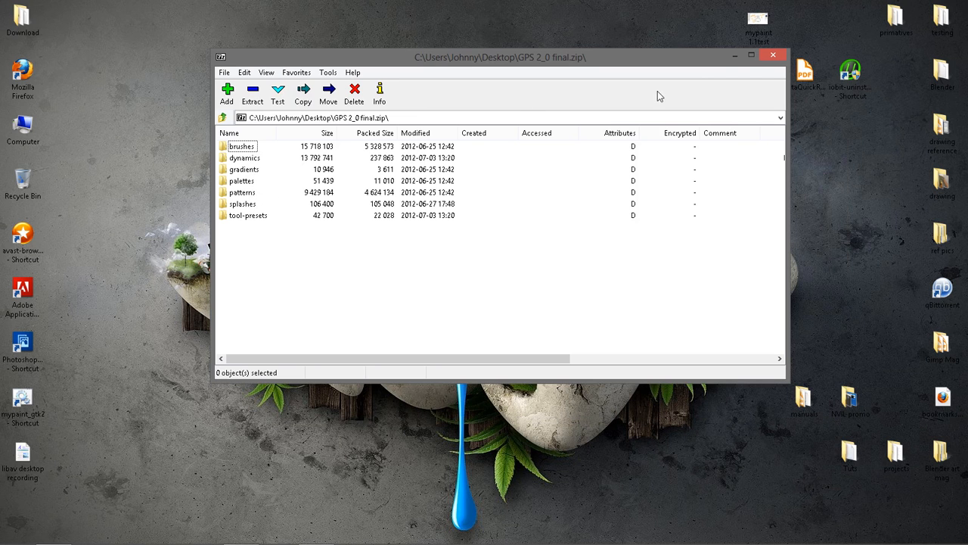
mouse_move(773, 55)
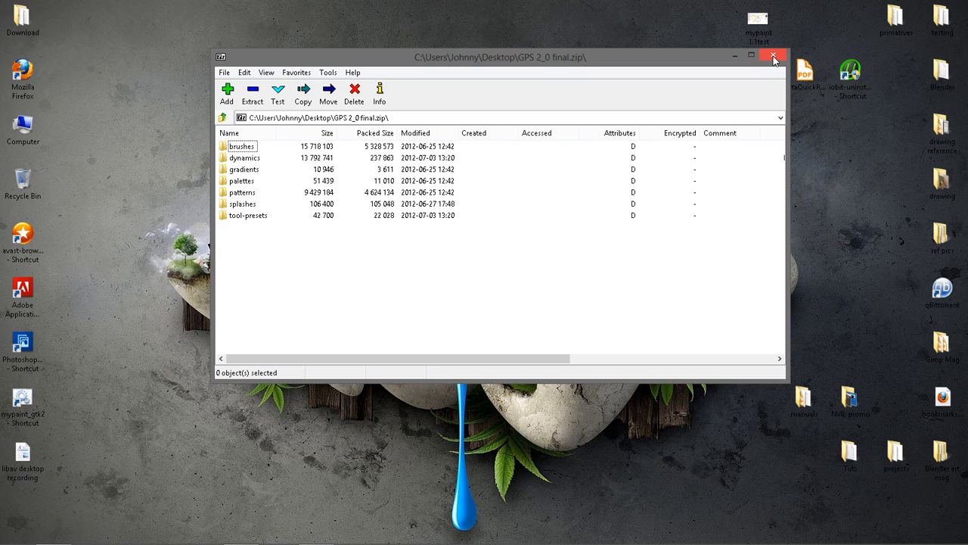
Step: Close 7-Zip and browse File Explorer to C:\Users\Johnny, selecting the .gimp-2.8 folder
click(773, 56)
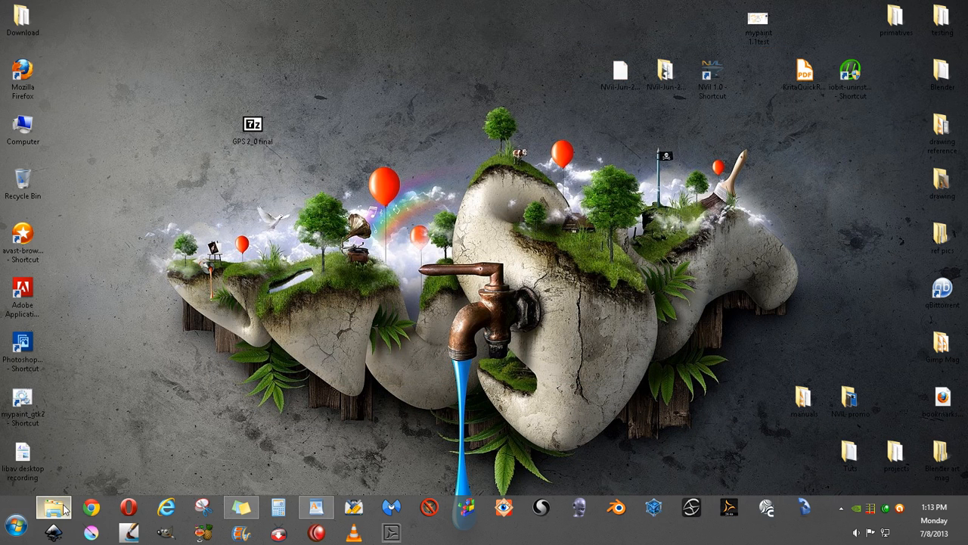
click(53, 507)
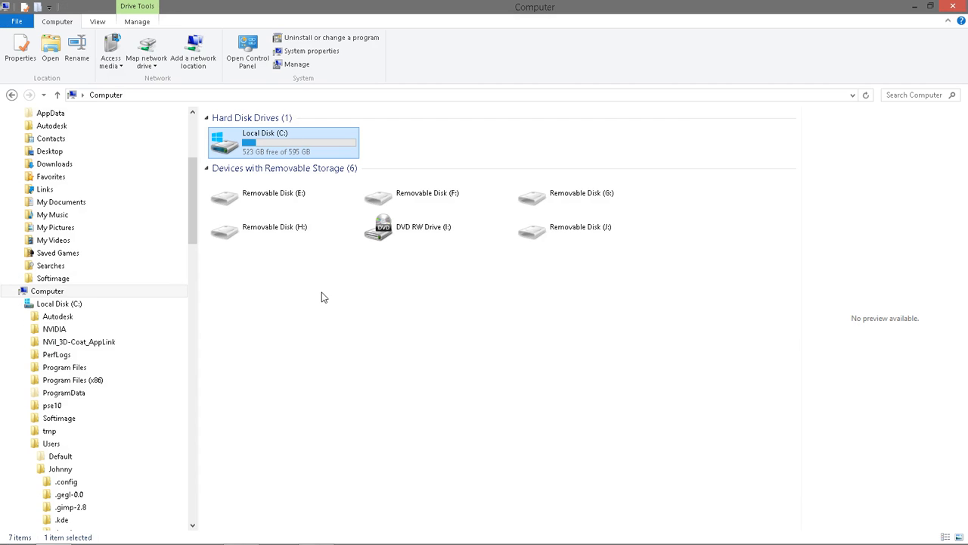
mouse_move(280, 107)
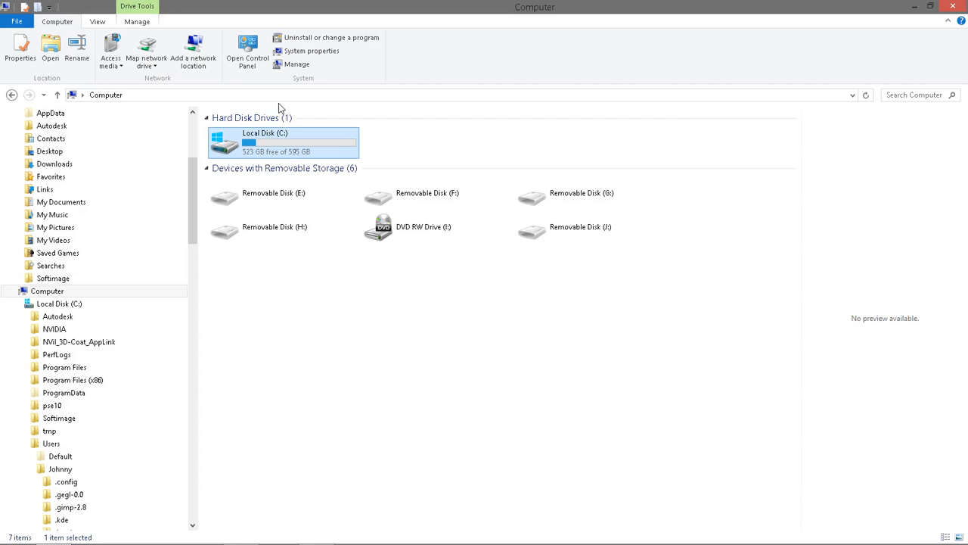
double_click(265, 143)
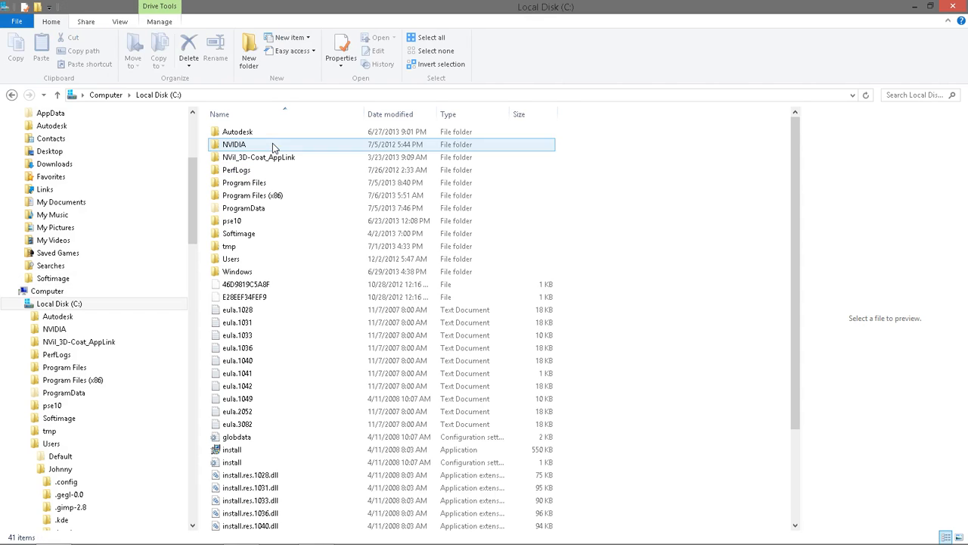
click(231, 259)
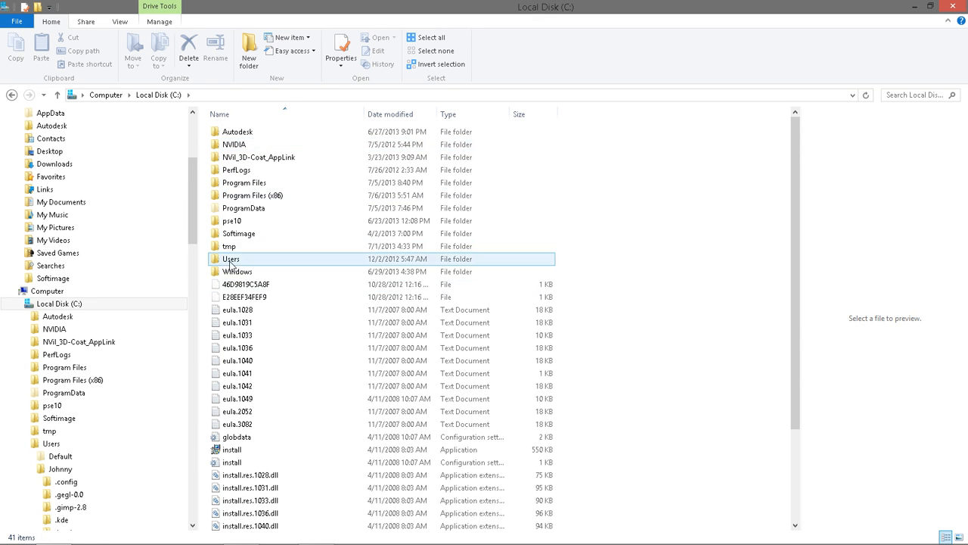
double_click(231, 258)
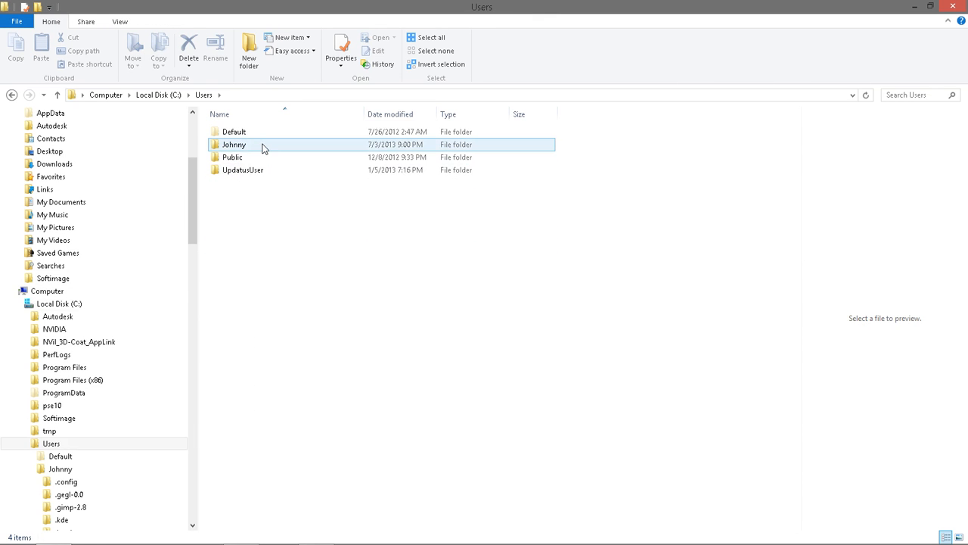
double_click(233, 144)
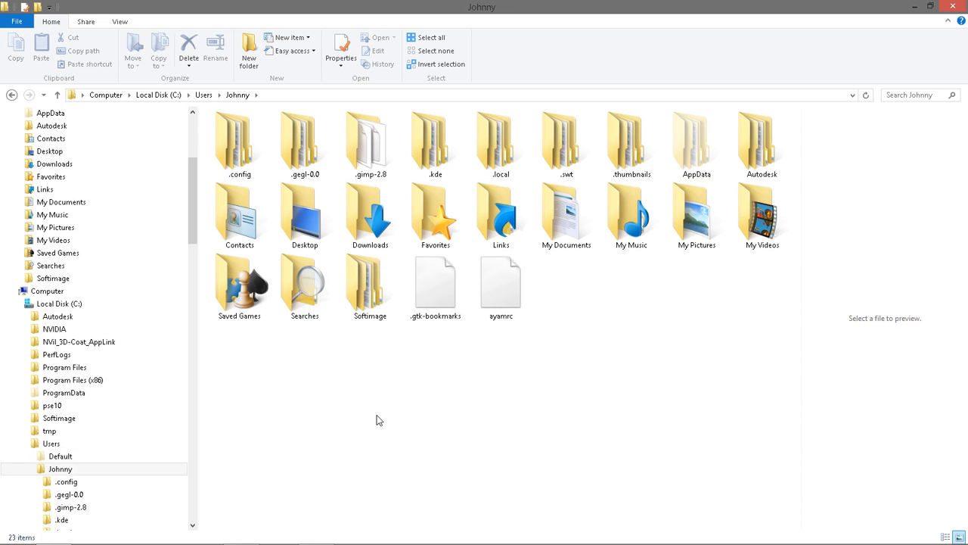
mouse_move(369, 416)
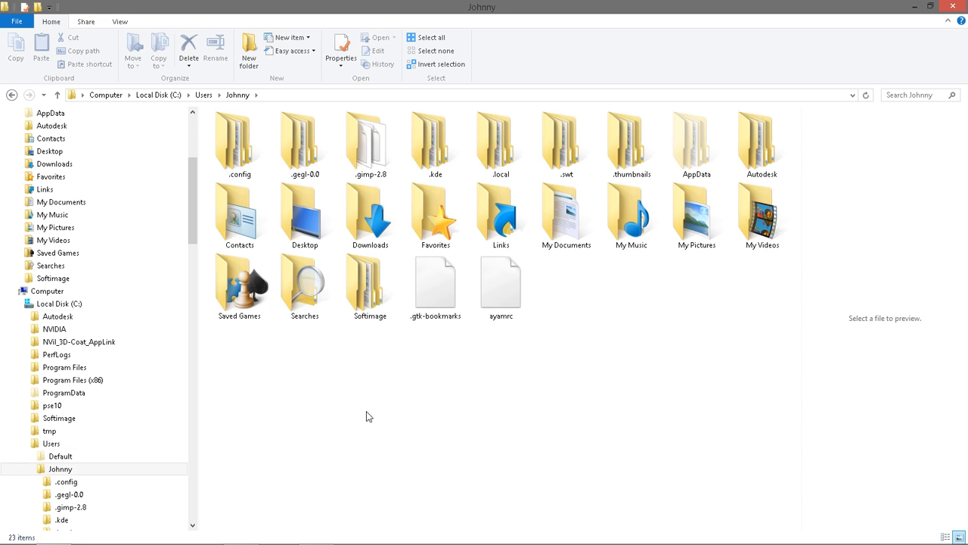
click(370, 144)
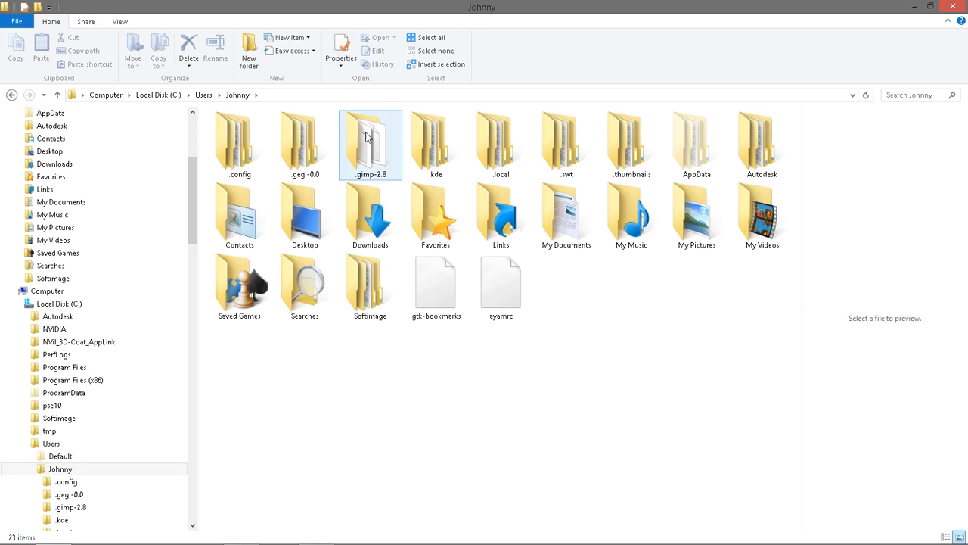
Step: Open .gimp-2.8 and highlight its palettes, splashes, modules and patterns folders
double_click(370, 144)
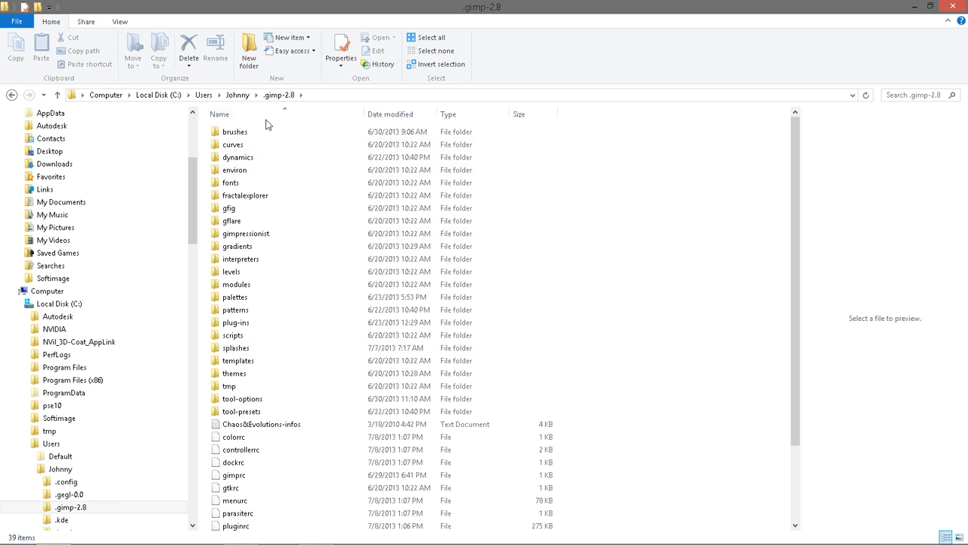
click(238, 156)
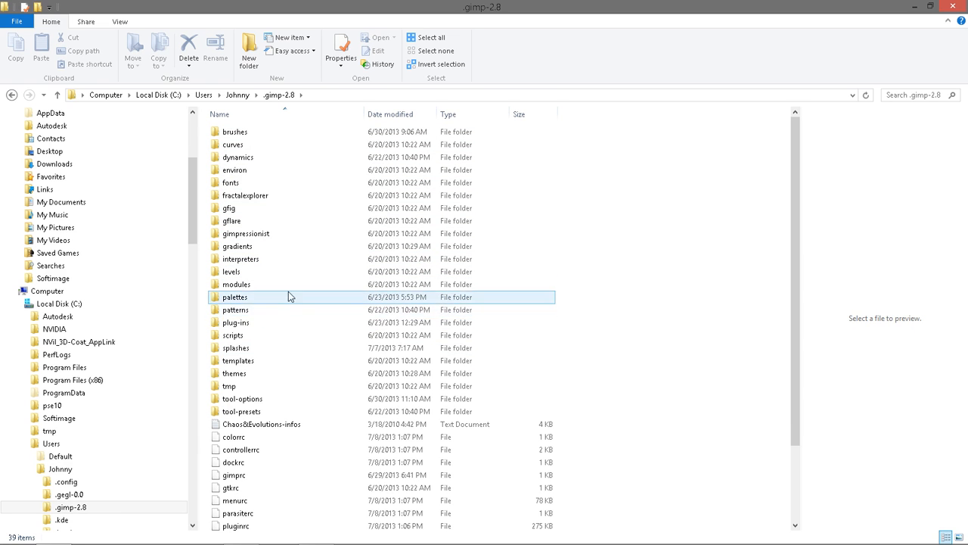
click(236, 347)
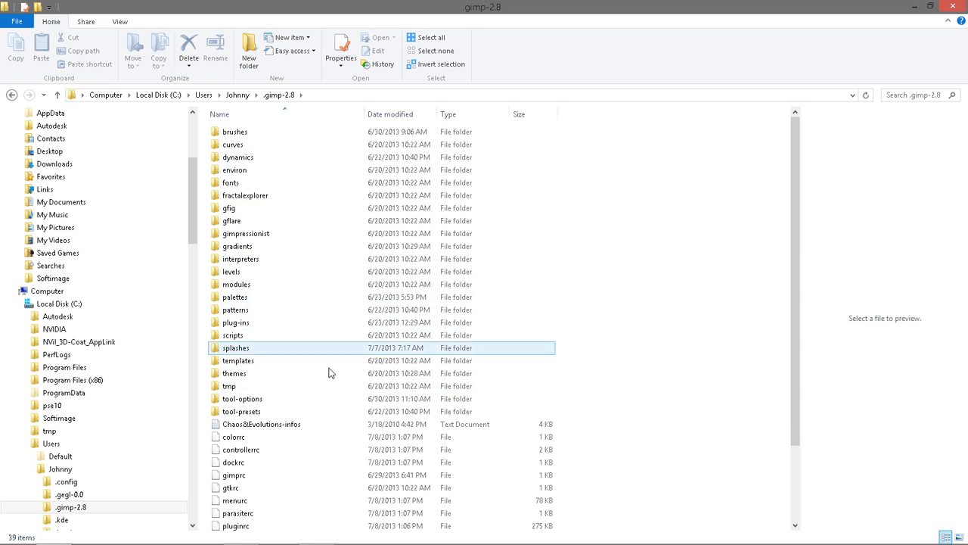
mouse_move(282, 354)
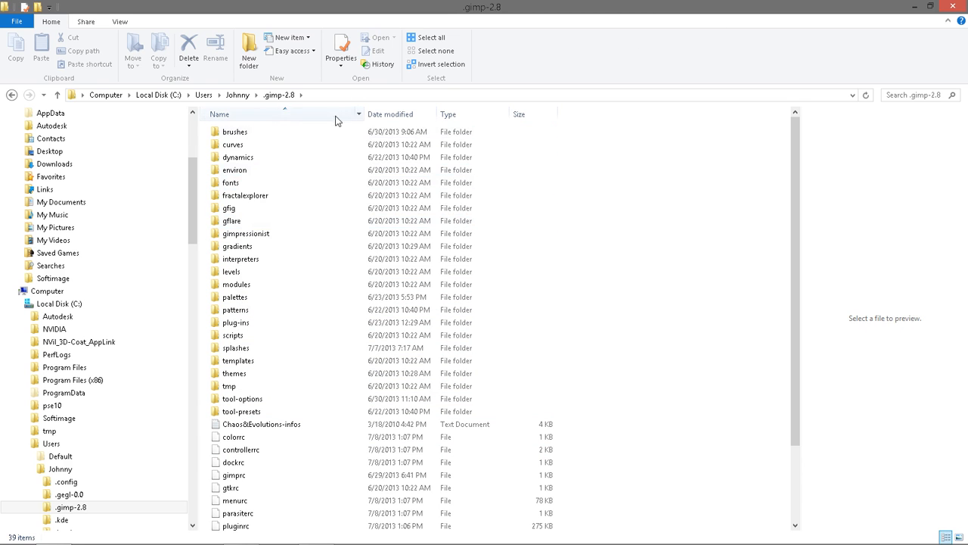
click(236, 284)
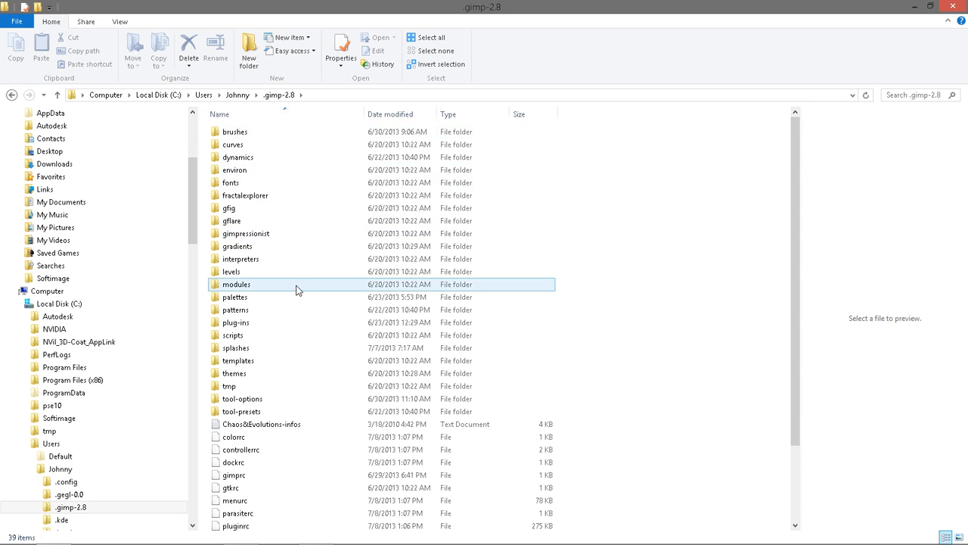
click(235, 347)
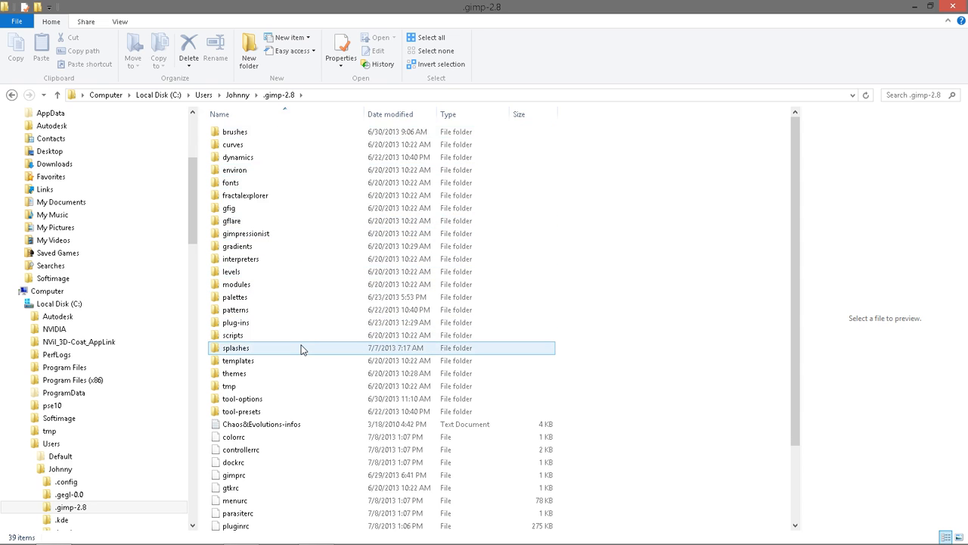
click(234, 309)
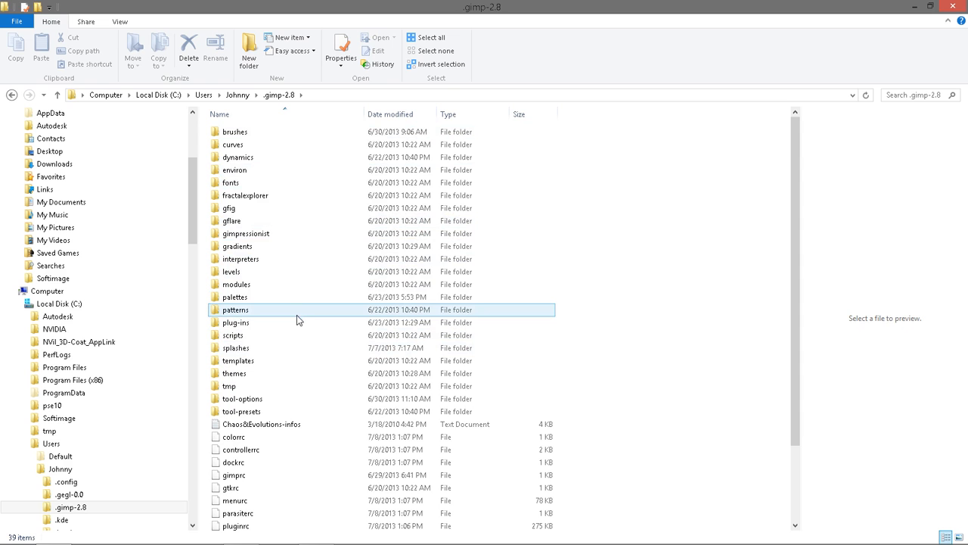
click(234, 347)
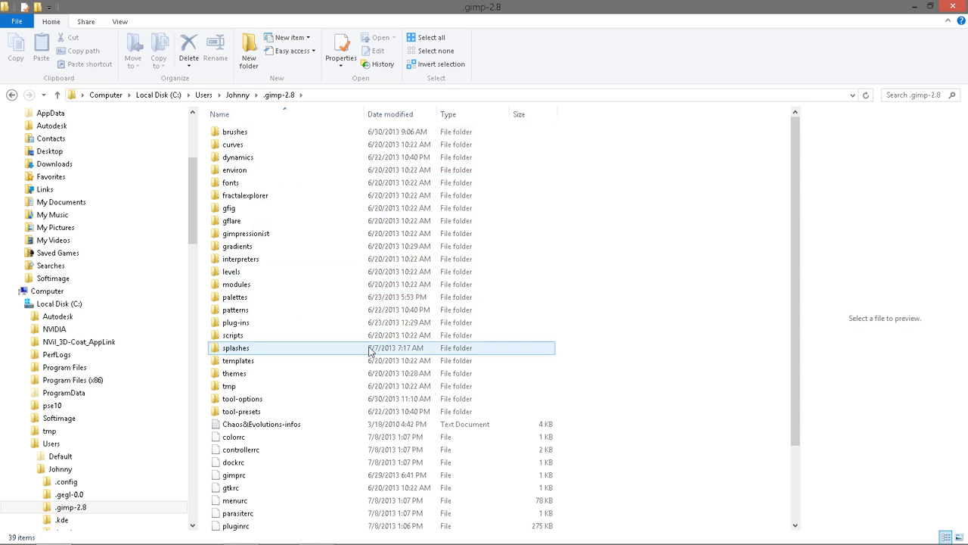
click(655, 291)
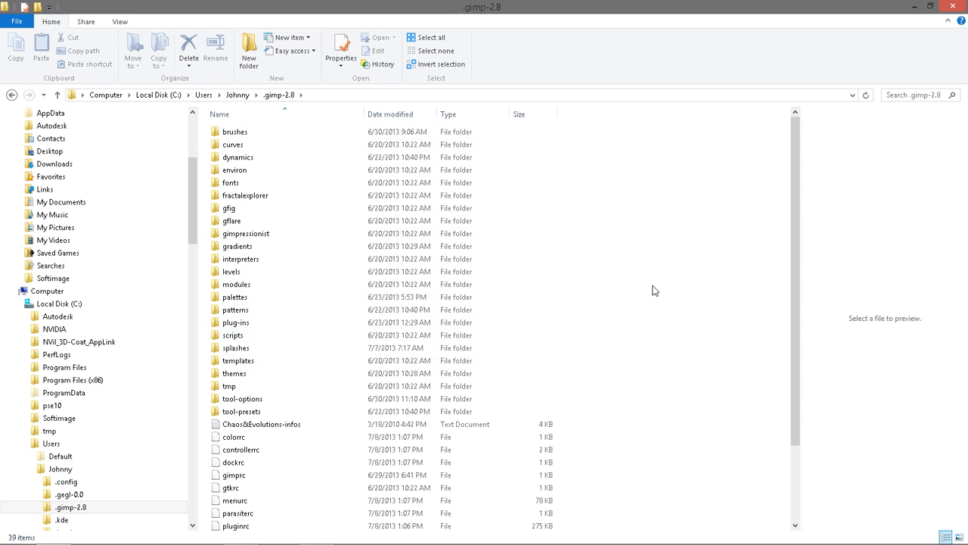
mouse_move(874, 28)
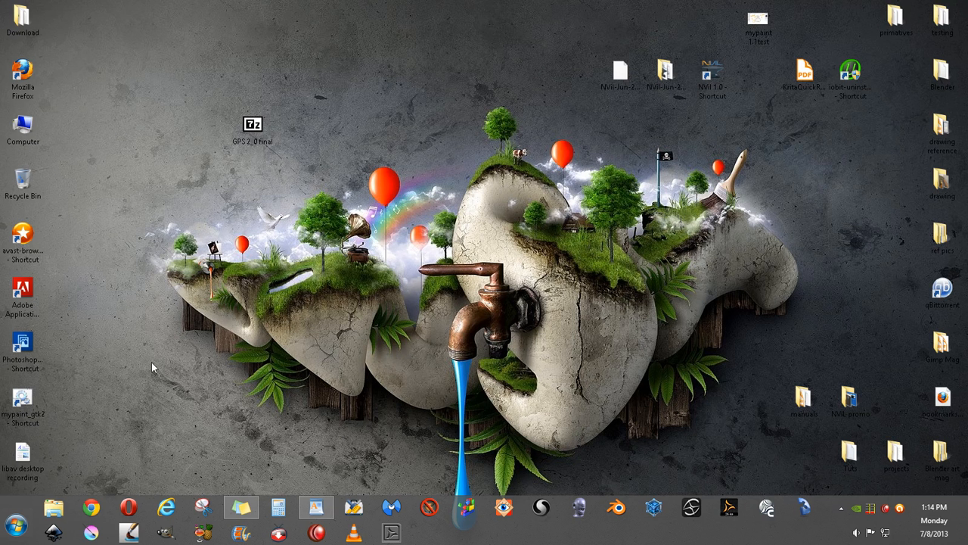
mouse_move(102, 540)
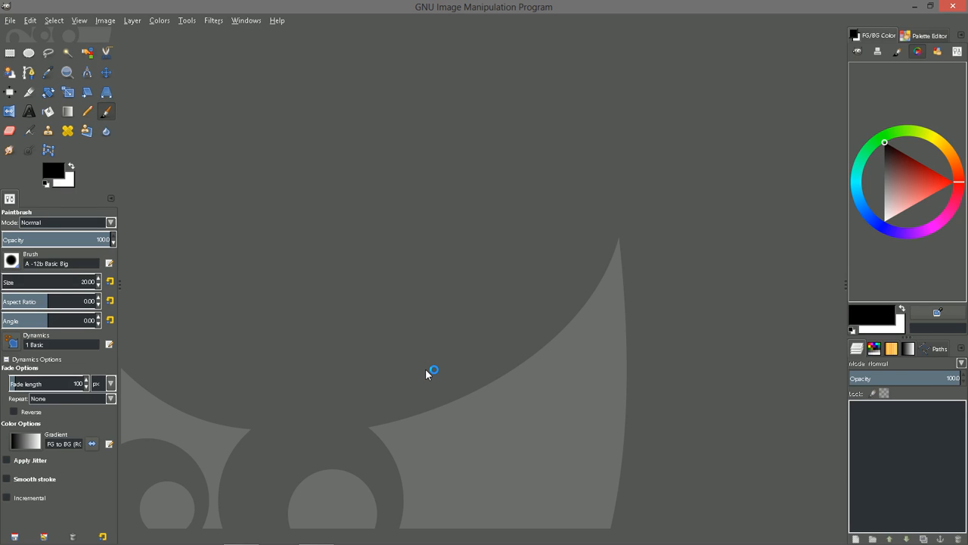
mouse_move(427, 374)
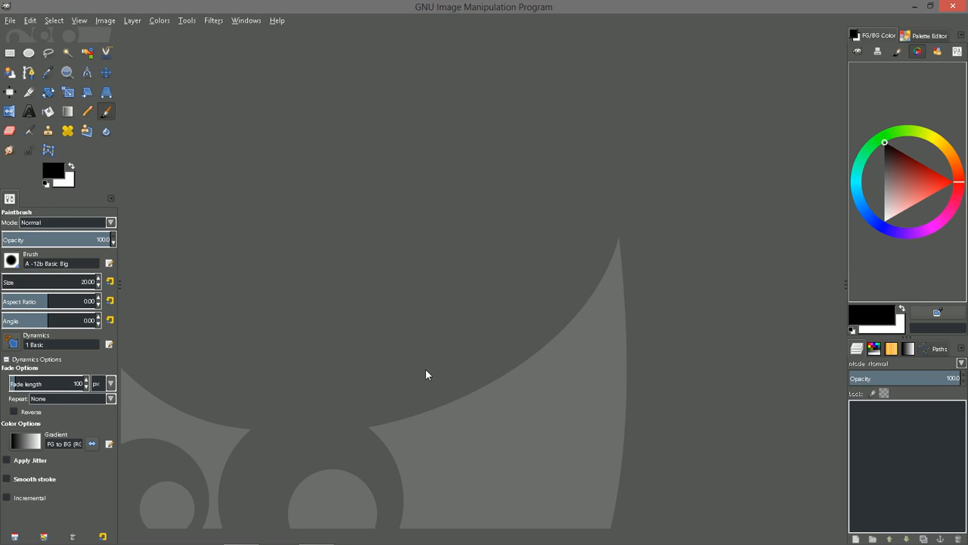
mouse_move(286, 347)
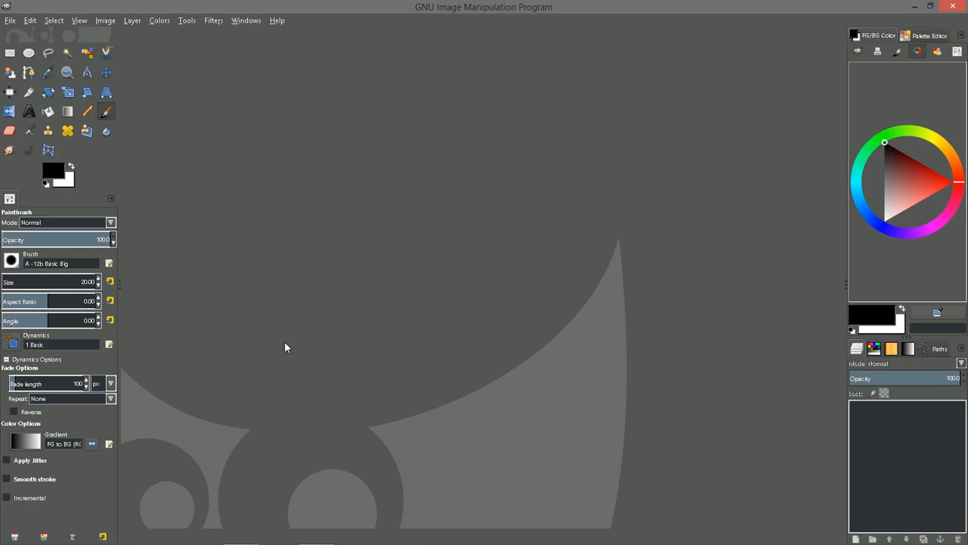
mouse_move(402, 234)
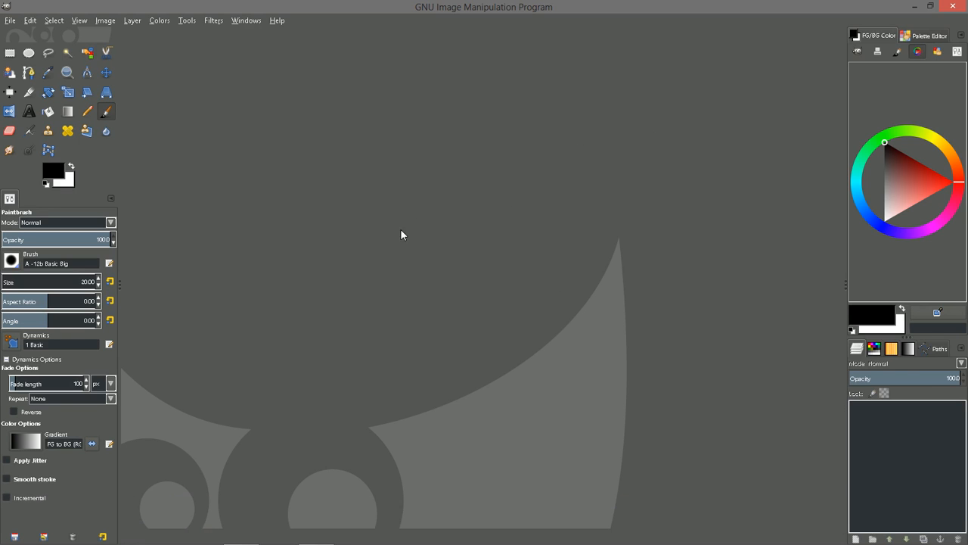
mouse_move(496, 169)
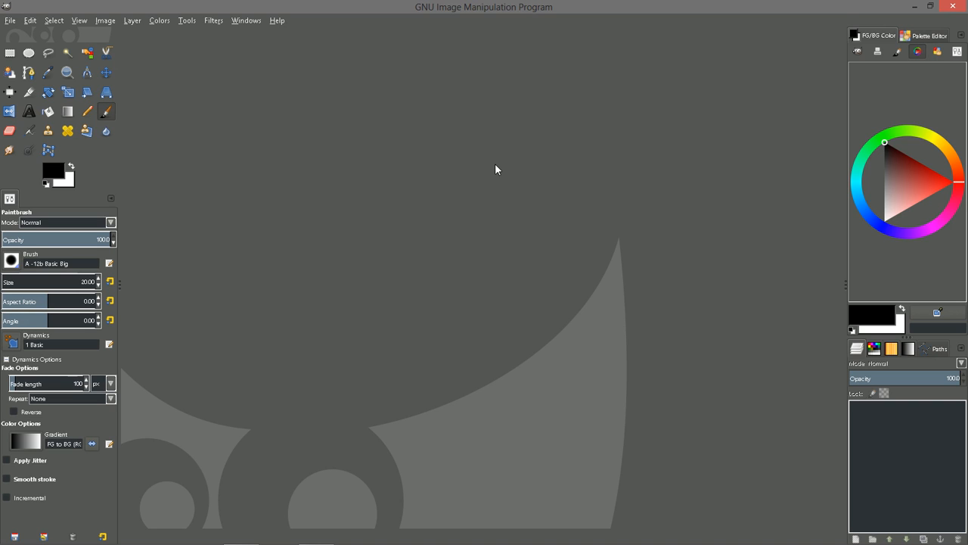
mouse_move(336, 215)
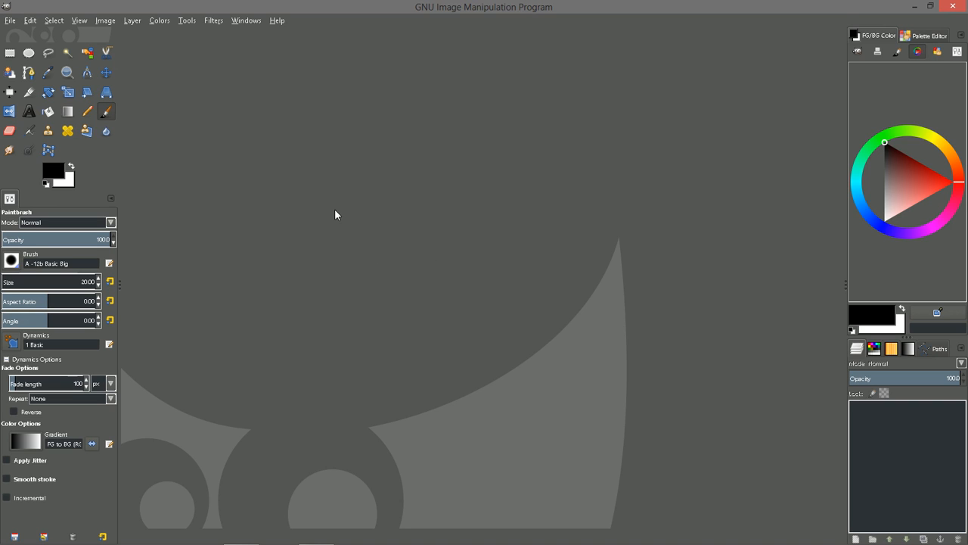
mouse_move(393, 136)
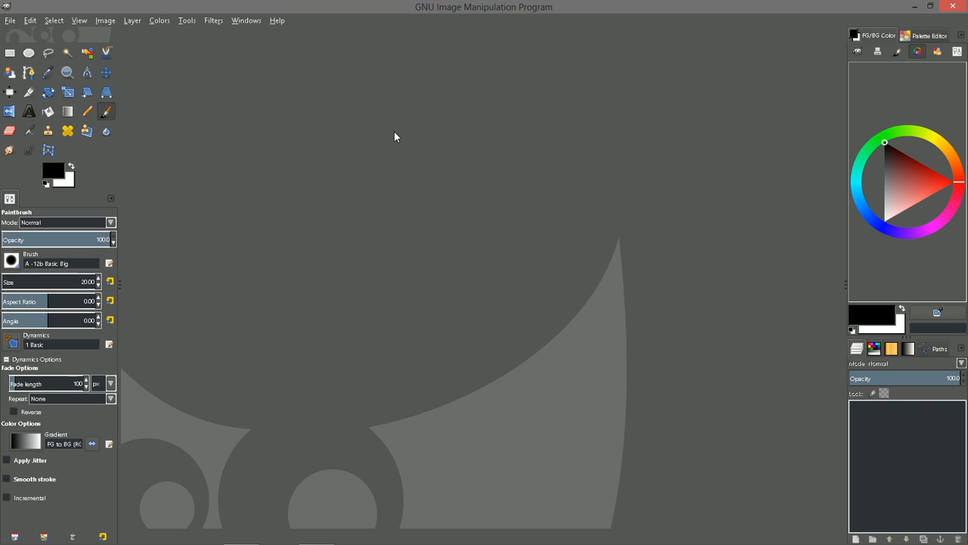
mouse_move(391, 140)
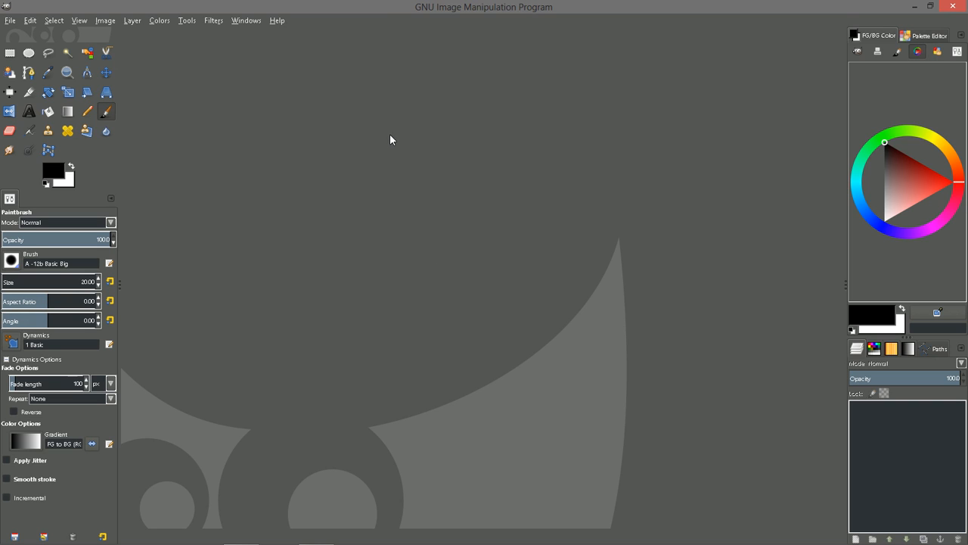
mouse_move(239, 155)
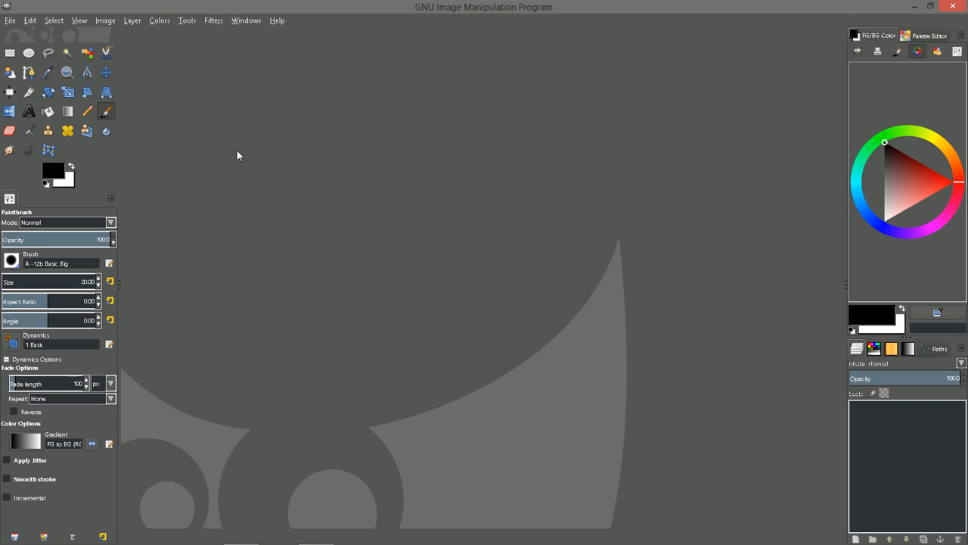
mouse_move(350, 159)
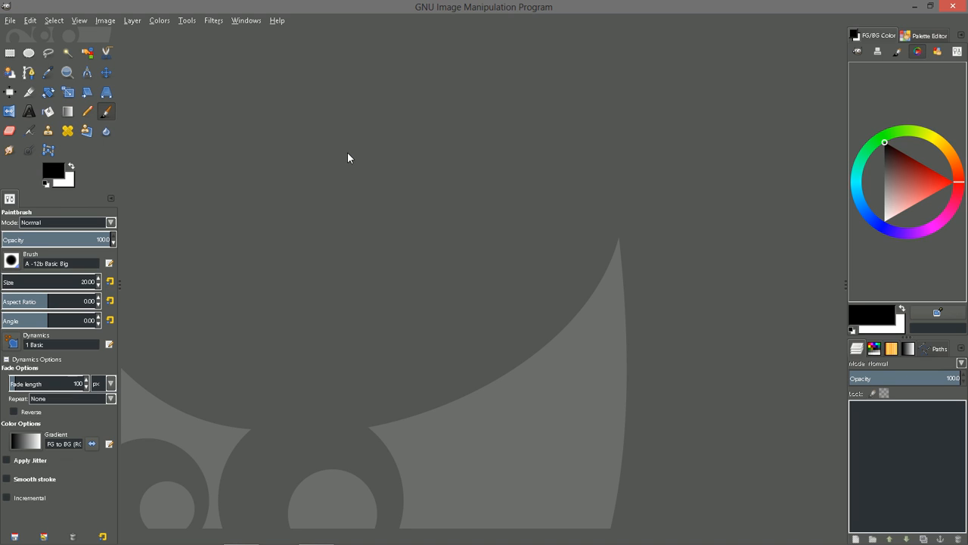
mouse_move(473, 160)
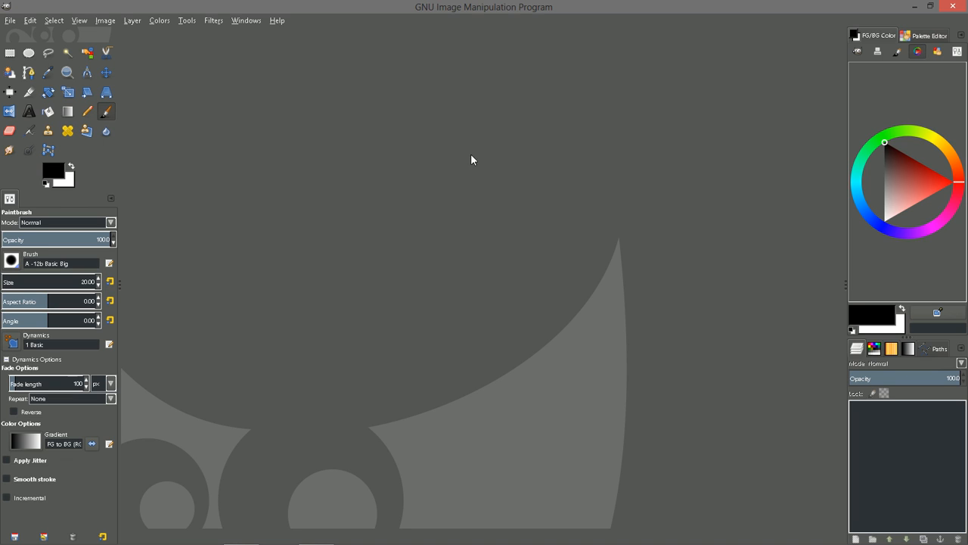
mouse_move(251, 103)
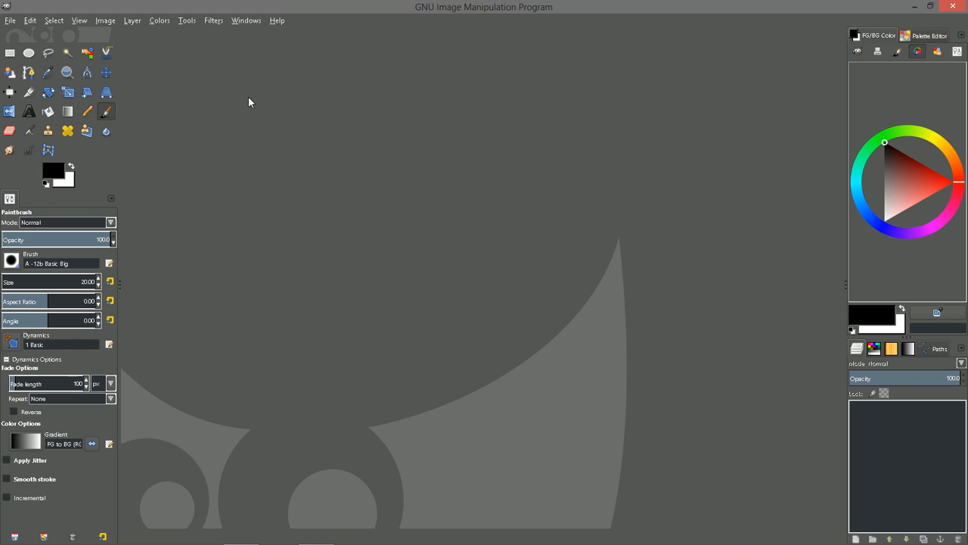
mouse_move(356, 81)
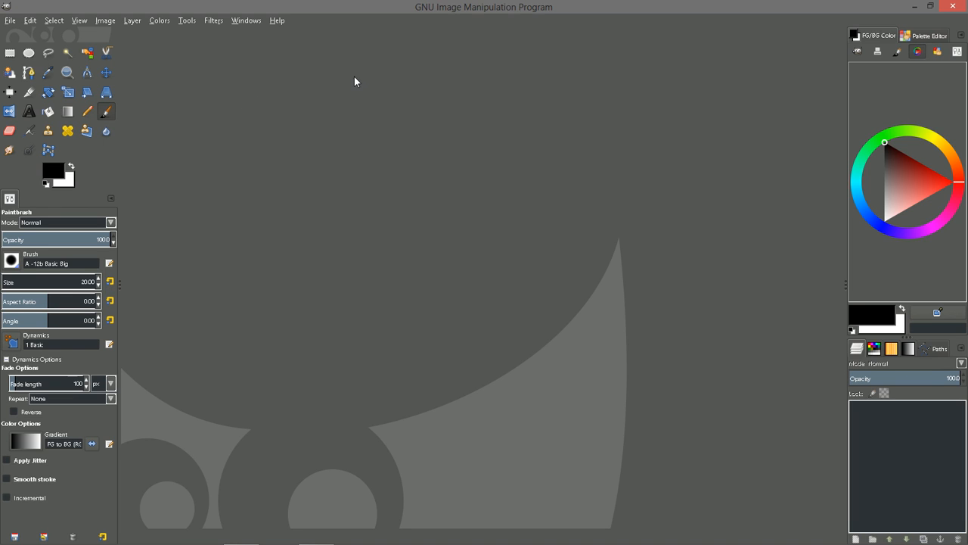
mouse_move(7, 25)
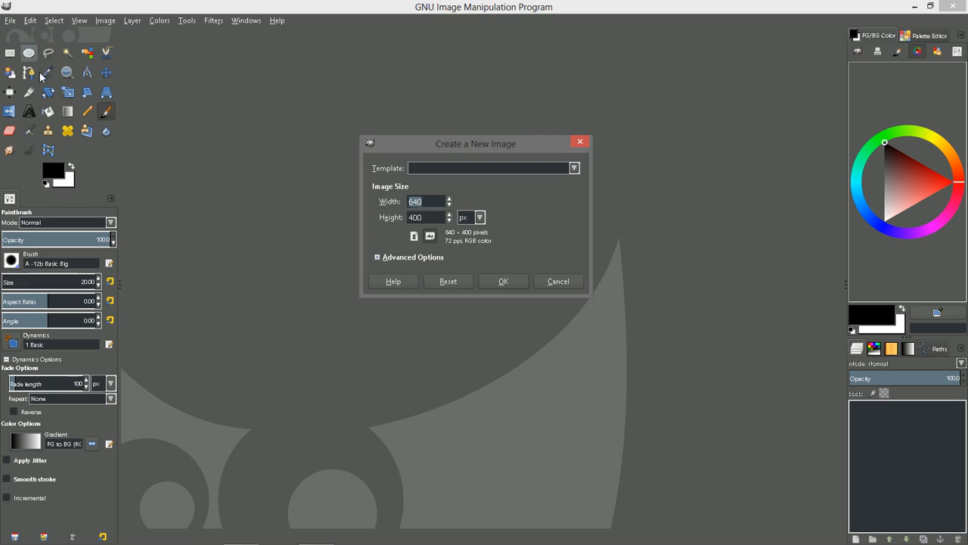
Step: Dismiss the 640 × 400 px Create a New Image dialog, leaving the workspace empty
click(573, 167)
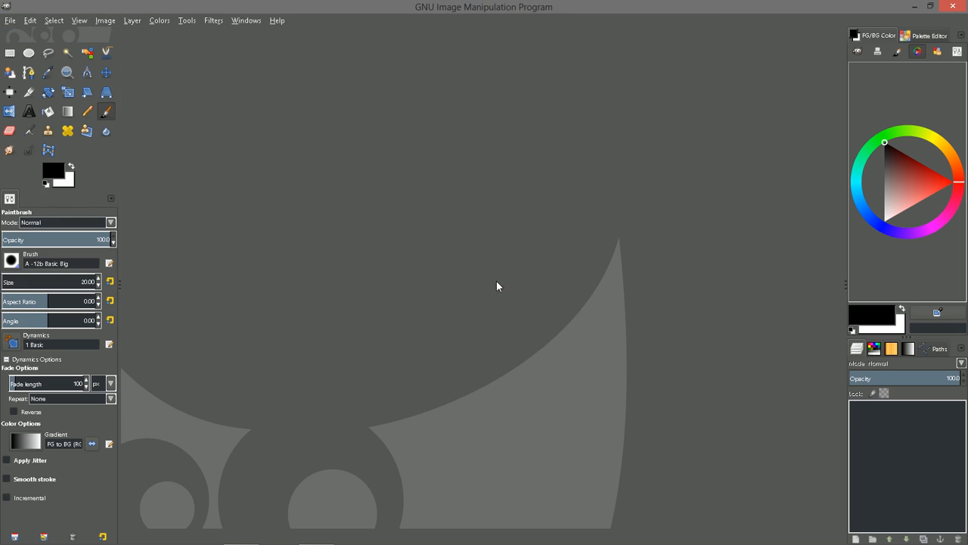
Step: Create a new 1600×1200 white canvas with a single Background layer
click(10, 20)
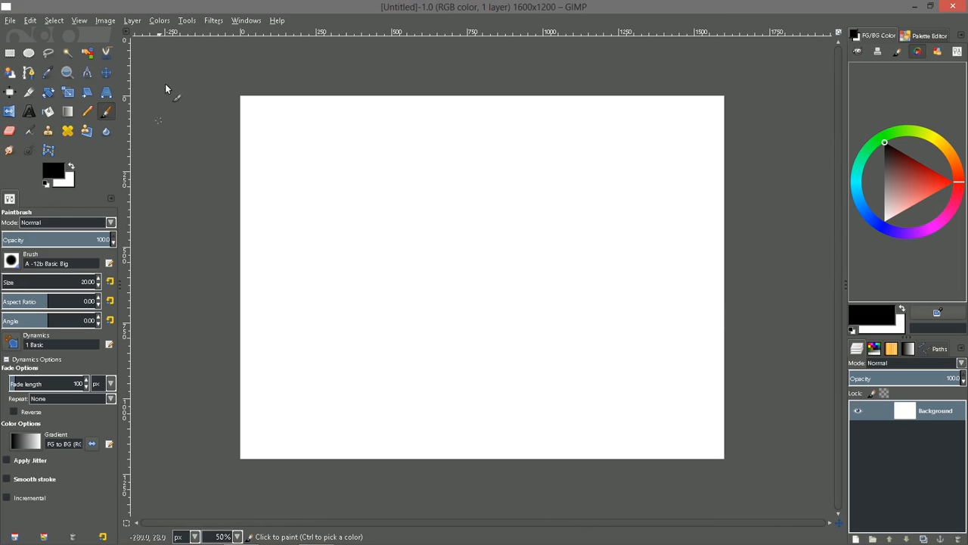
mouse_move(723, 60)
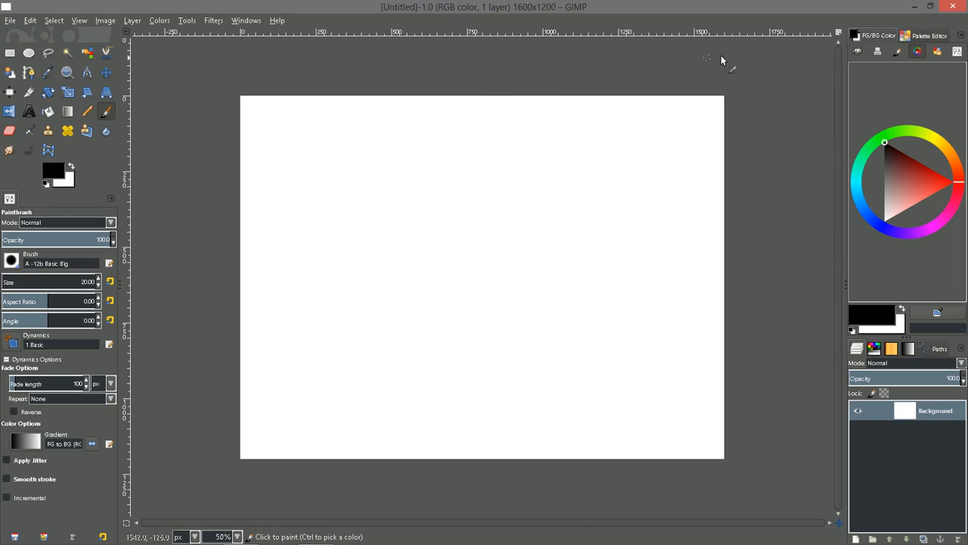
mouse_move(185, 146)
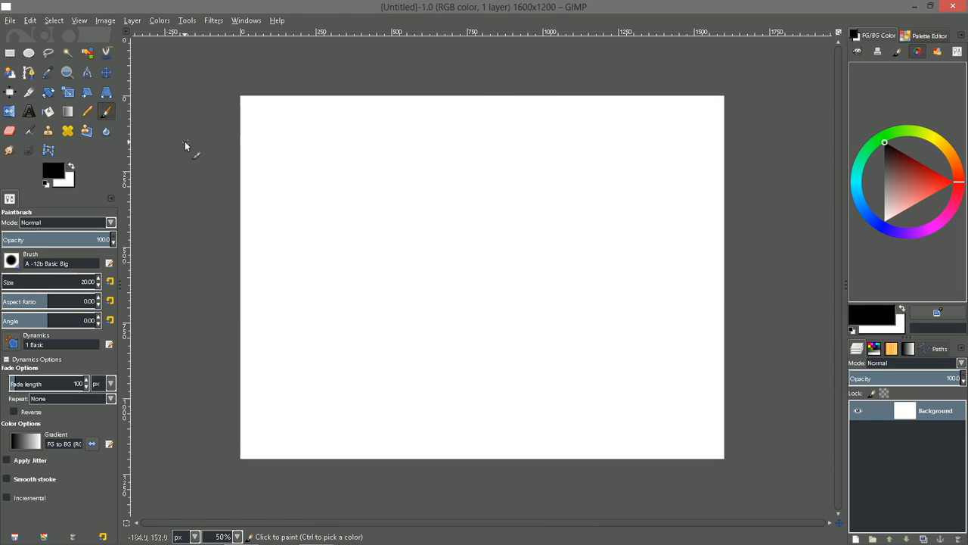
mouse_move(186, 233)
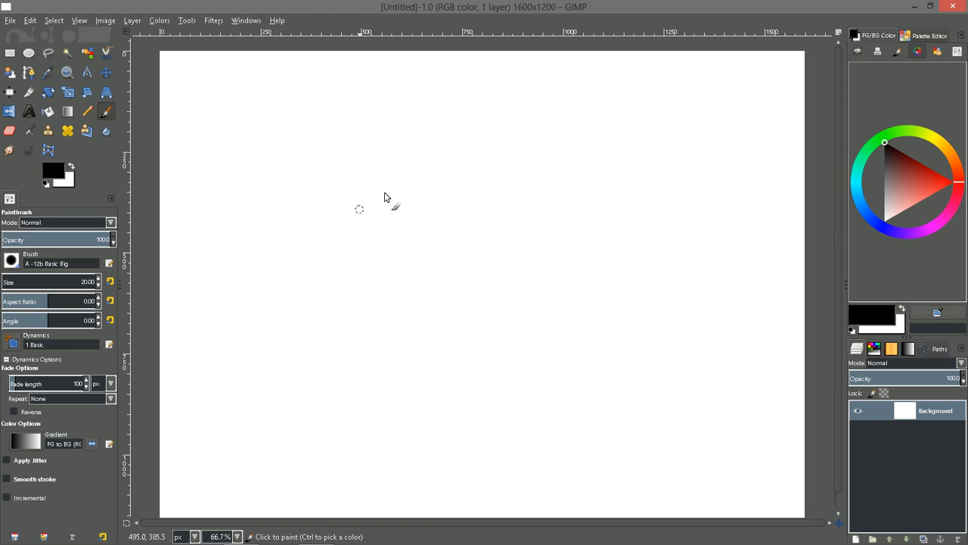
mouse_move(350, 154)
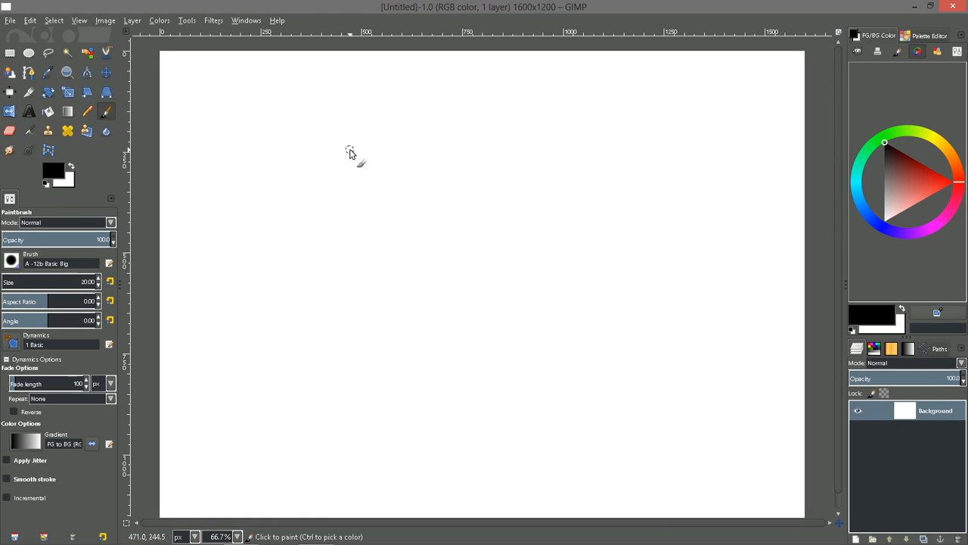
mouse_move(409, 210)
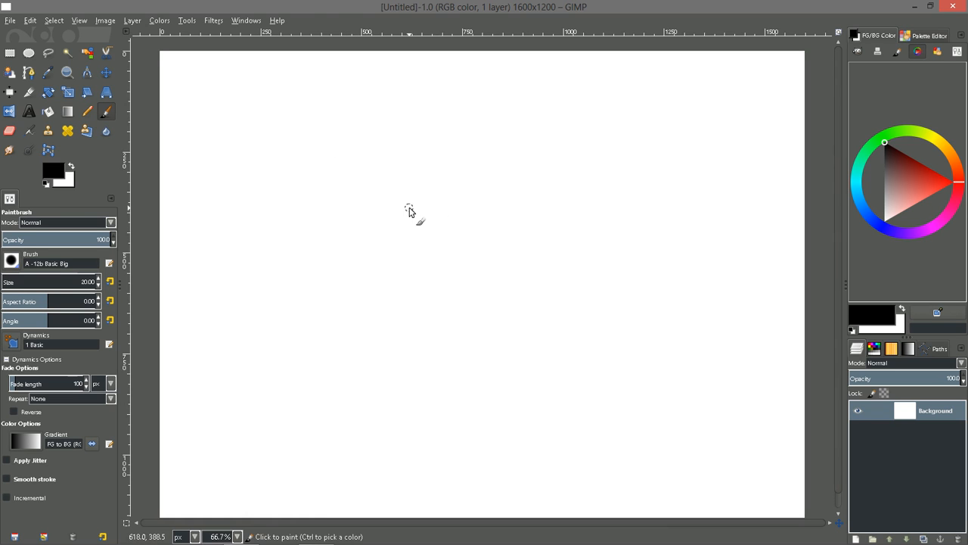
mouse_move(438, 189)
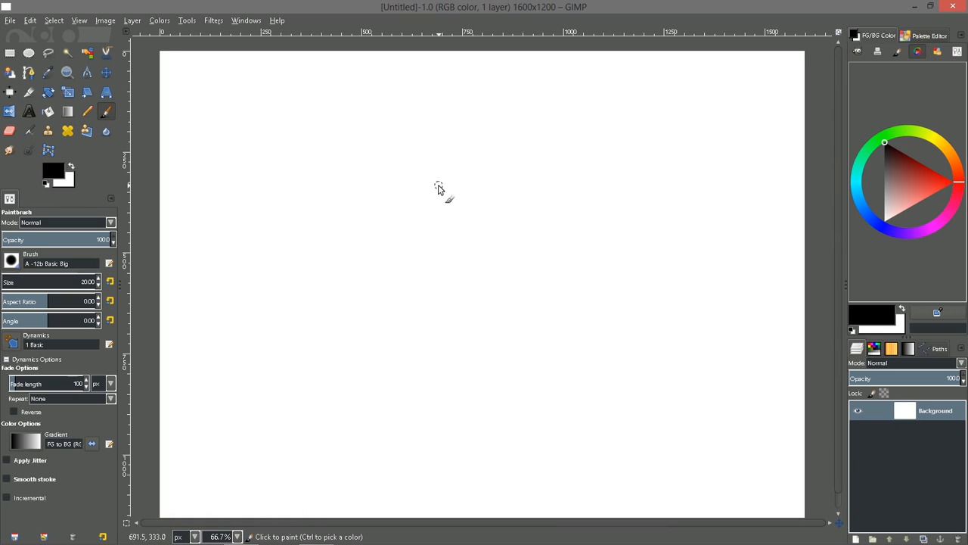
mouse_move(441, 187)
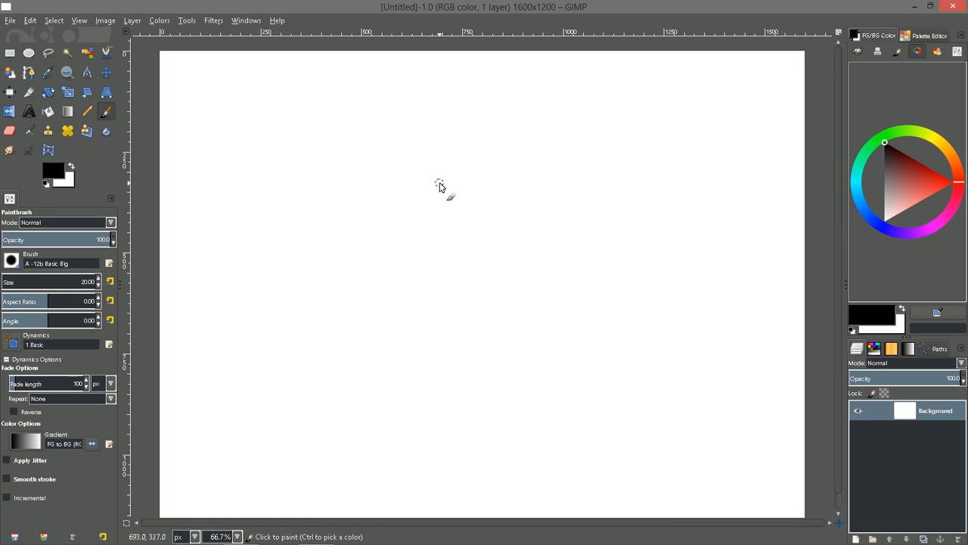
mouse_move(401, 145)
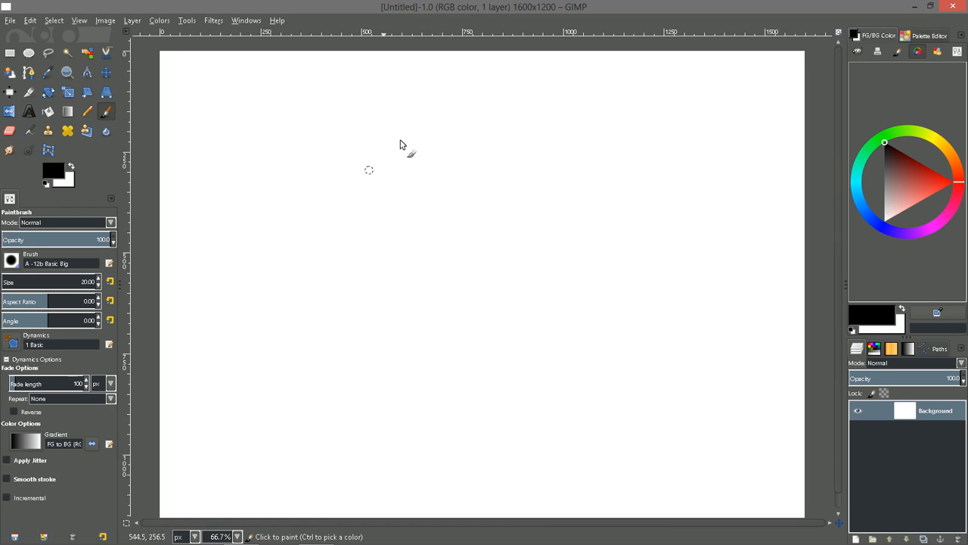
mouse_move(433, 157)
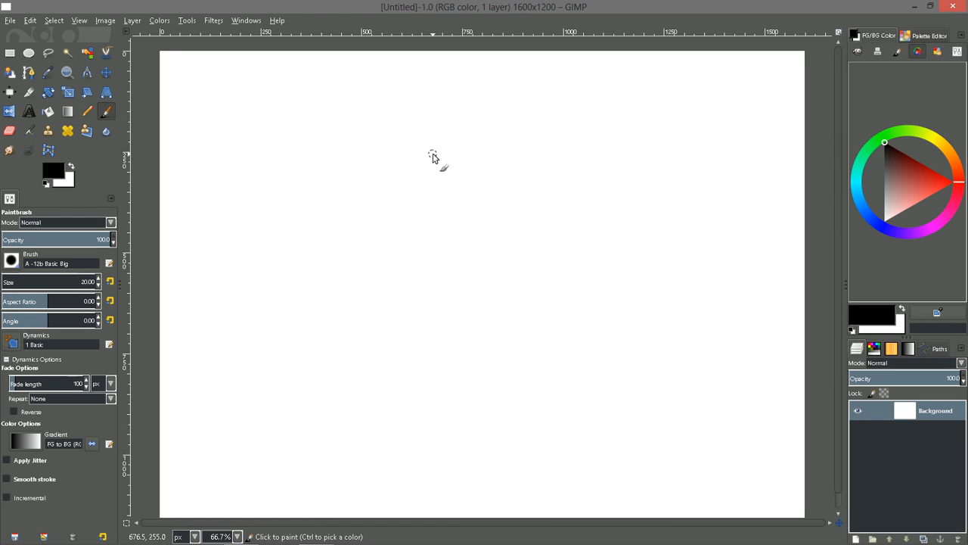
mouse_move(287, 155)
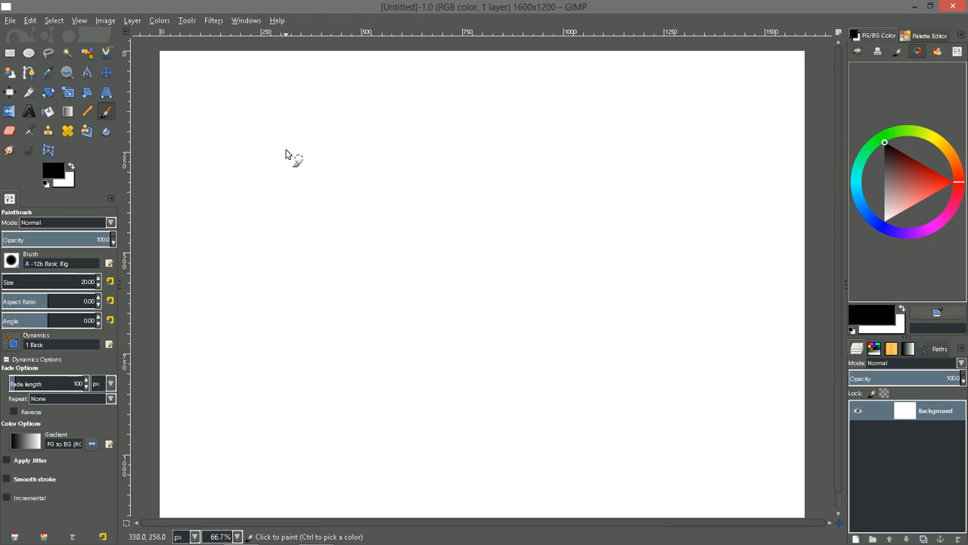
mouse_move(477, 137)
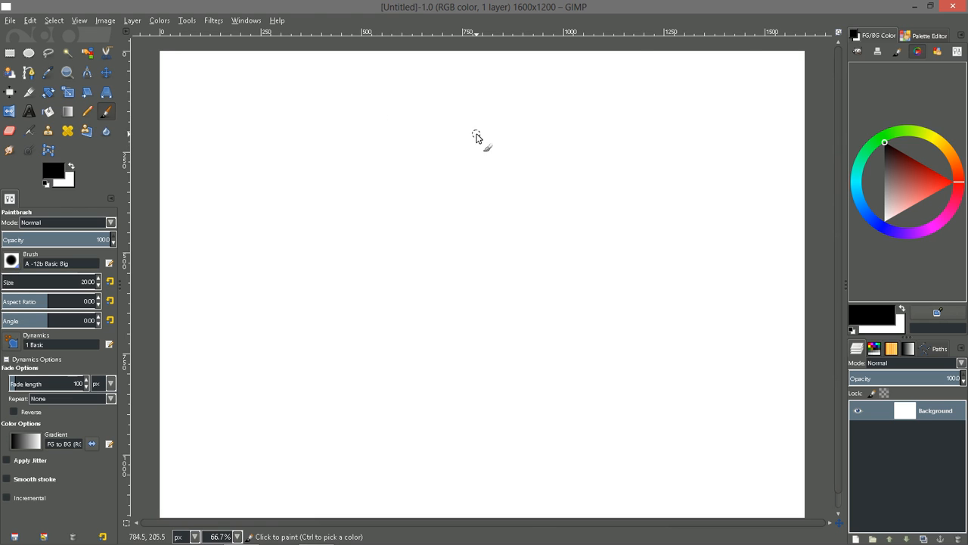
mouse_move(239, 212)
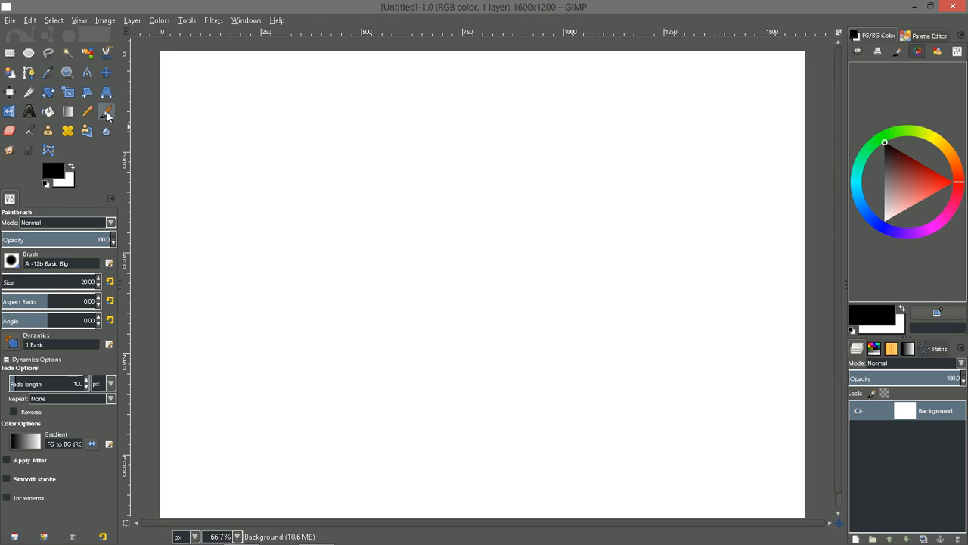
mouse_move(106, 111)
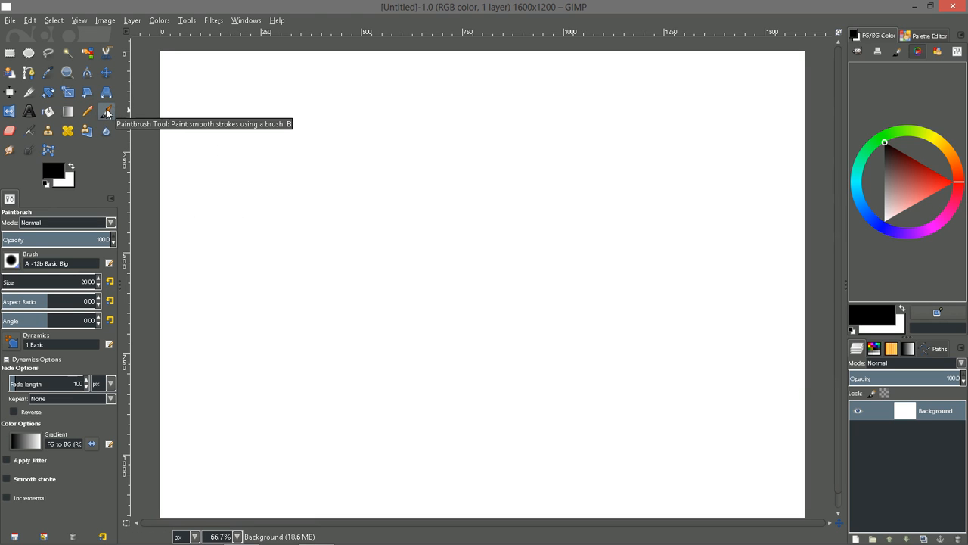
mouse_move(105, 123)
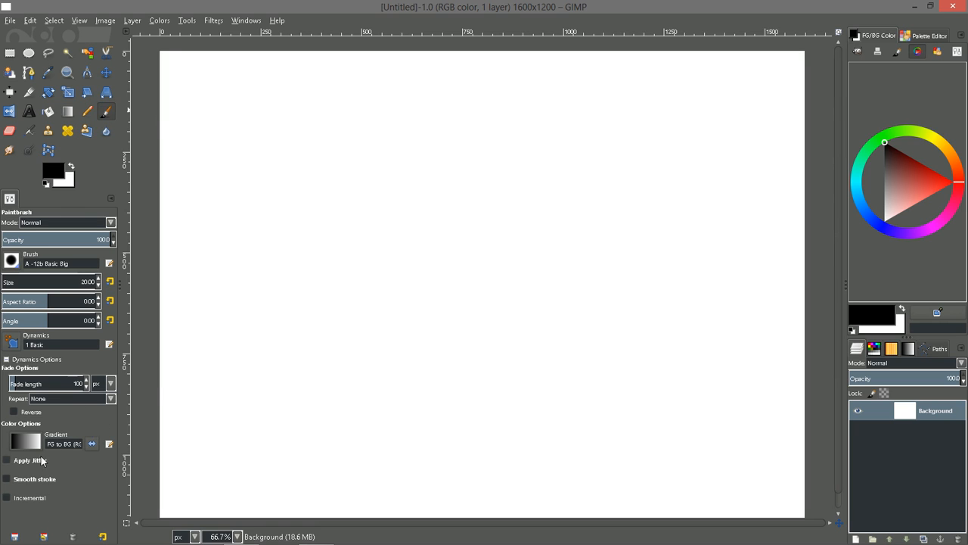
mouse_move(51, 483)
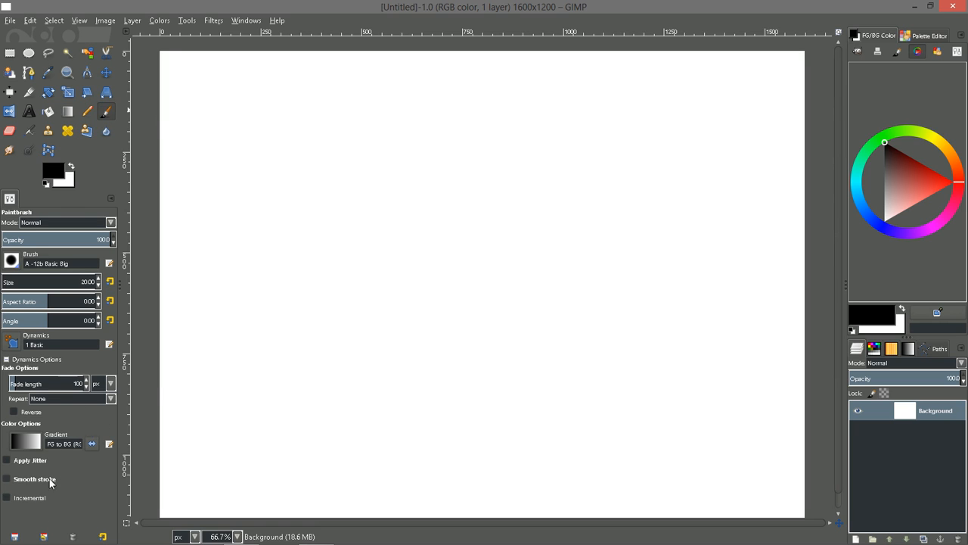
mouse_move(33, 272)
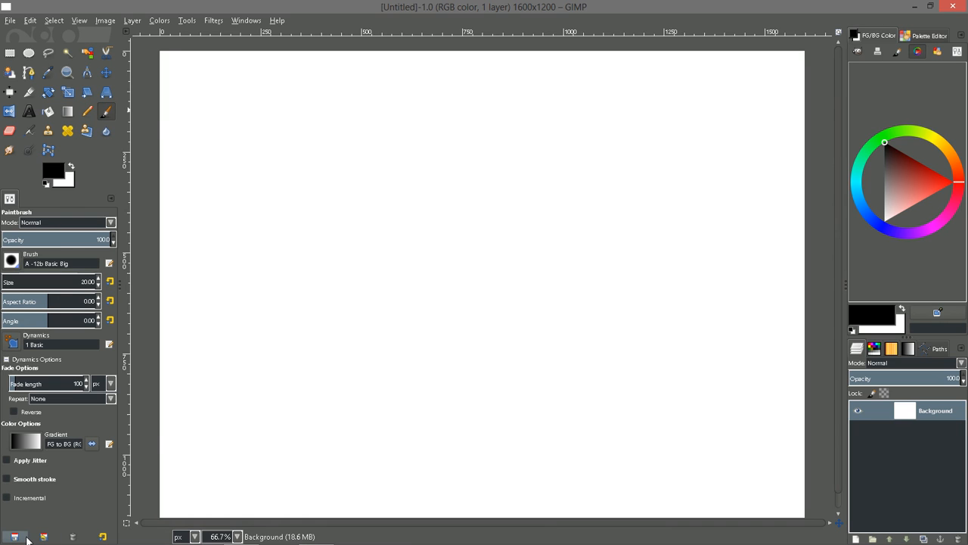
mouse_move(72, 499)
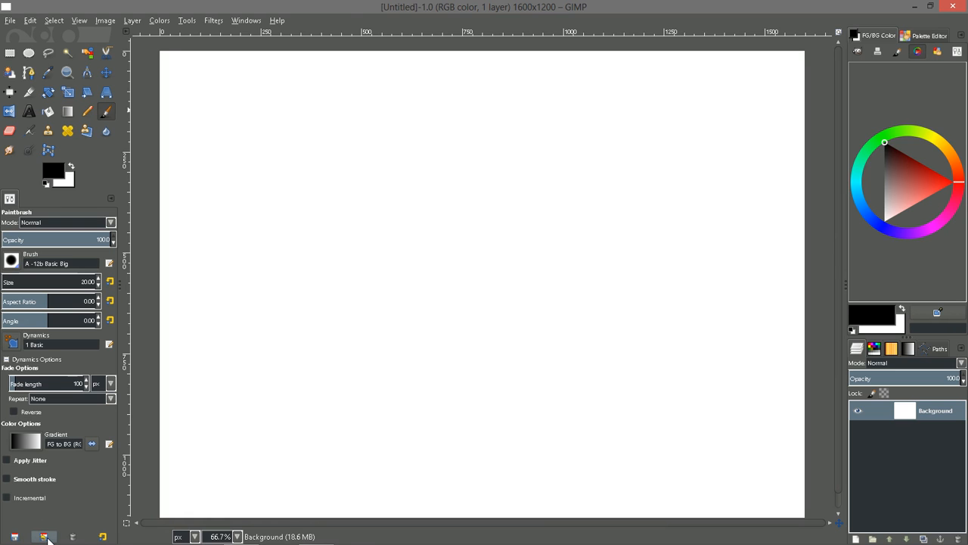
mouse_move(43, 537)
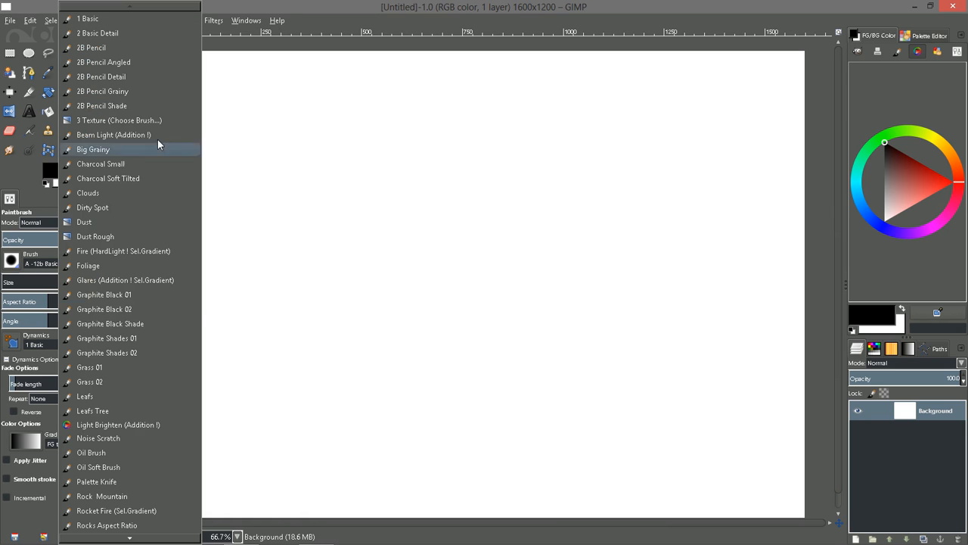
mouse_move(134, 105)
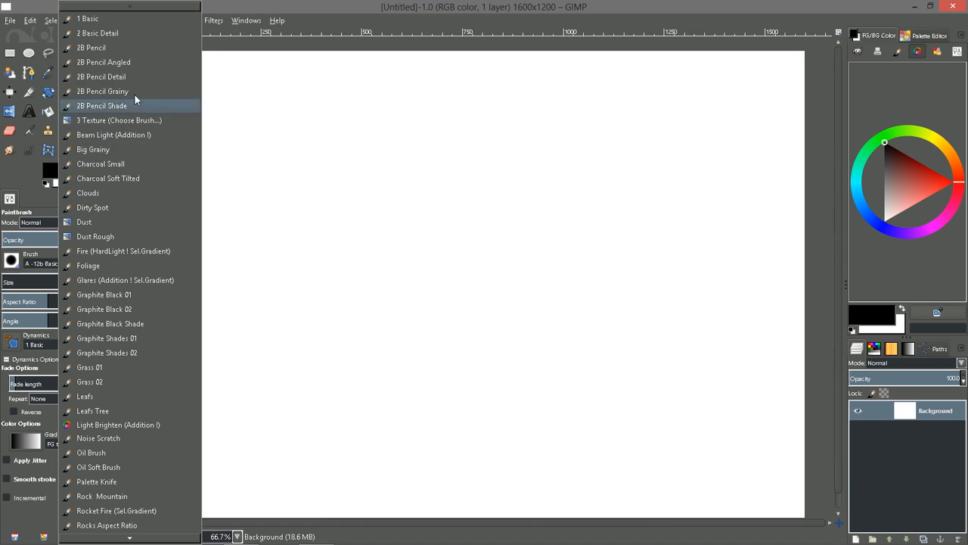
mouse_move(132, 193)
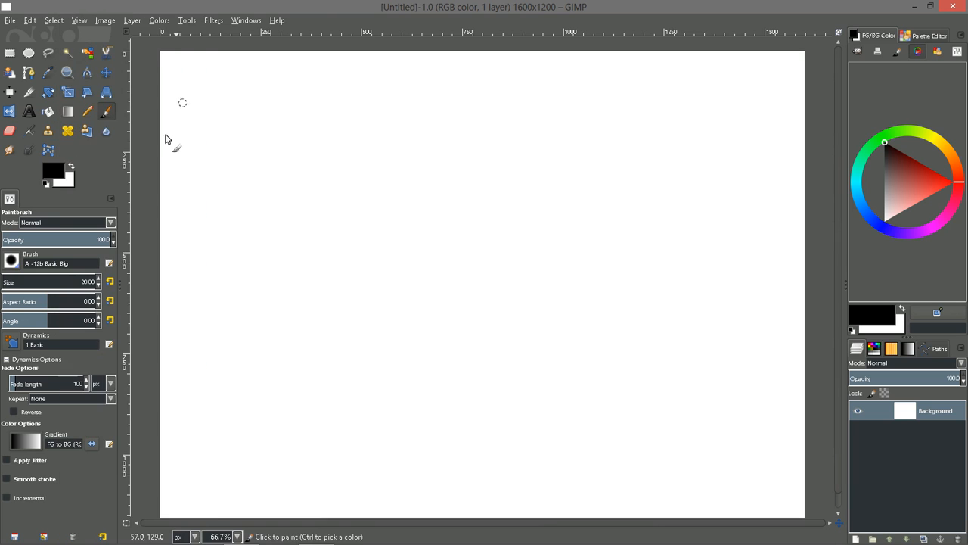
mouse_move(124, 180)
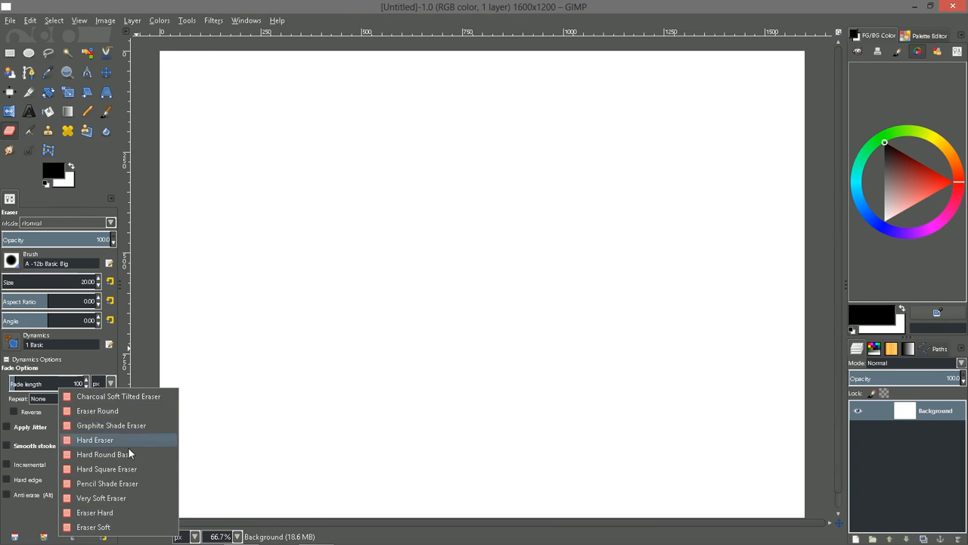
mouse_move(218, 436)
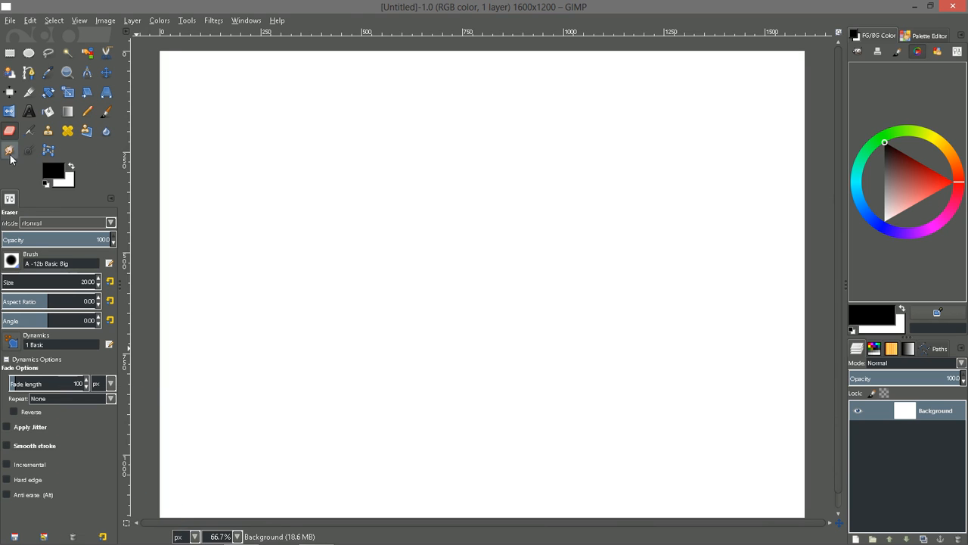
click(10, 150)
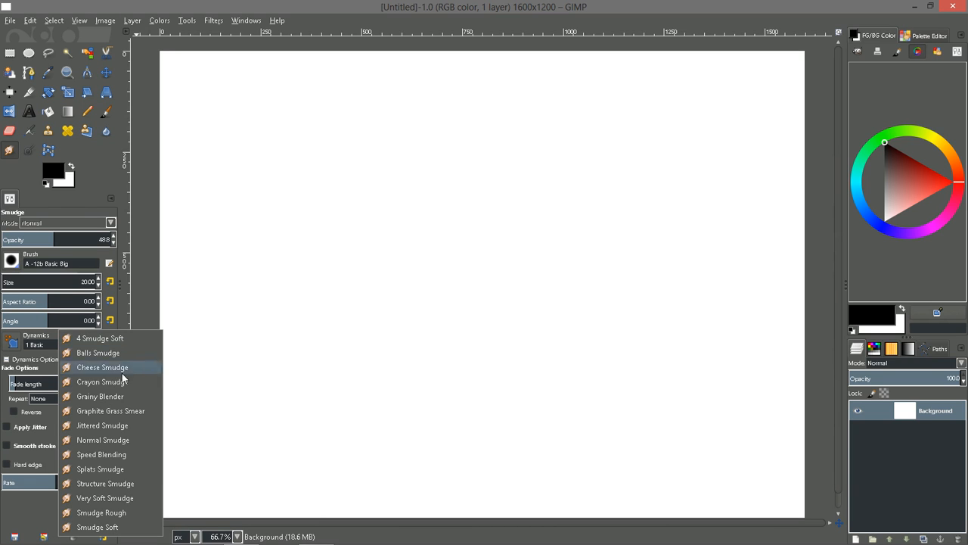
mouse_move(97, 352)
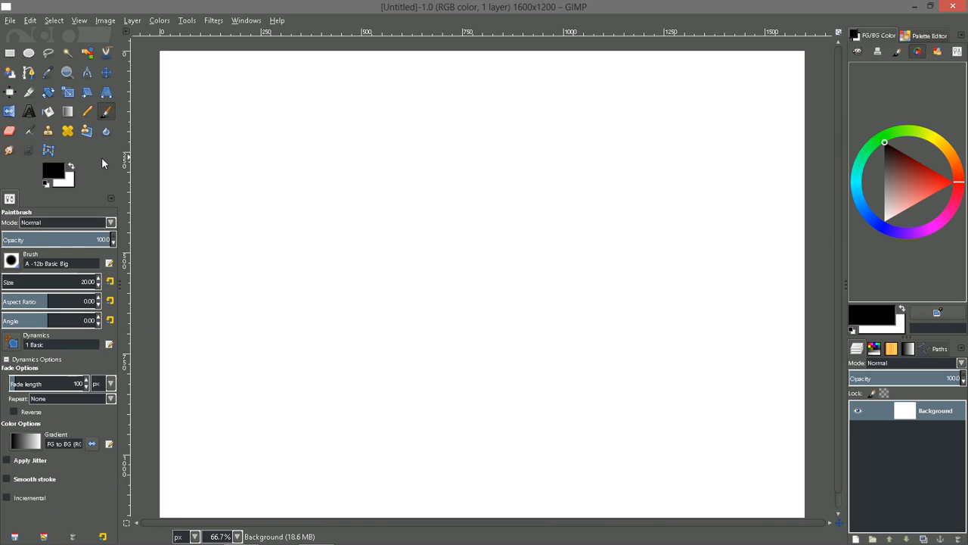
mouse_move(41, 527)
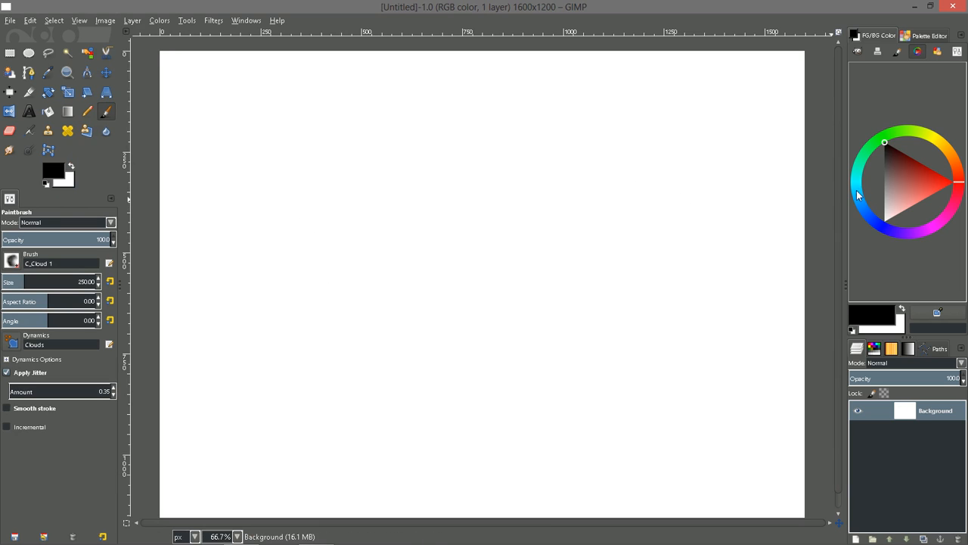
Step: Pick a gray-blue colour and paint the cloud's lower left side with the Cloud 1 brush
click(879, 191)
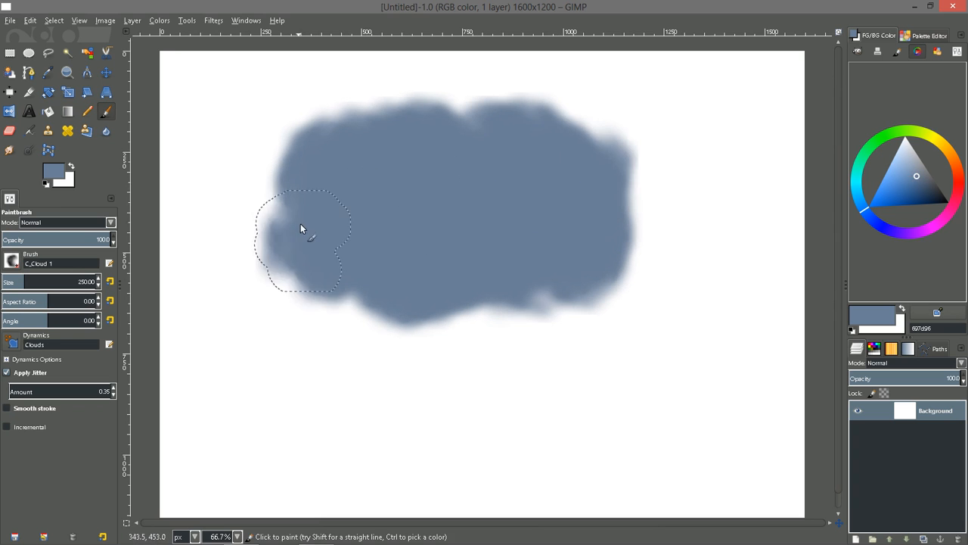
click(419, 280)
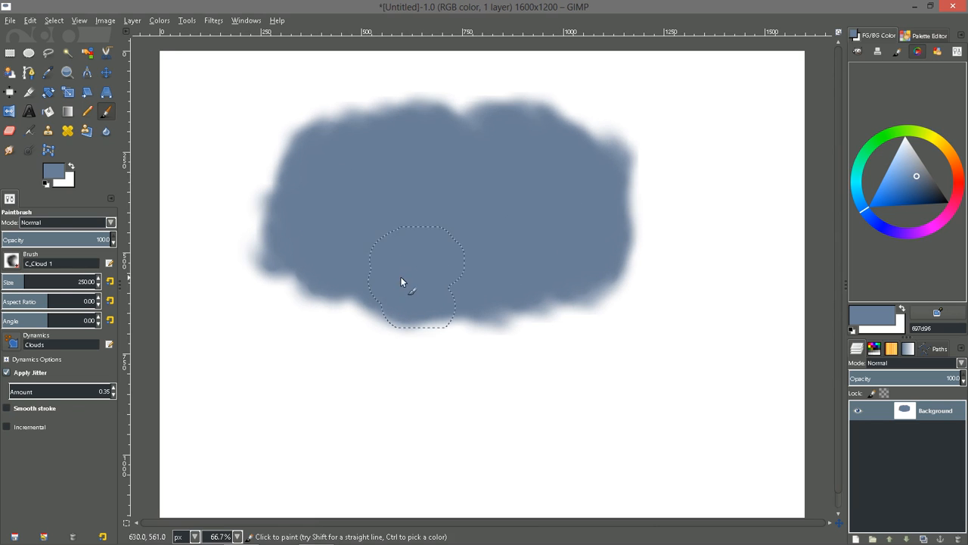
mouse_move(795, 265)
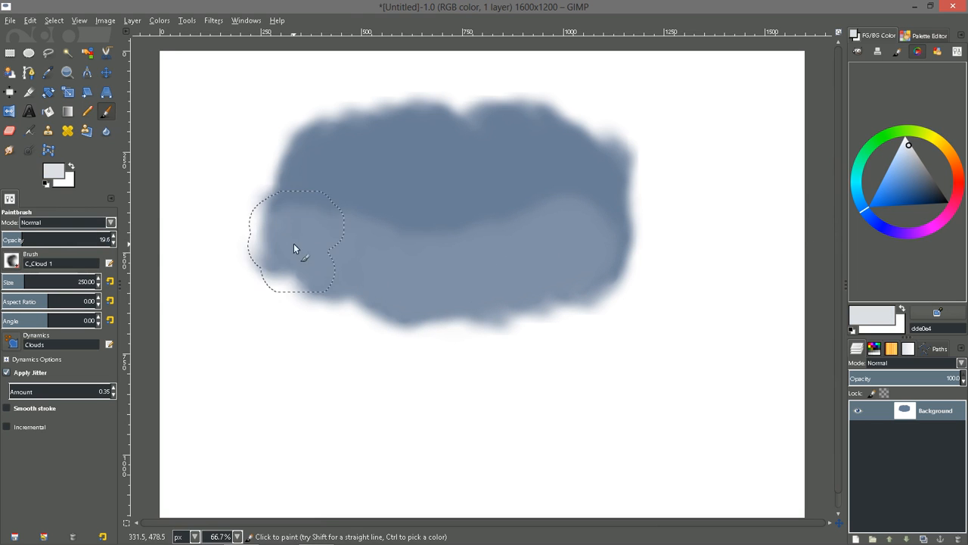
Step: Brush pale translucent light-gray strokes across the top of the slate-blue cloud
drag(295, 248, 590, 202)
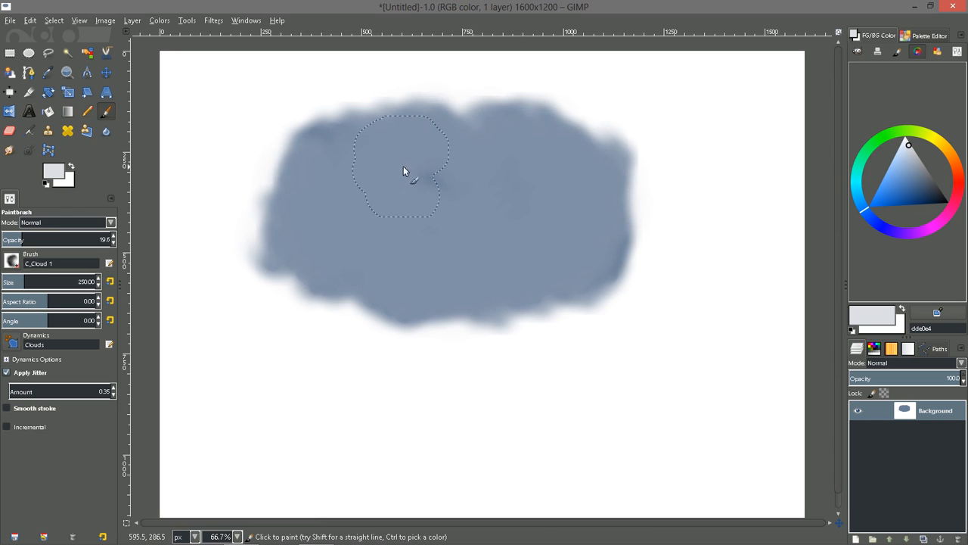
mouse_move(321, 314)
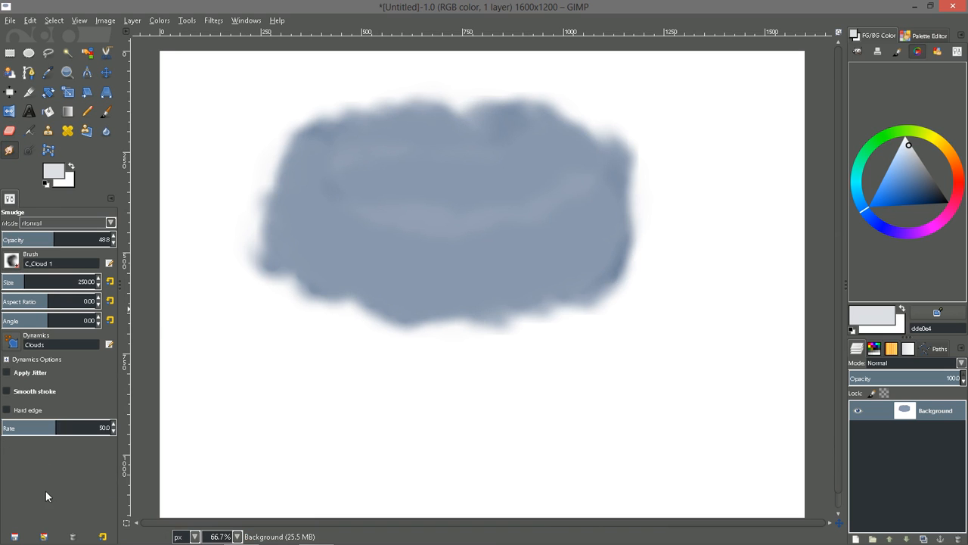
Step: Smudge the cloud's middle, upper right and lower left edge into soft puffs using the Balls Smudge preset
click(109, 344)
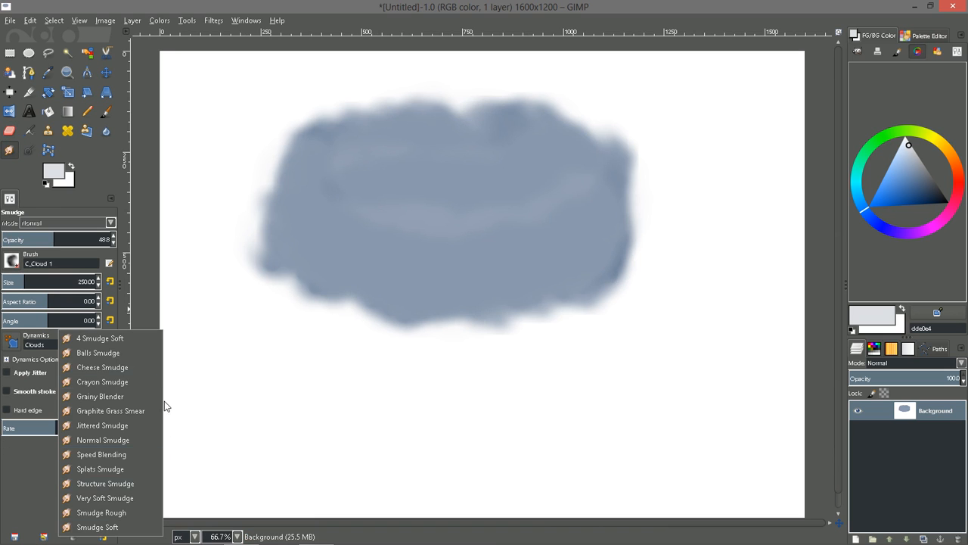
click(98, 352)
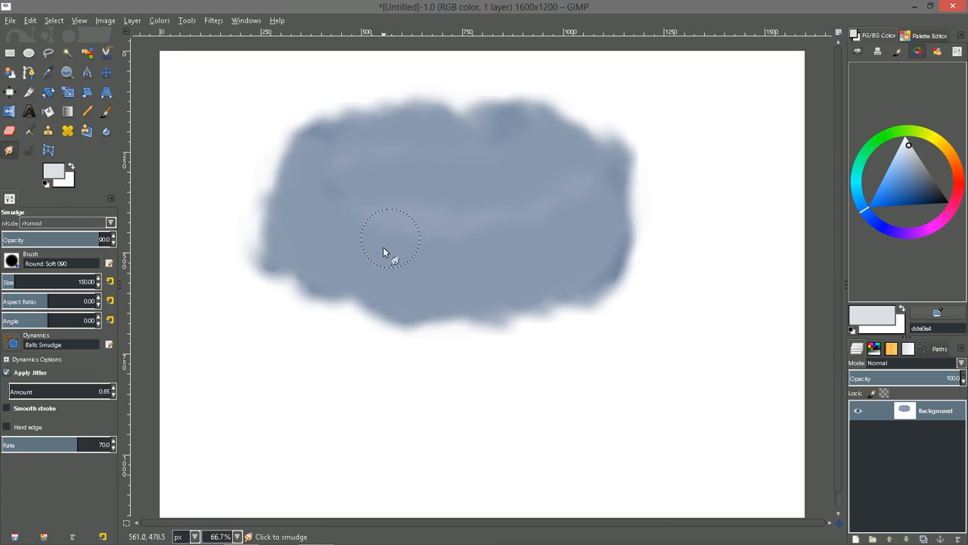
drag(382, 254, 582, 136)
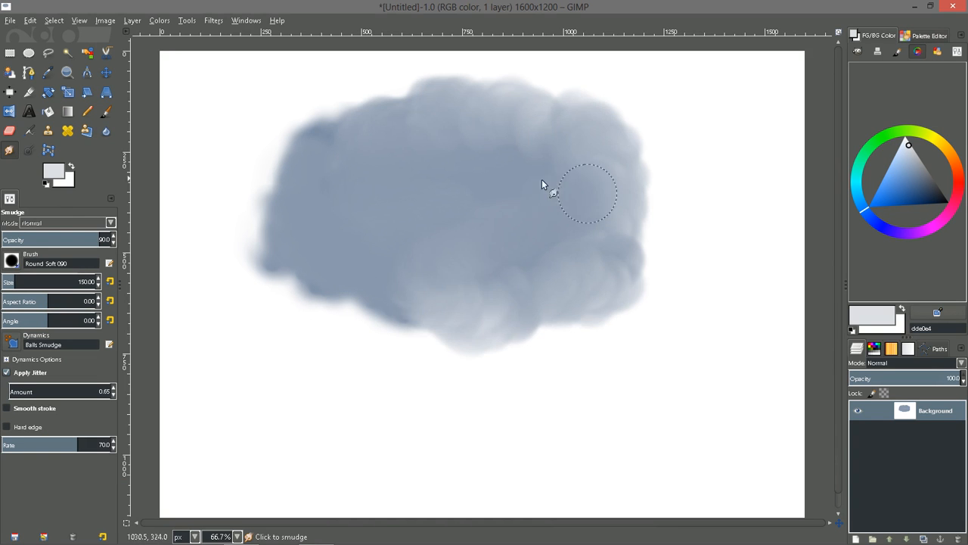
drag(552, 193, 336, 307)
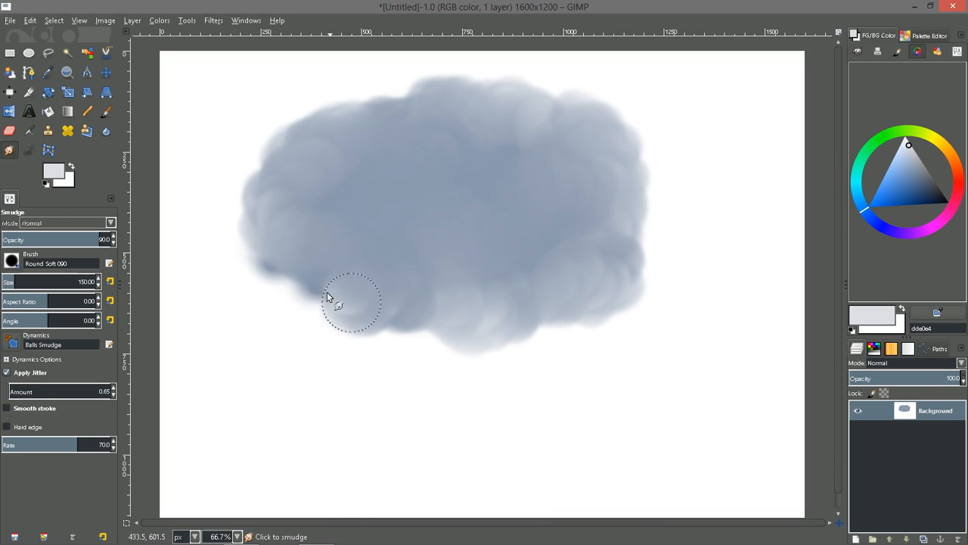
drag(352, 302, 540, 299)
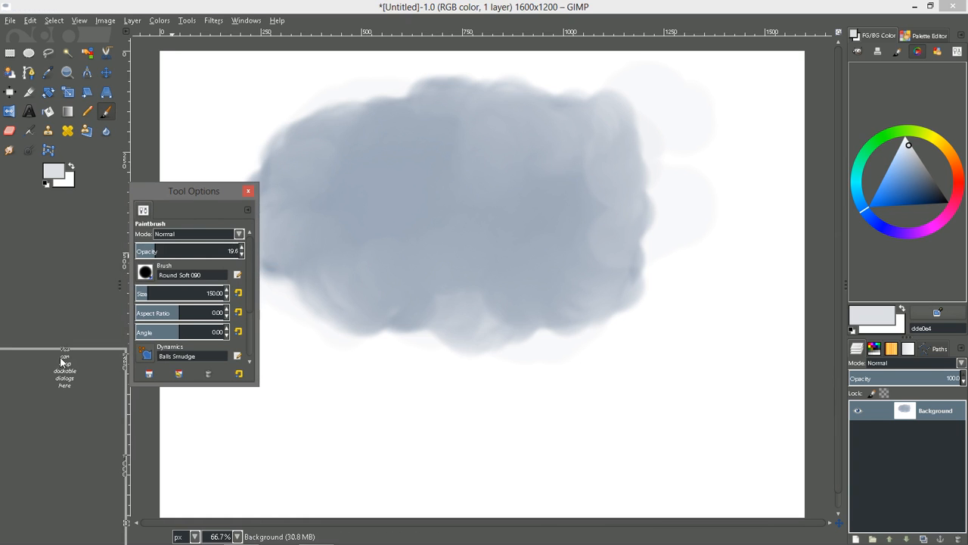
Step: Reposition the floating Tool Options window so it sits over the cloud's left side
drag(193, 190, 267, 299)
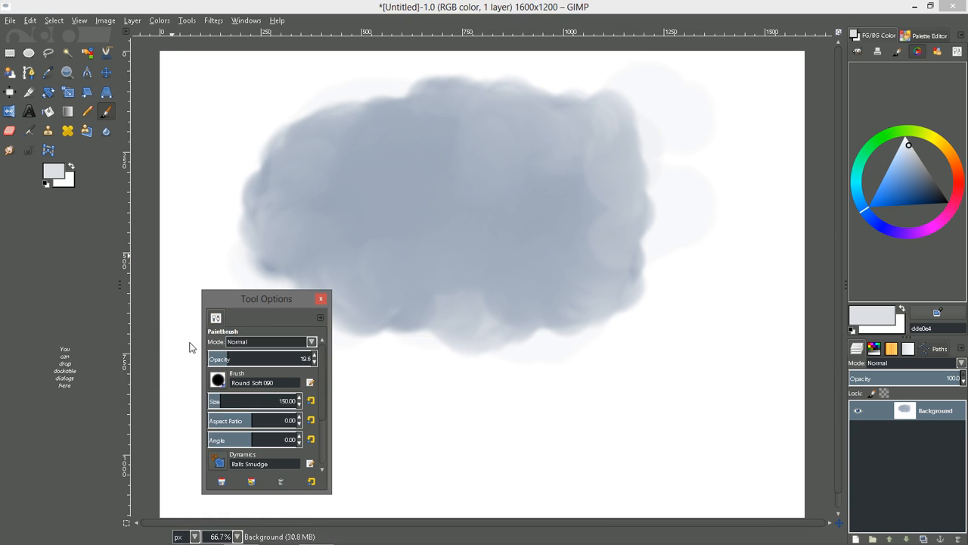
mouse_move(215, 339)
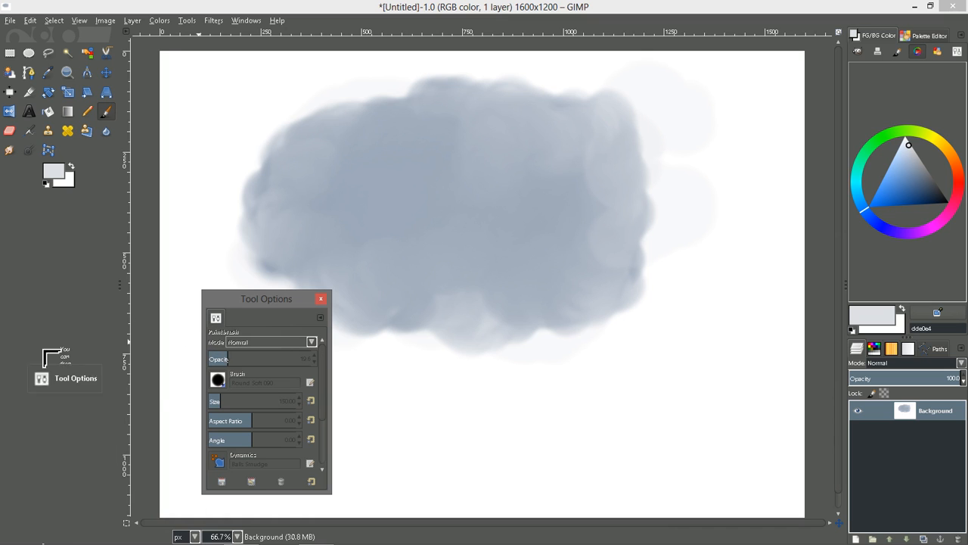
drag(267, 298, 212, 206)
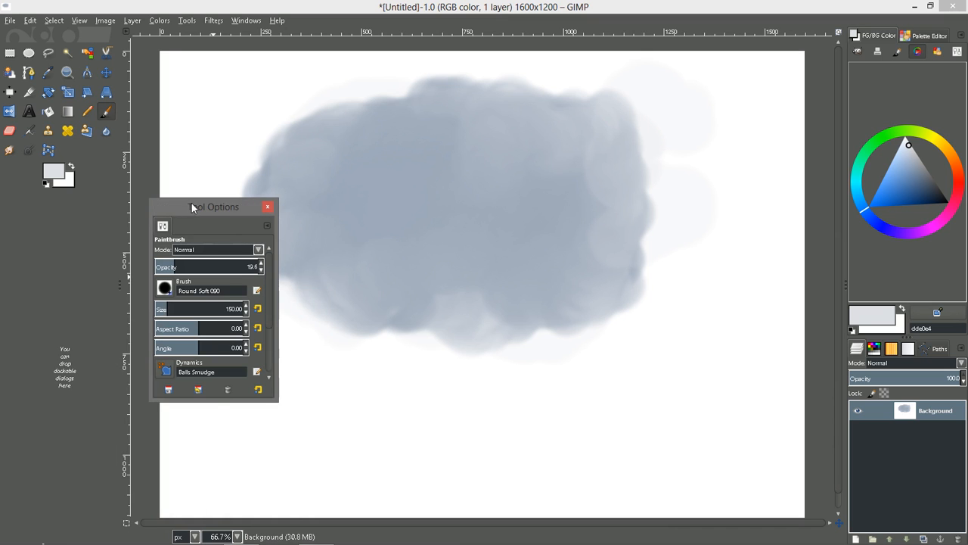
drag(213, 206, 358, 125)
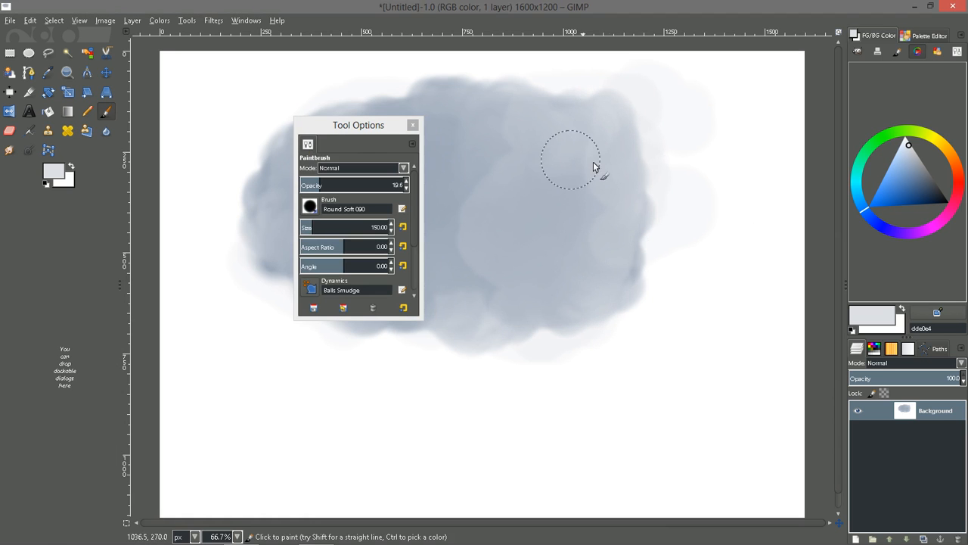
mouse_move(503, 371)
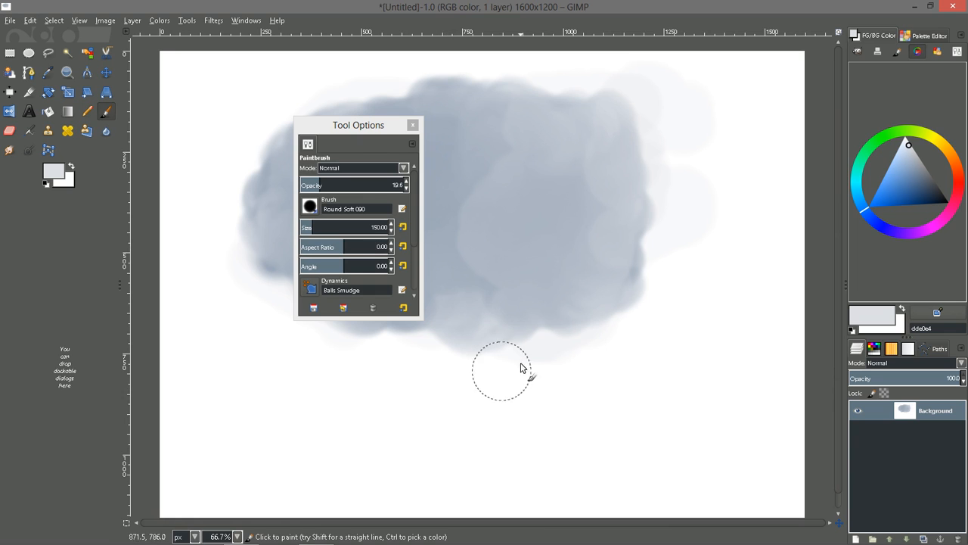
mouse_move(498, 368)
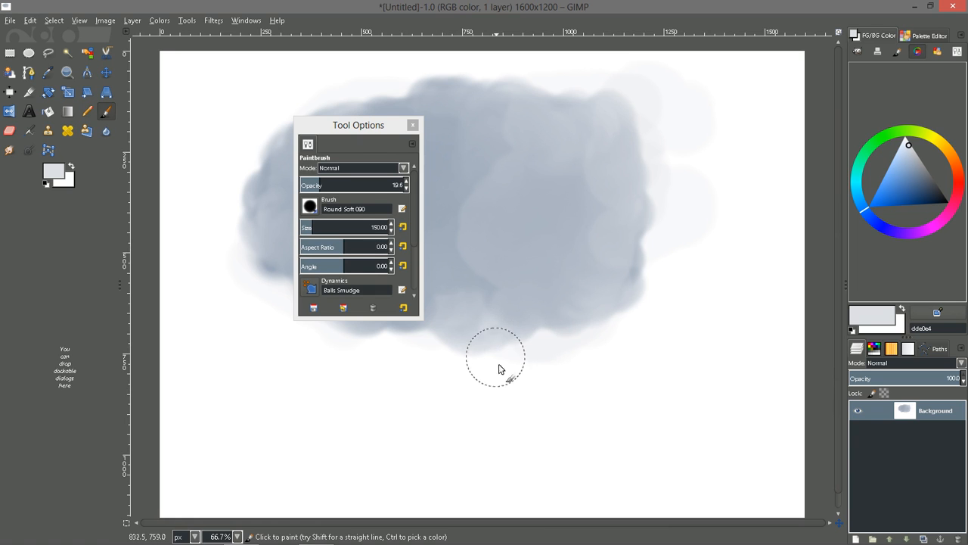
mouse_move(493, 363)
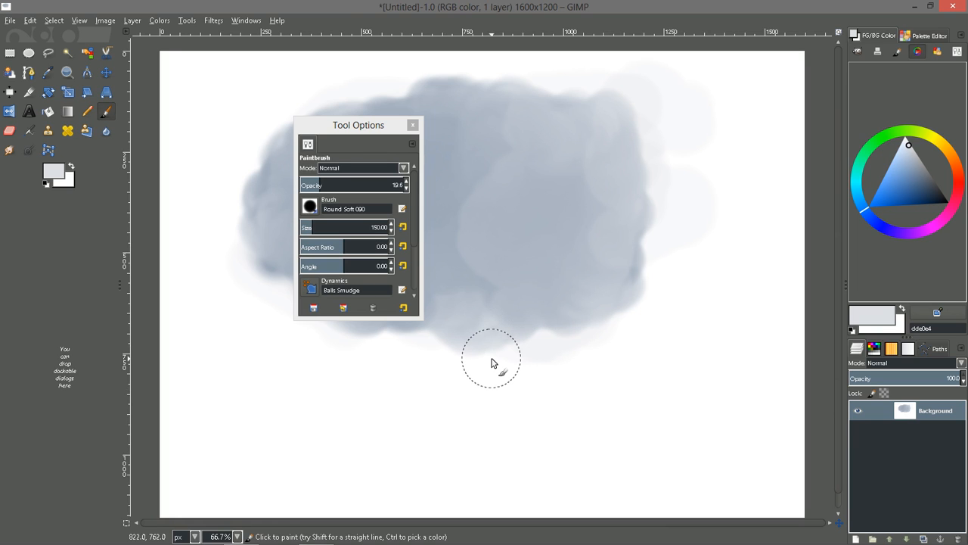
mouse_move(489, 366)
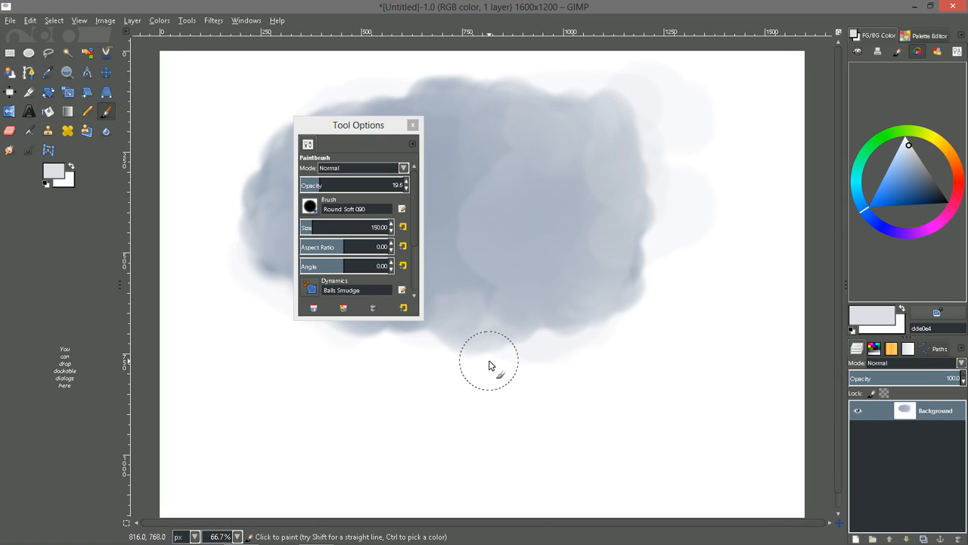